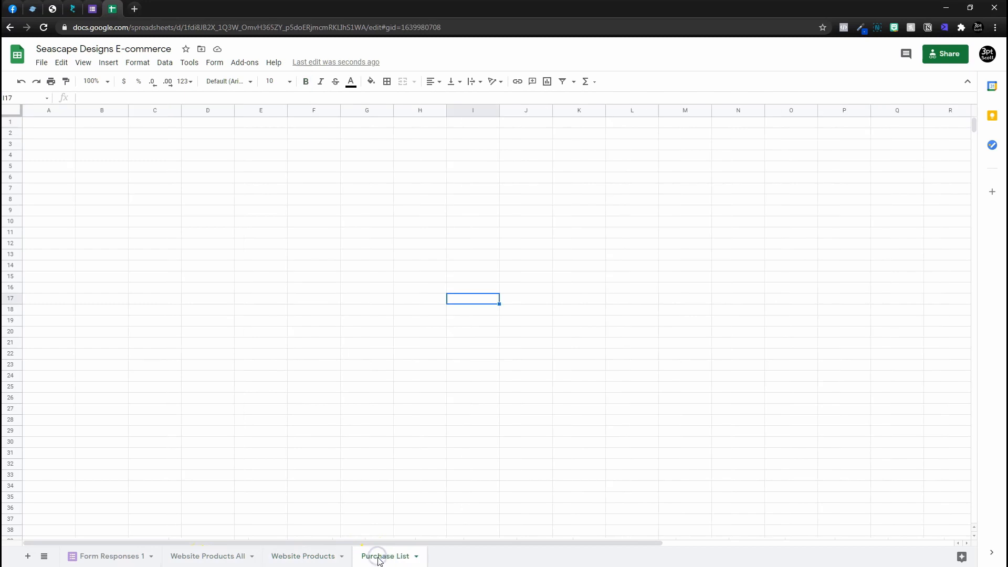
- Switch to the Purchase List sheet tab of the Seascape Designs workbook
click(109, 556)
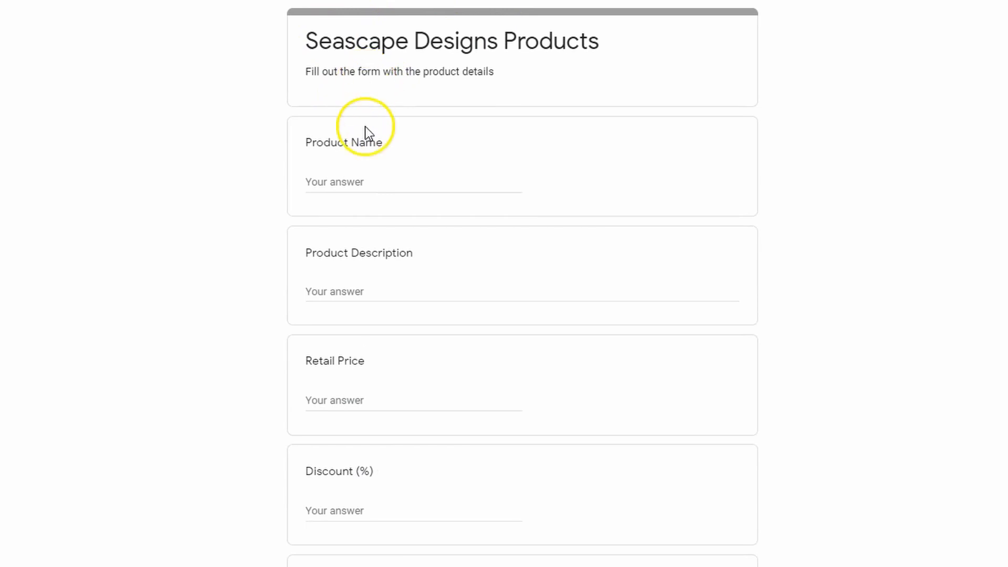
scroll(down, 3)
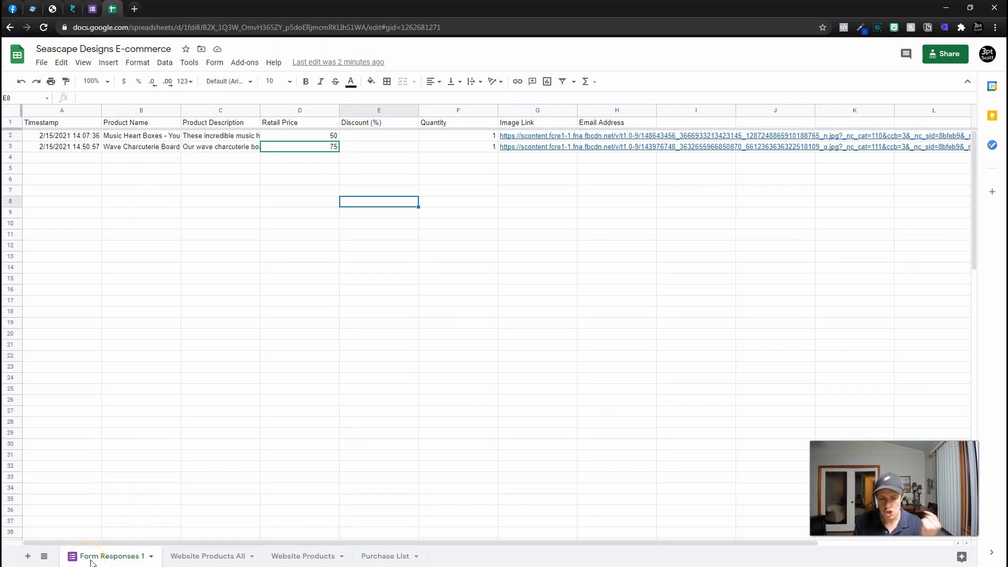
mouse_move(208, 555)
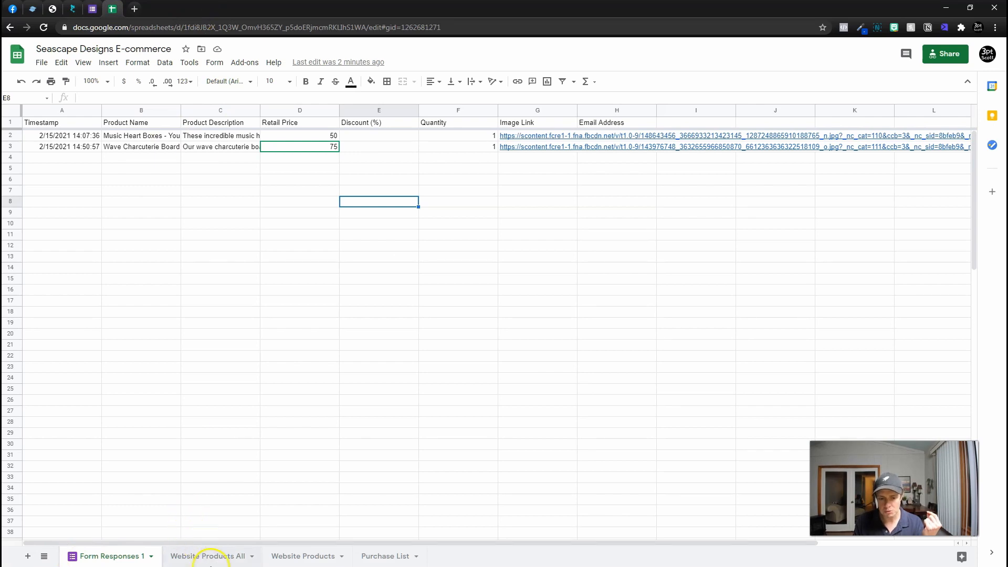
- Enter ={'Form Responses 1'!B:B} in A1 of Website Products All
click(206, 556)
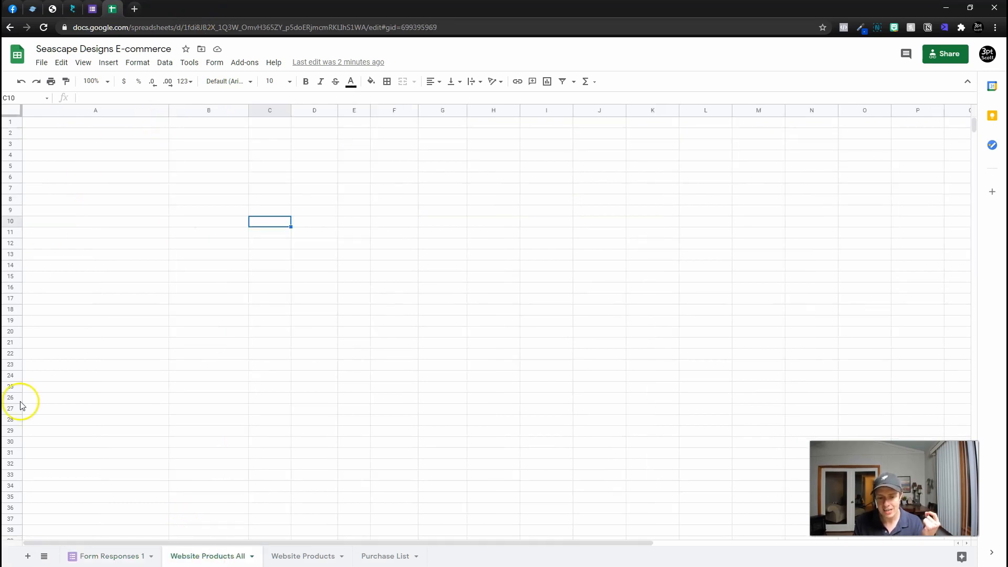
mouse_move(225, 349)
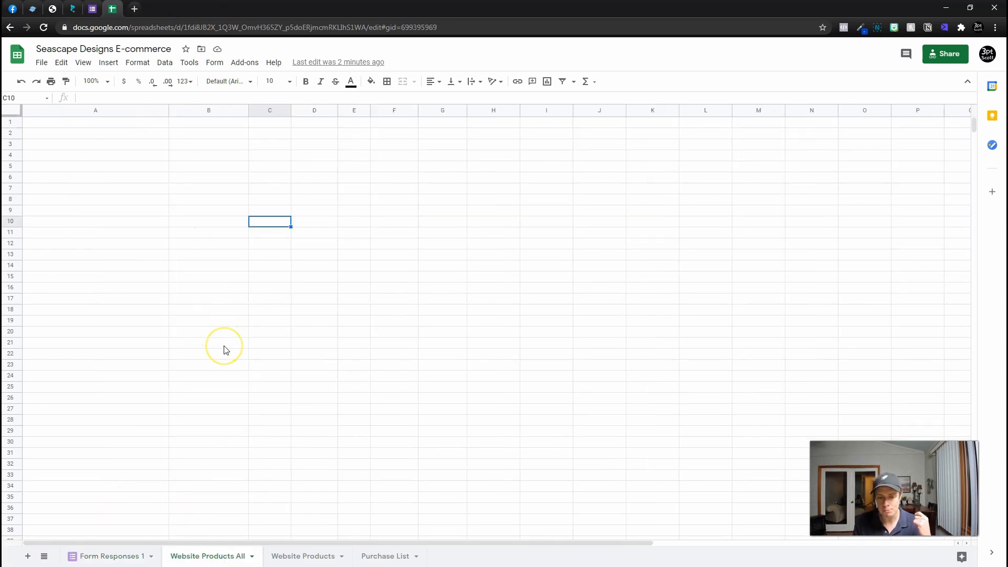
mouse_move(127, 140)
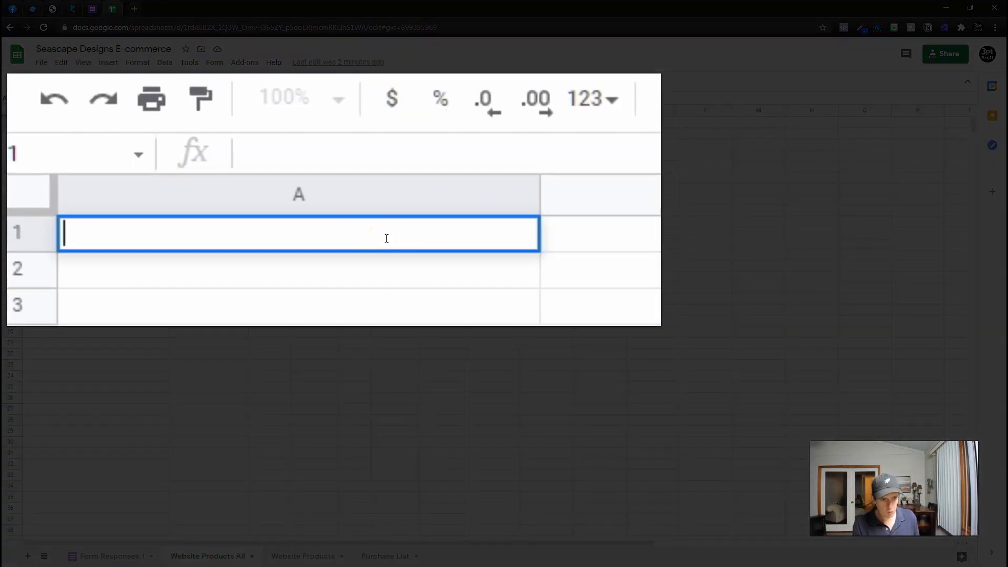
text(=)
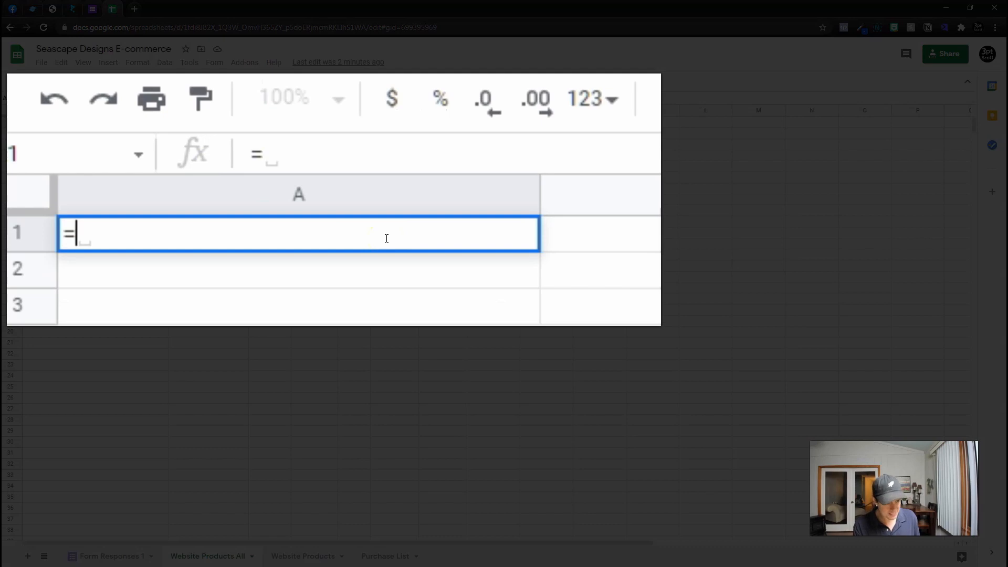
text({'Form Responses 1'!B:B)
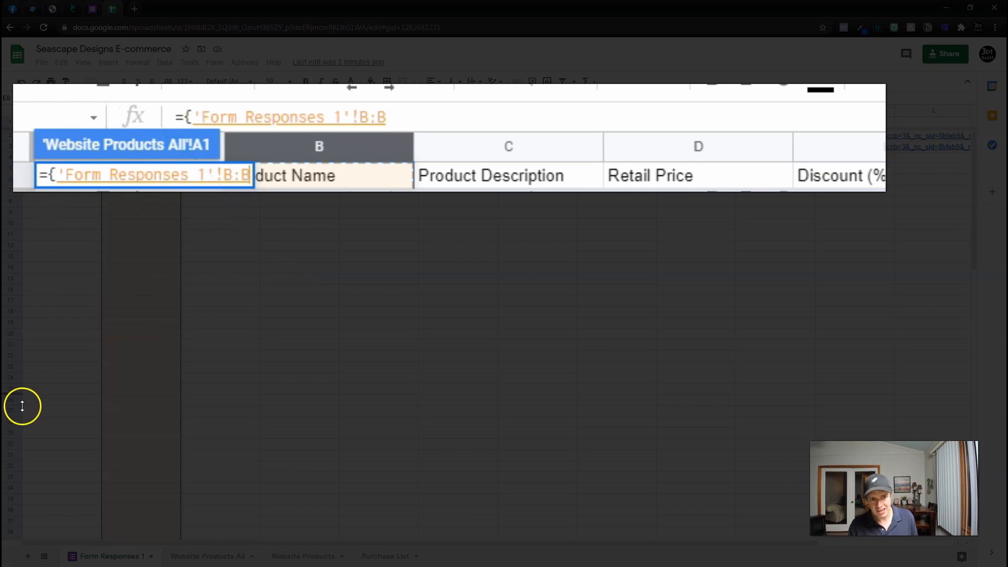
mouse_move(34, 340)
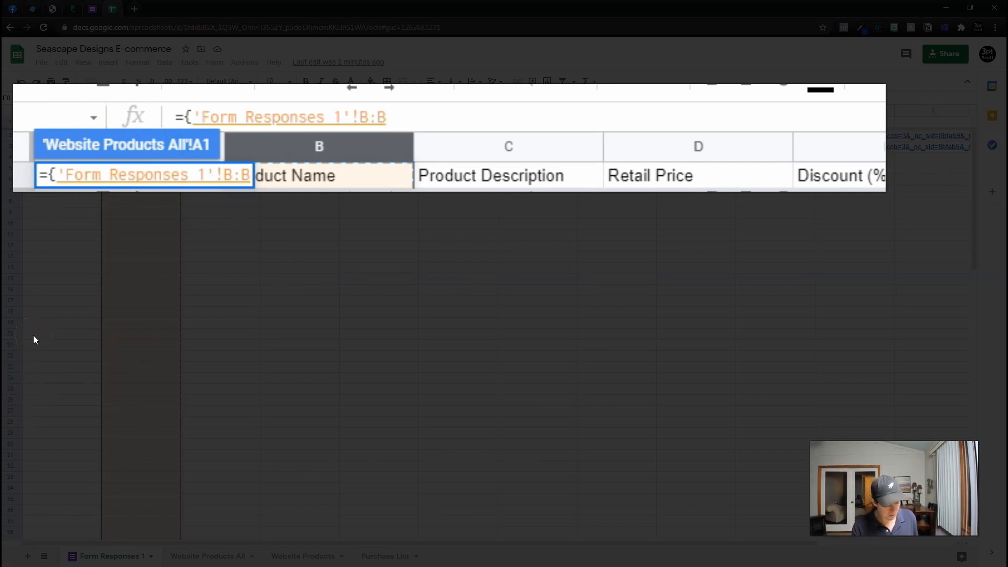
text(})
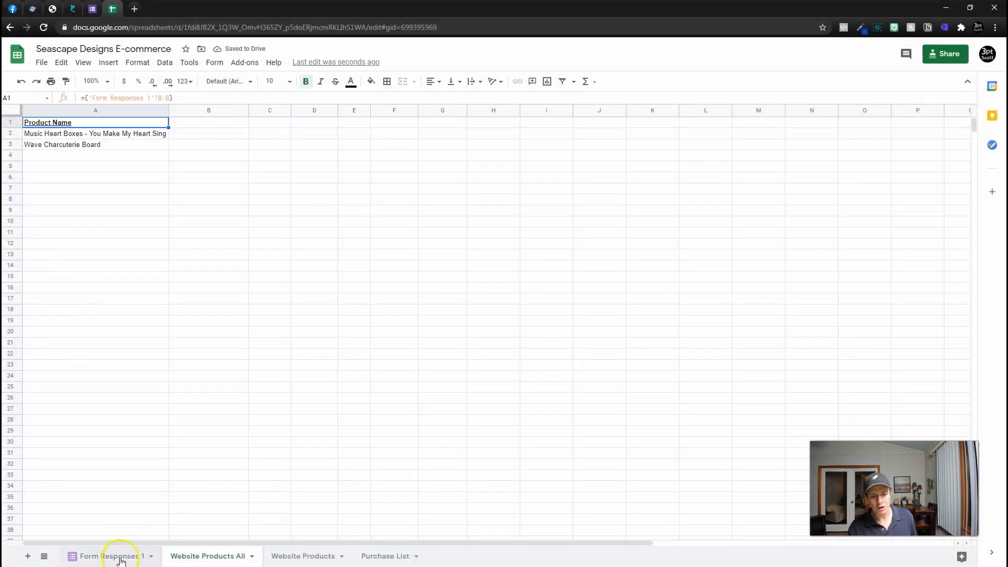
- Check Form Responses 1 to extend the array to columns B through H
click(109, 555)
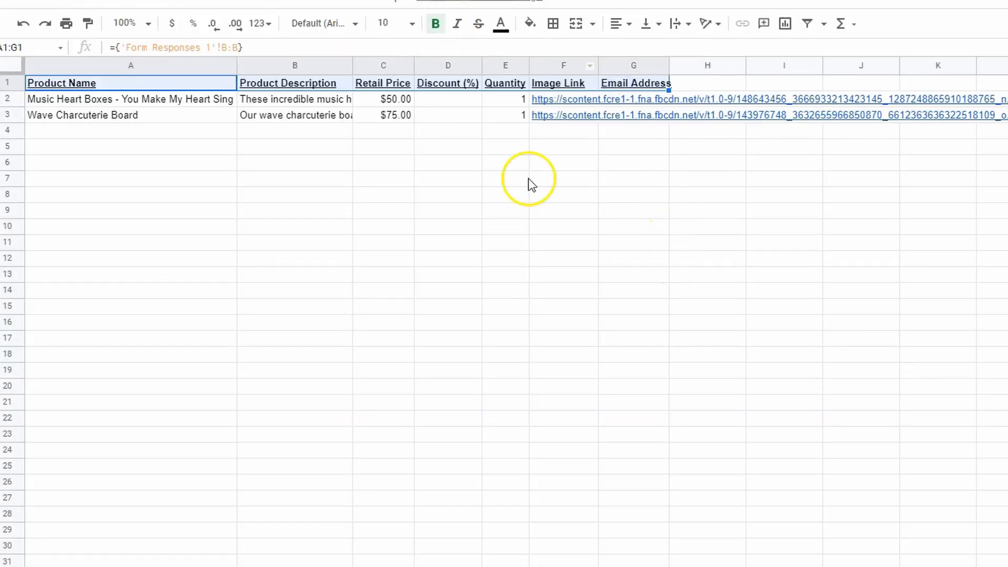
click(633, 82)
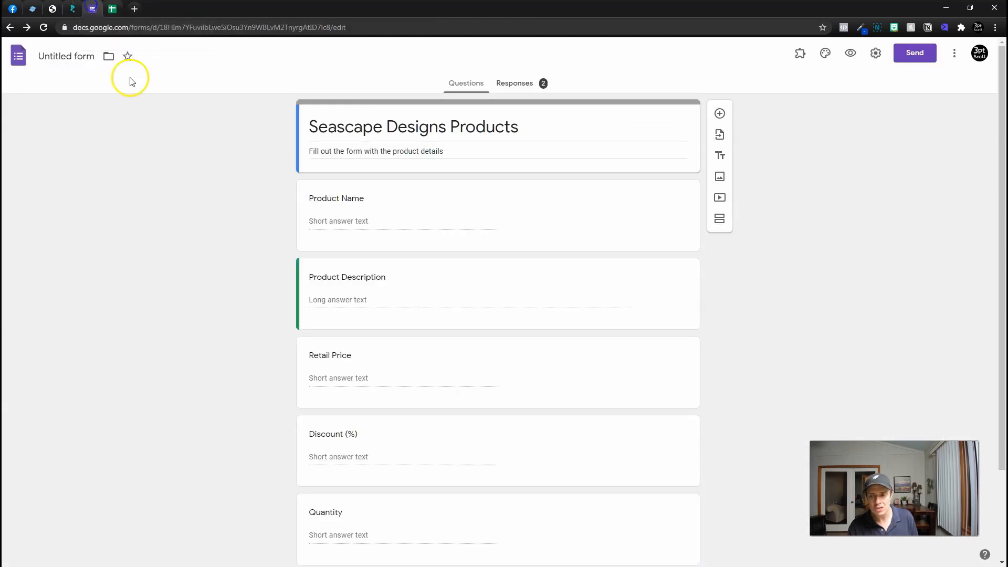
- Turn on Collect email addresses in the form settings, leaving response receipts off
click(875, 52)
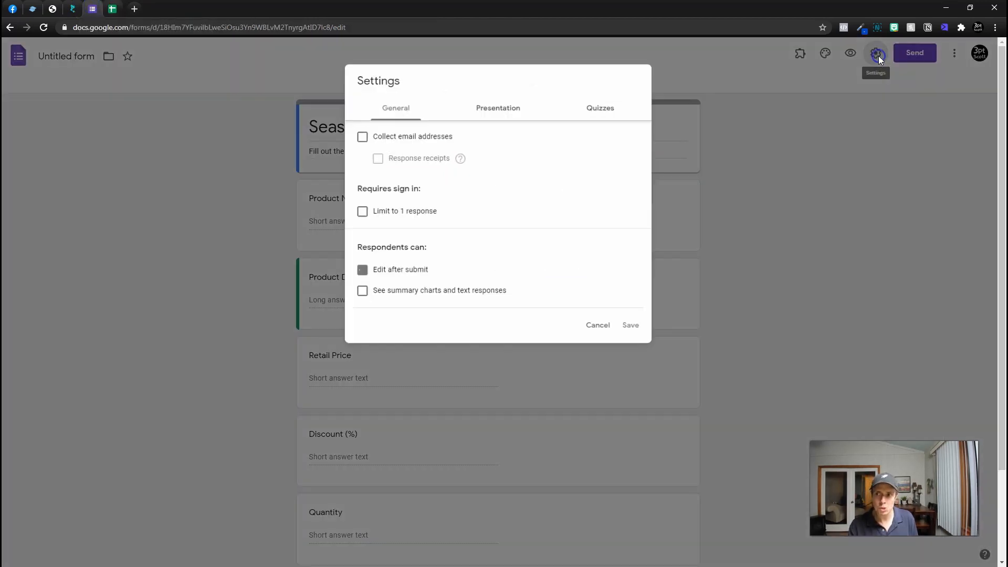
click(361, 137)
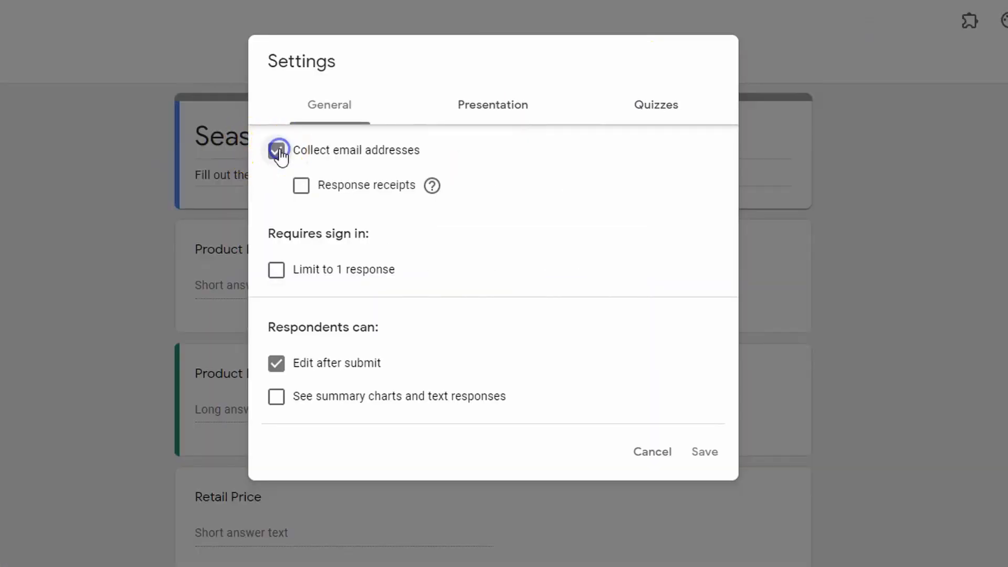
click(276, 149)
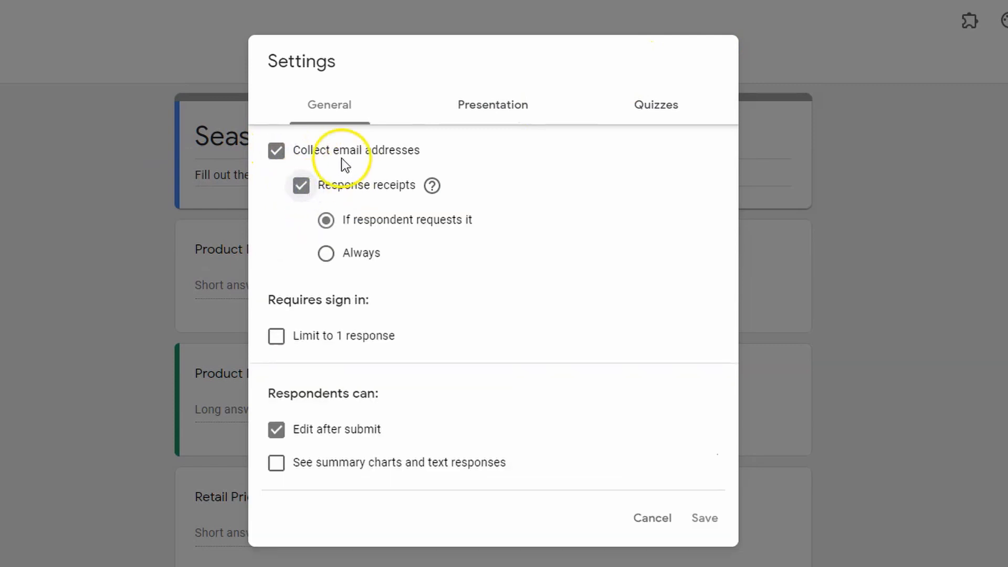
click(325, 252)
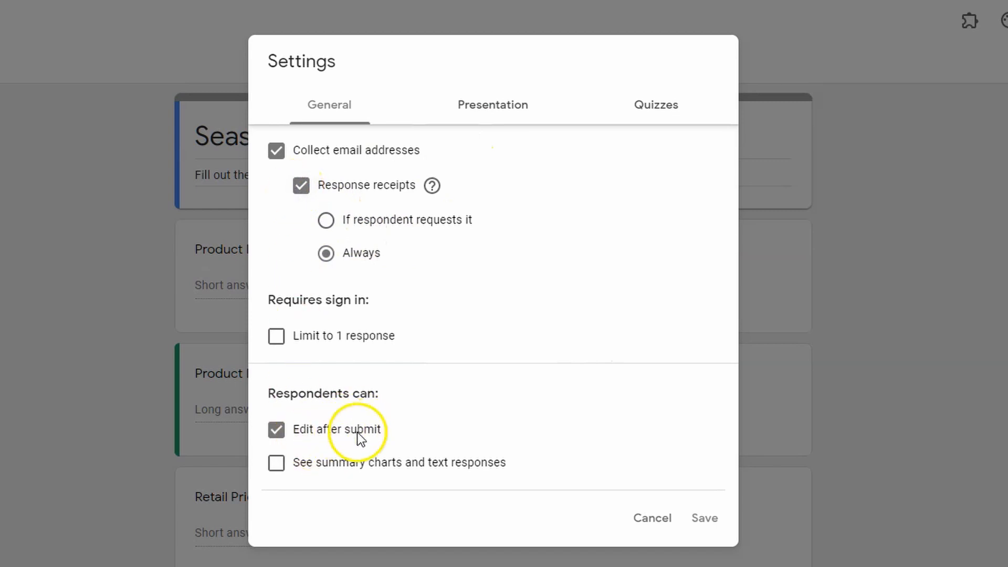
click(301, 186)
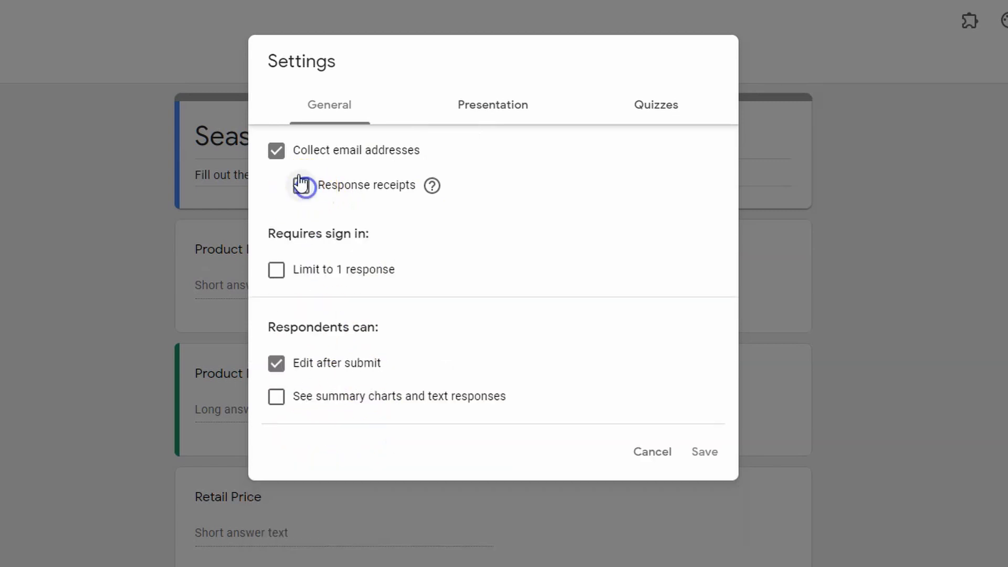
click(277, 151)
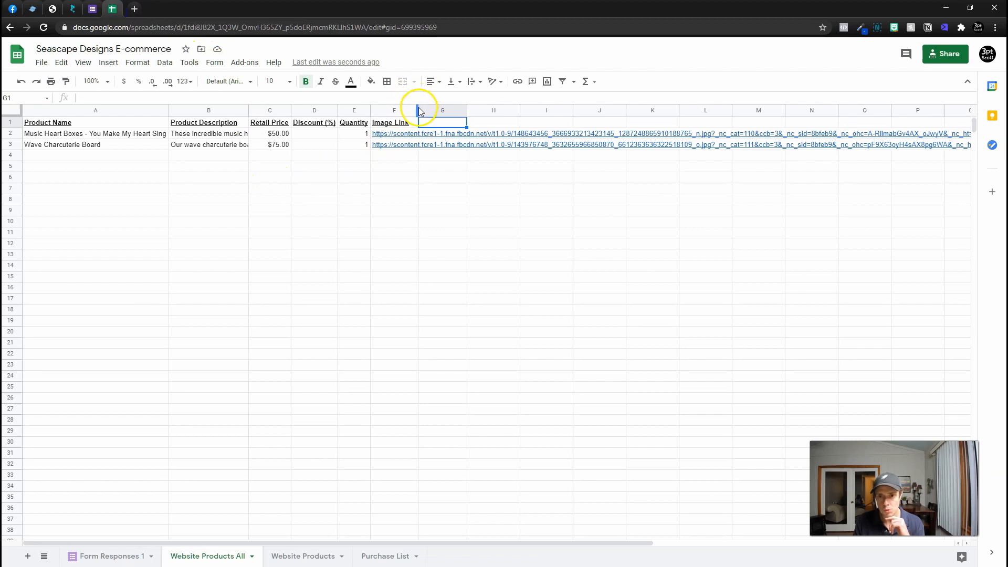
click(394, 177)
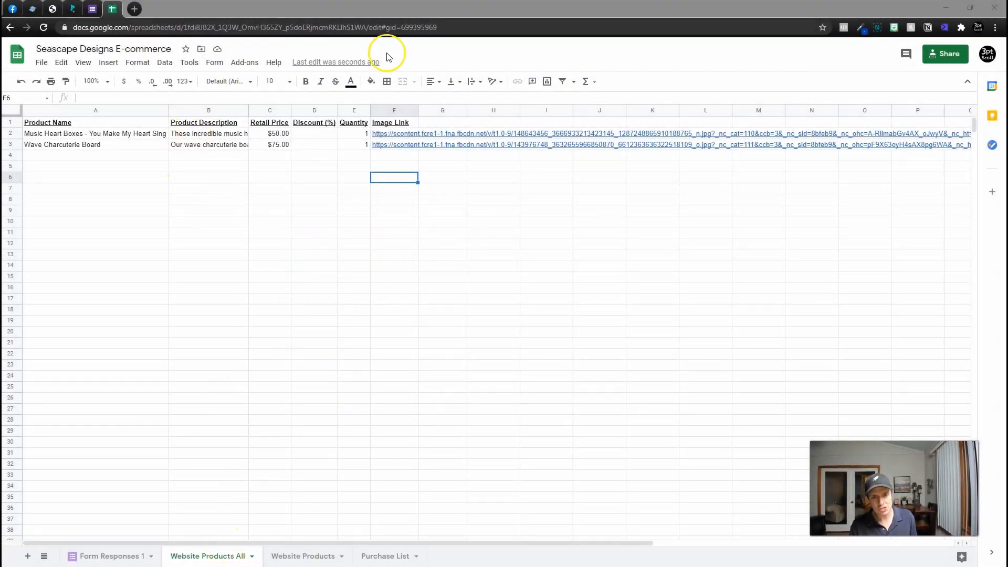
mouse_move(435, 126)
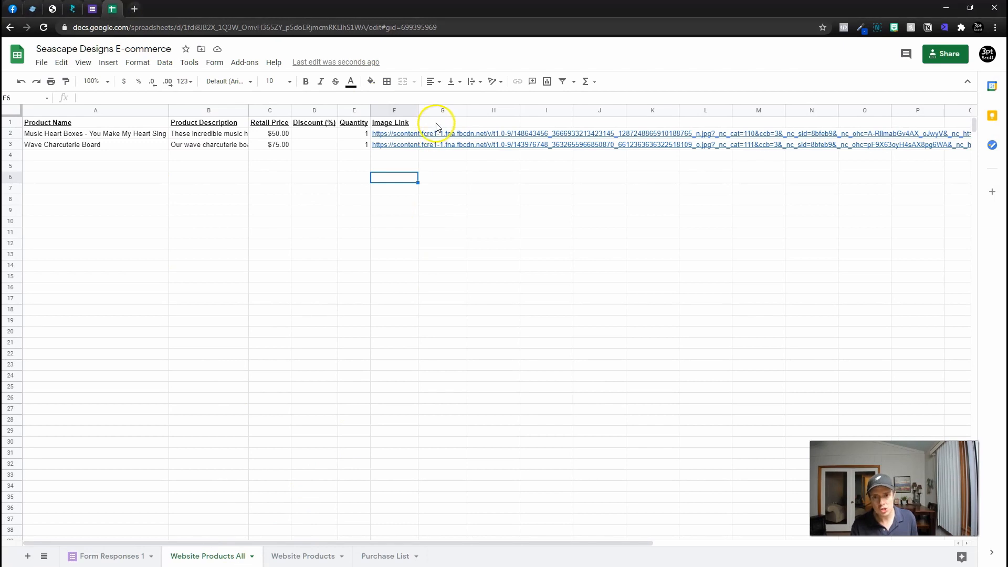
click(442, 122)
text(=)
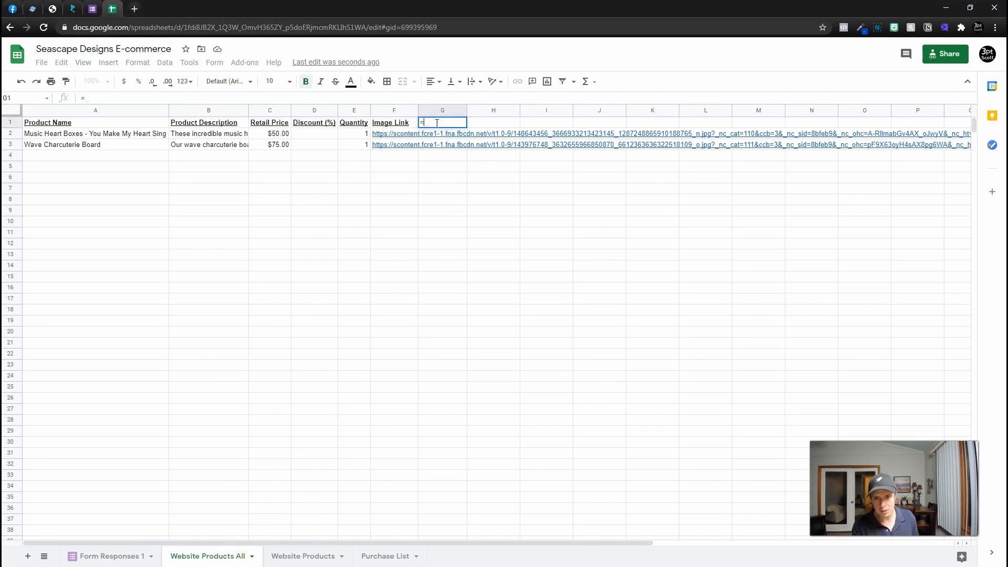
- Type =ARRAYFORMULA(ifs(row(A:A)=1,"Today's Price",A:A="","",TRUE, into G1
text(array)
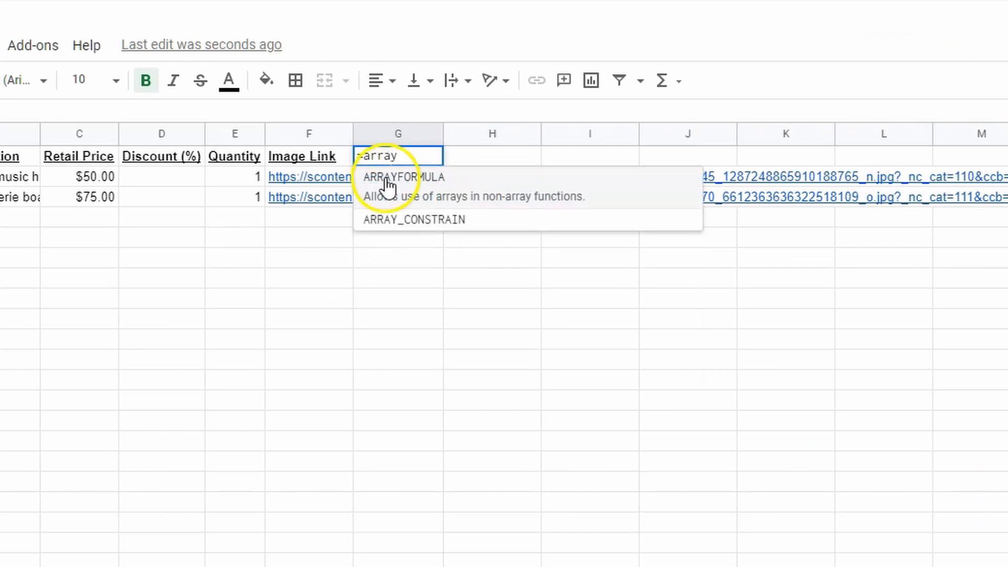
click(402, 177)
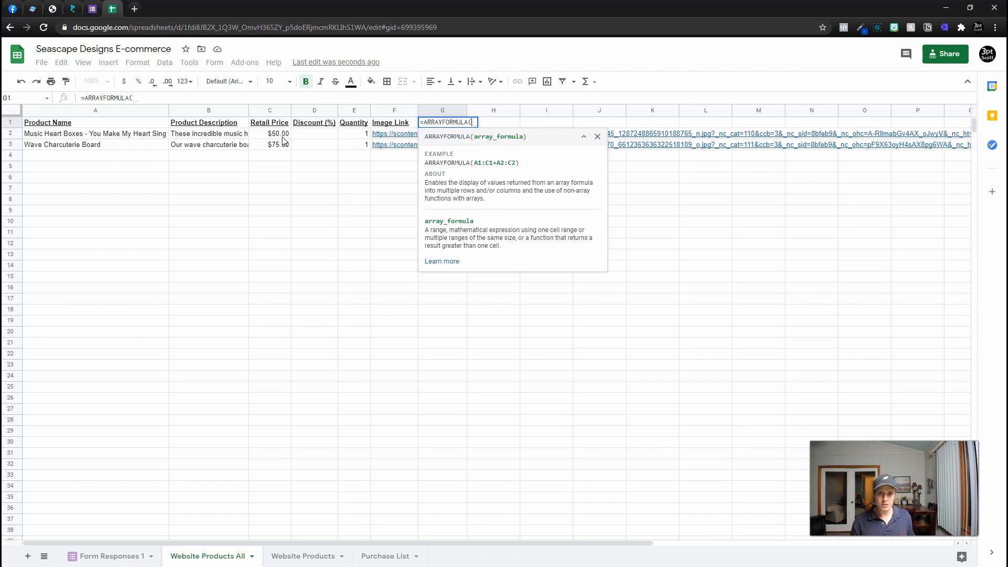
text(ifs()
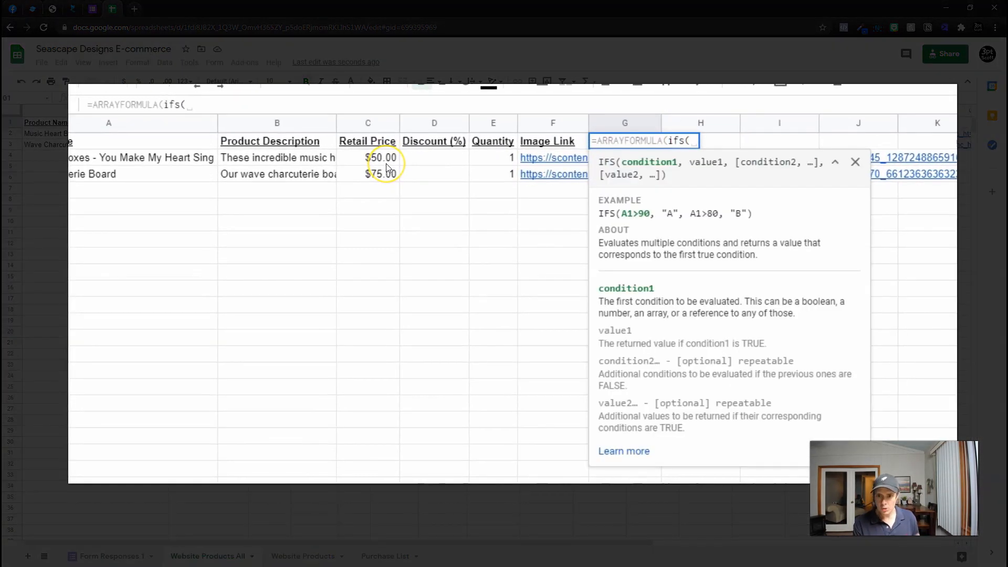
text(row)
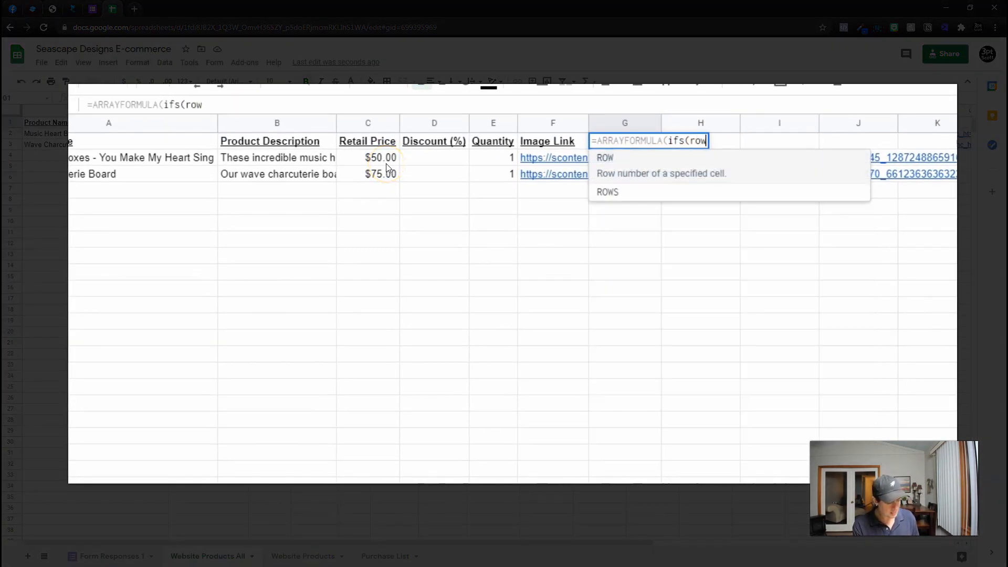
text((A:)
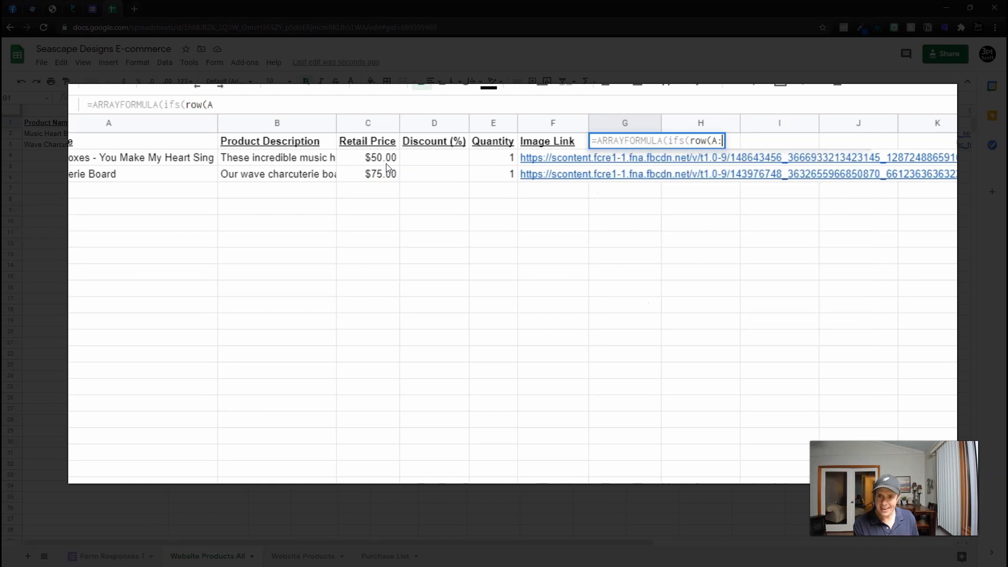
text(A))
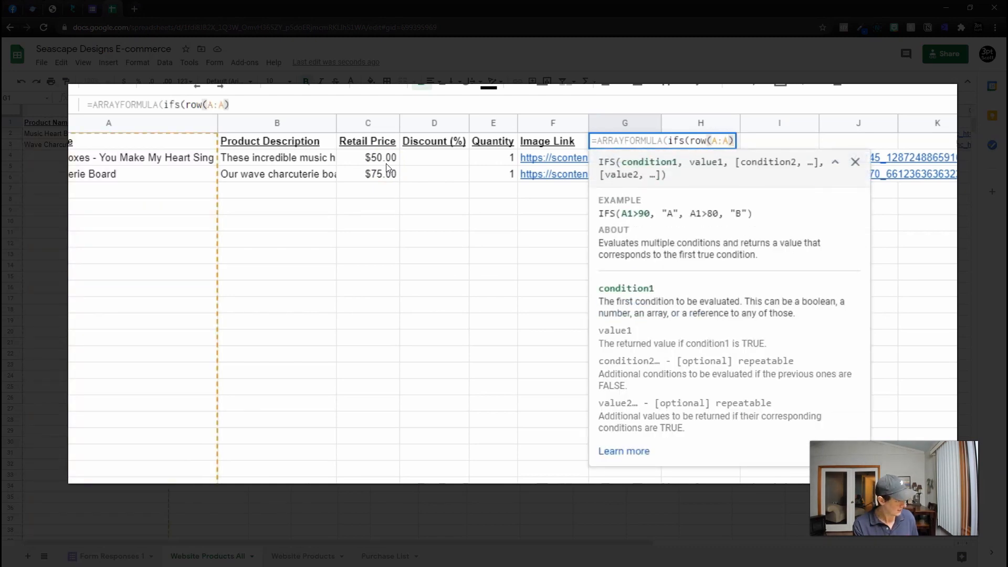
text(=1)
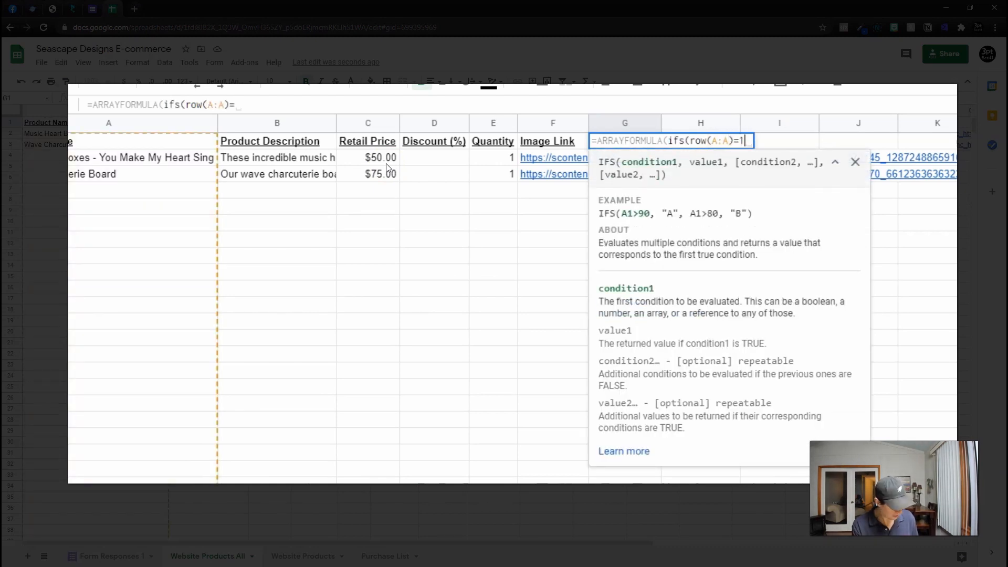
text(,")
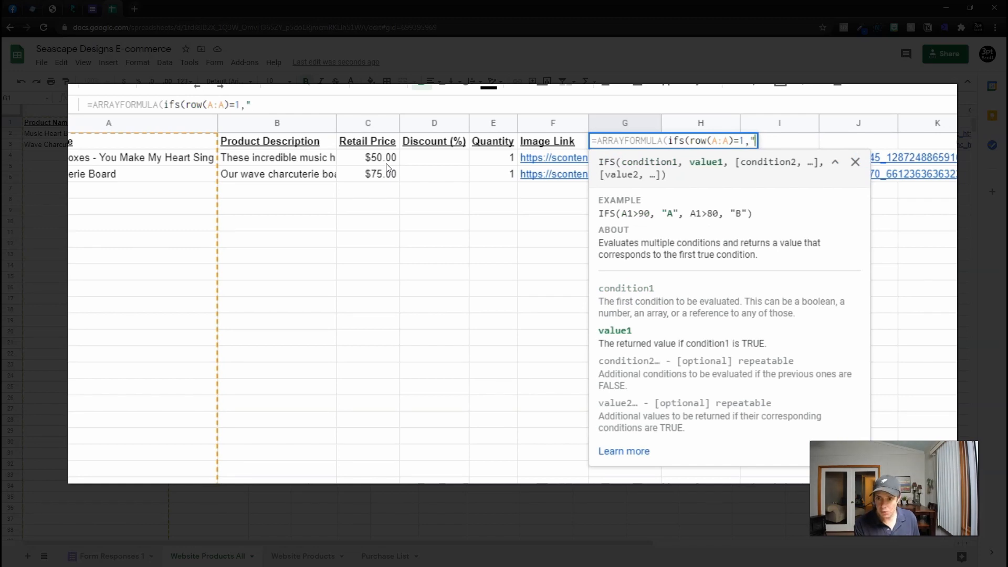
text(TODAY)
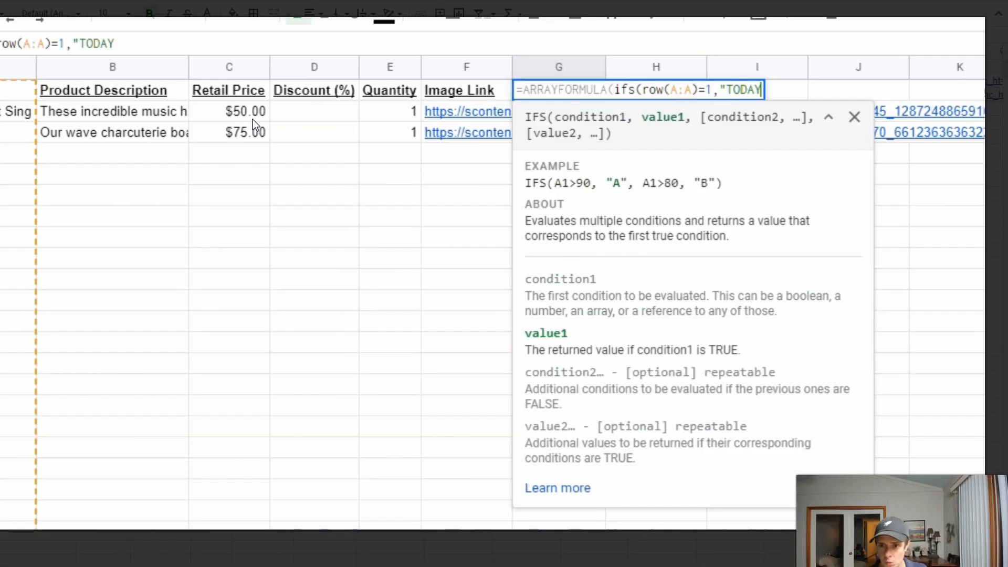
text(Today's P{r)
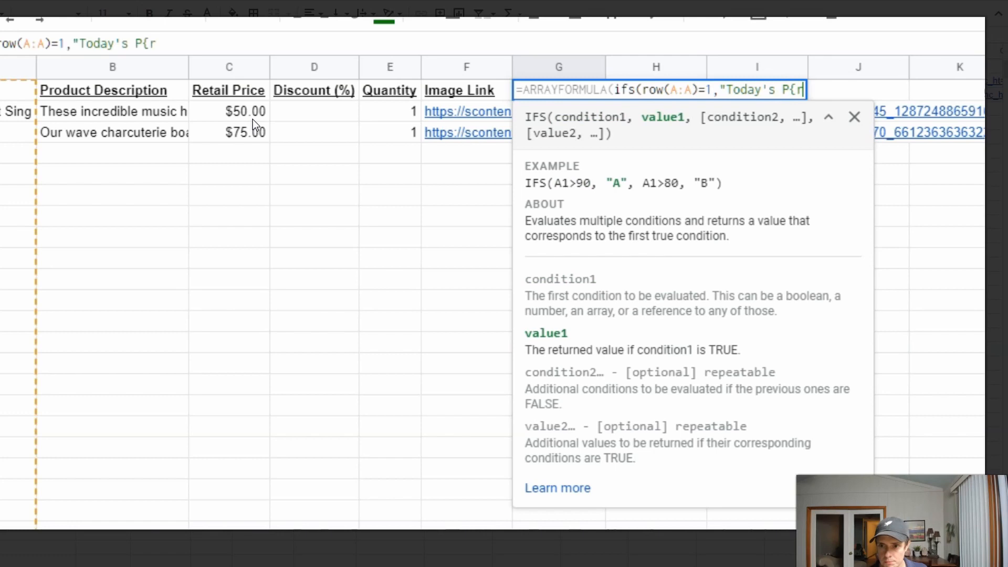
text(ice",A:A)
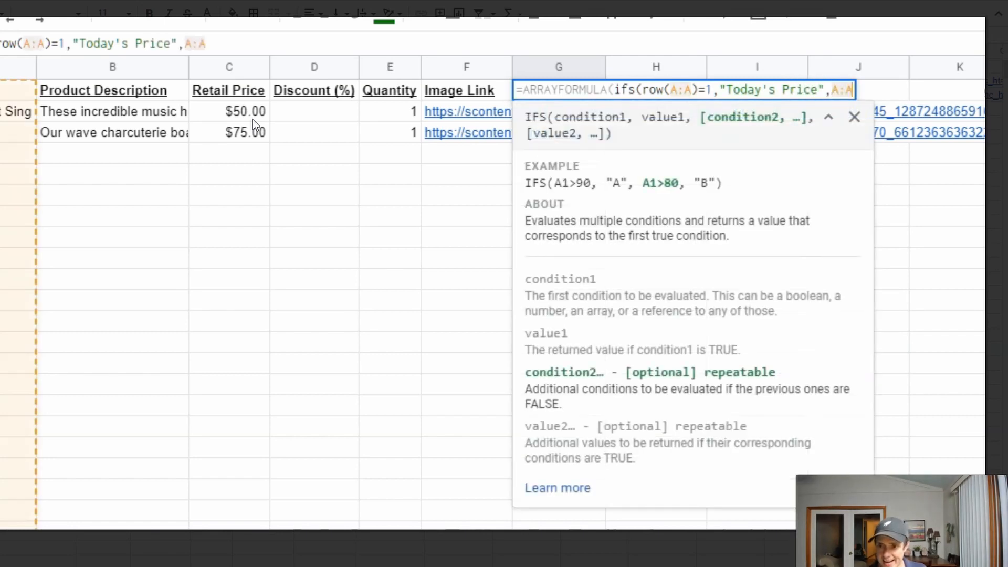
text(="")
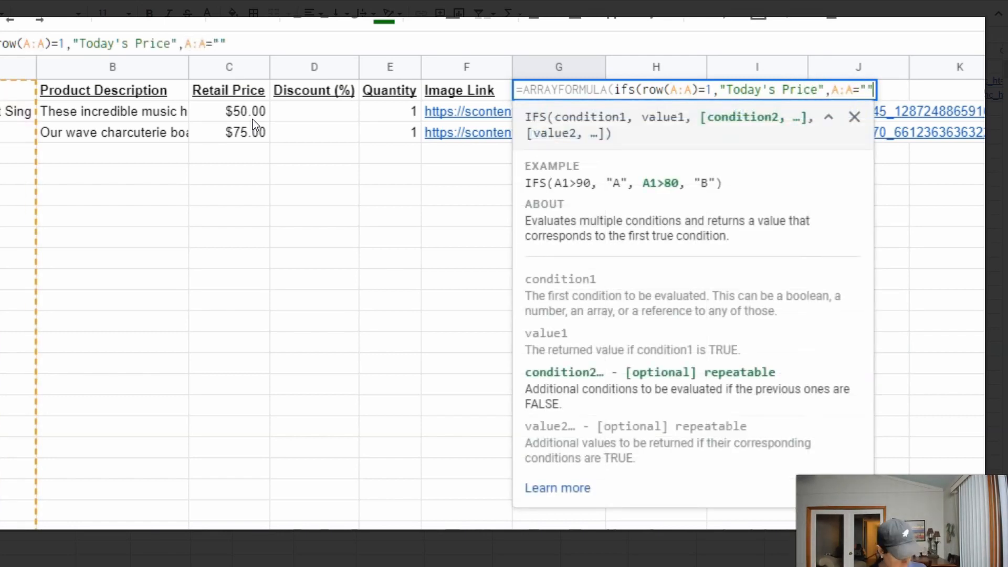
text(,"",)
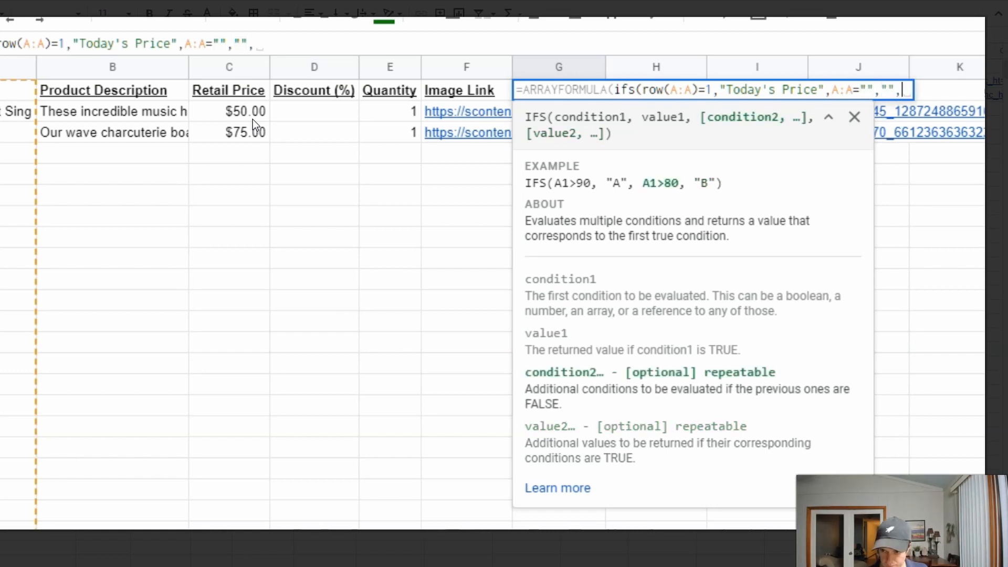
text(TRUE,)
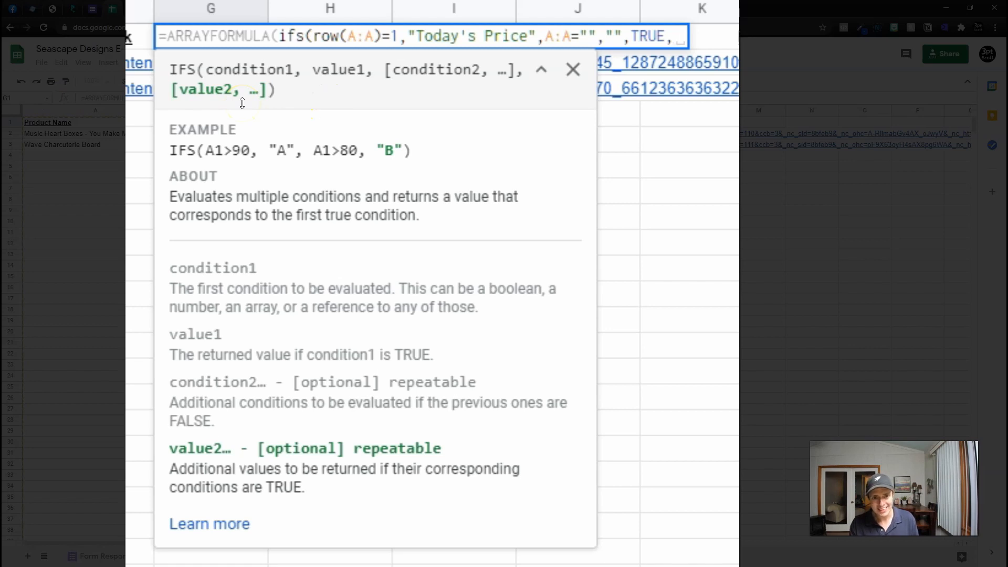
mouse_move(219, 90)
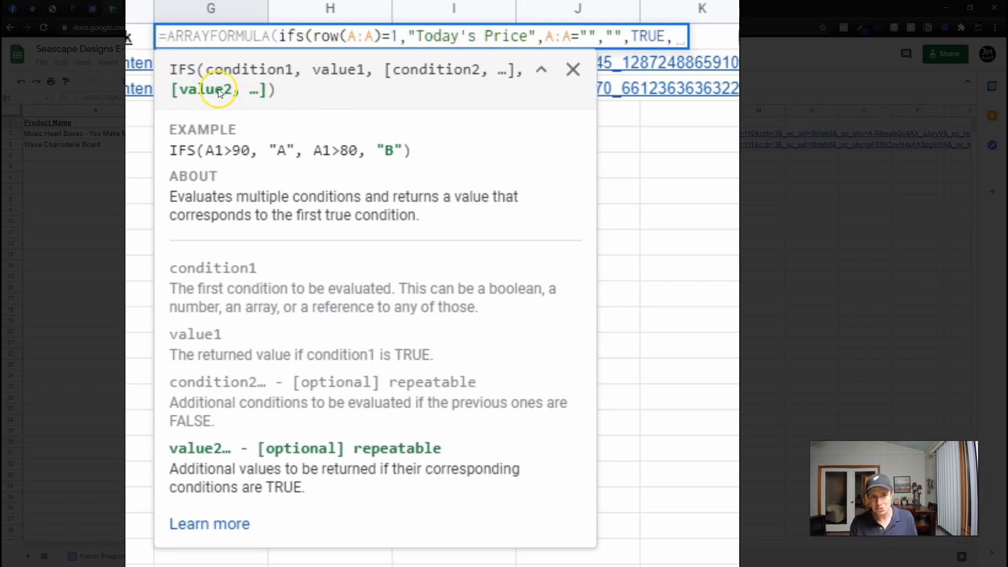
mouse_move(324, 136)
text(C:C*)
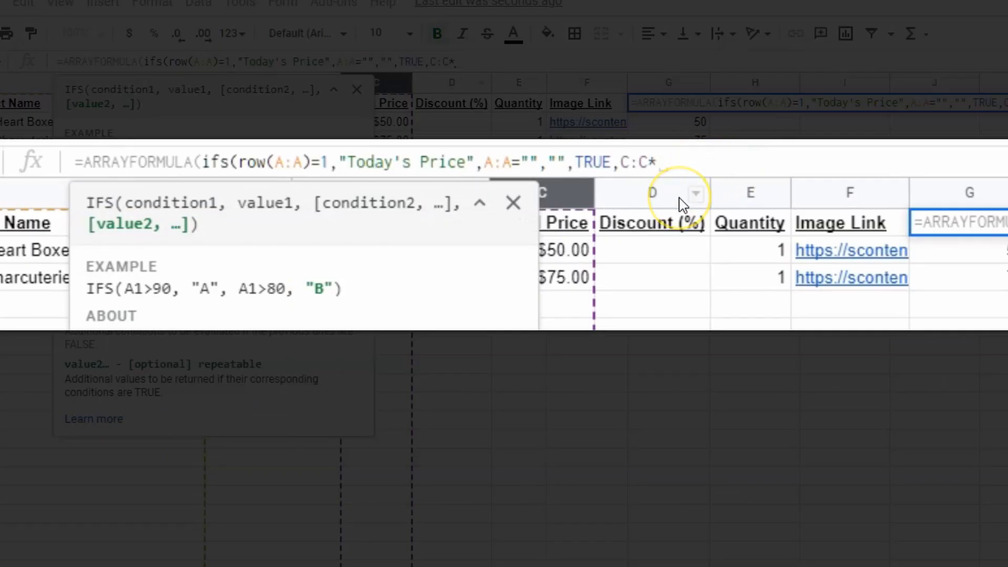
- Append C:C*(1-D:D)) so Today's Price shows 50 and 75
text(()
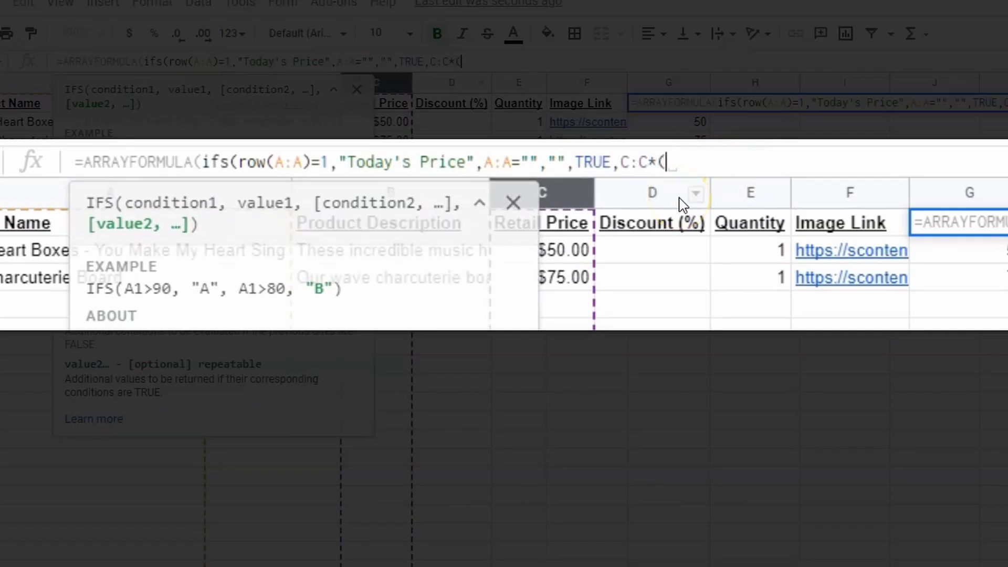
click(513, 203)
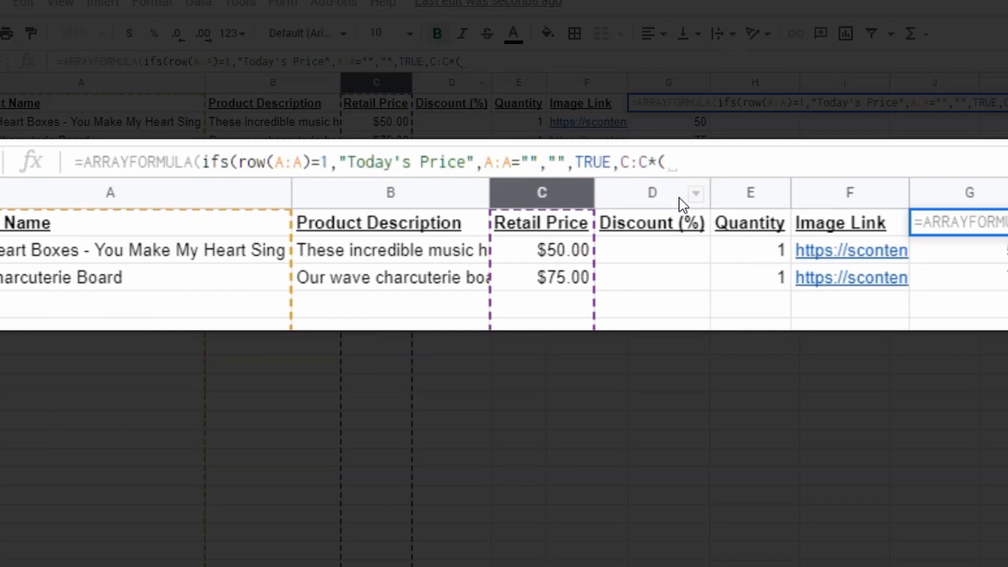
text(1)
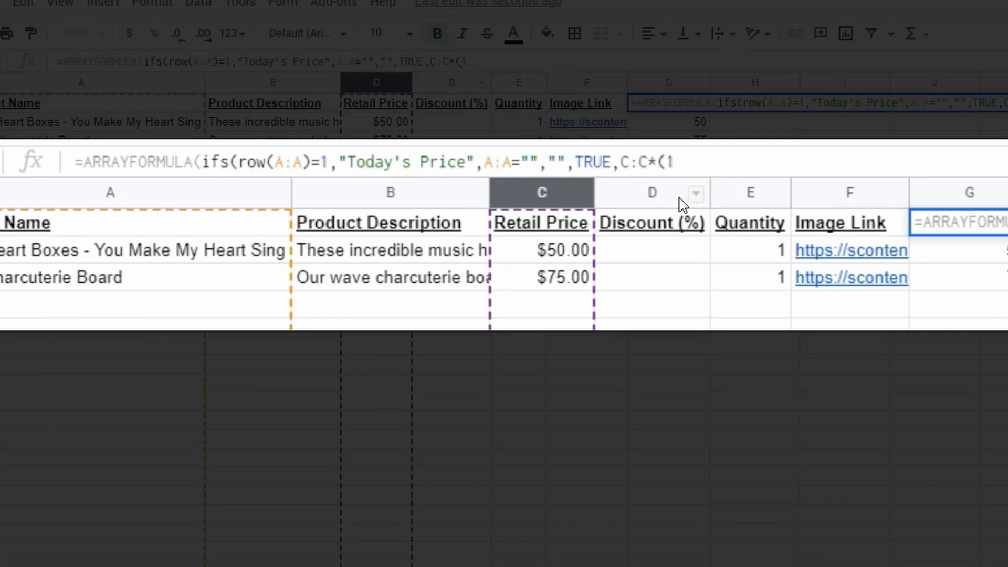
text(-)
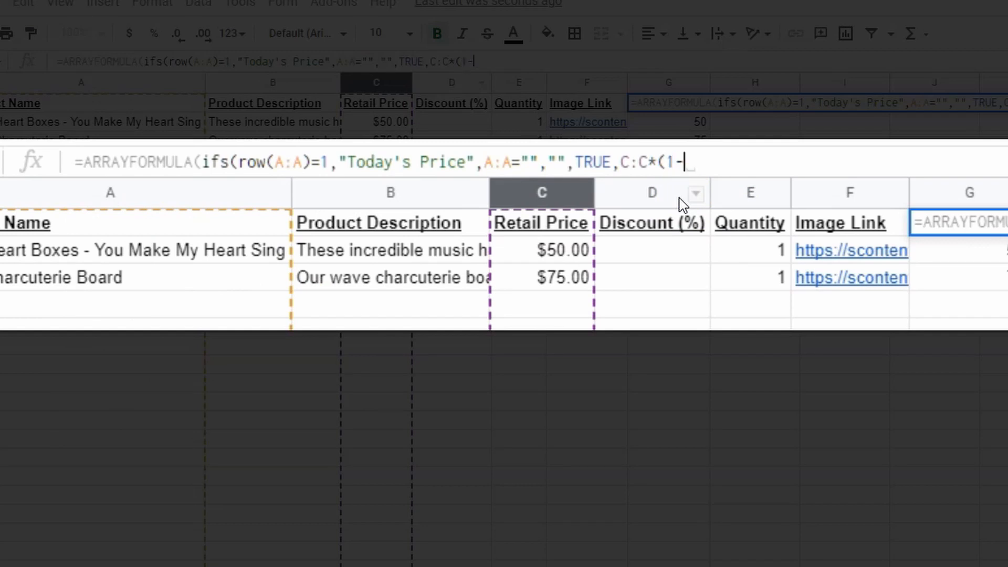
click(651, 193)
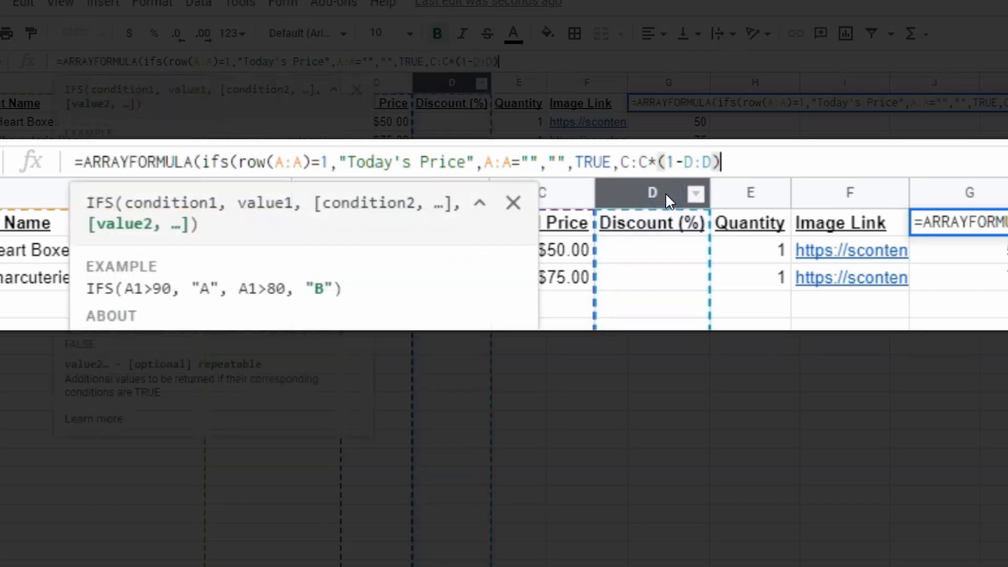
text()))
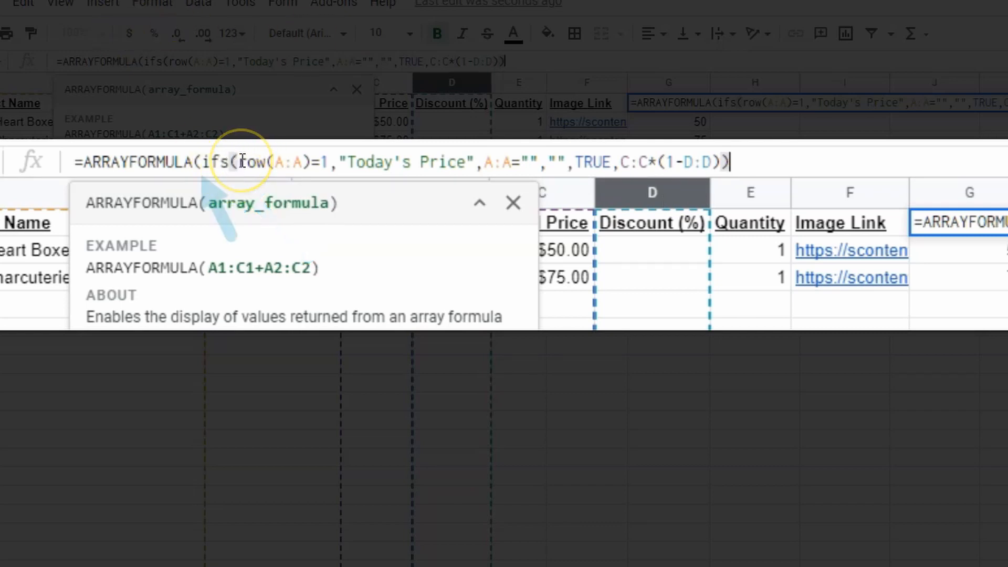
click(513, 202)
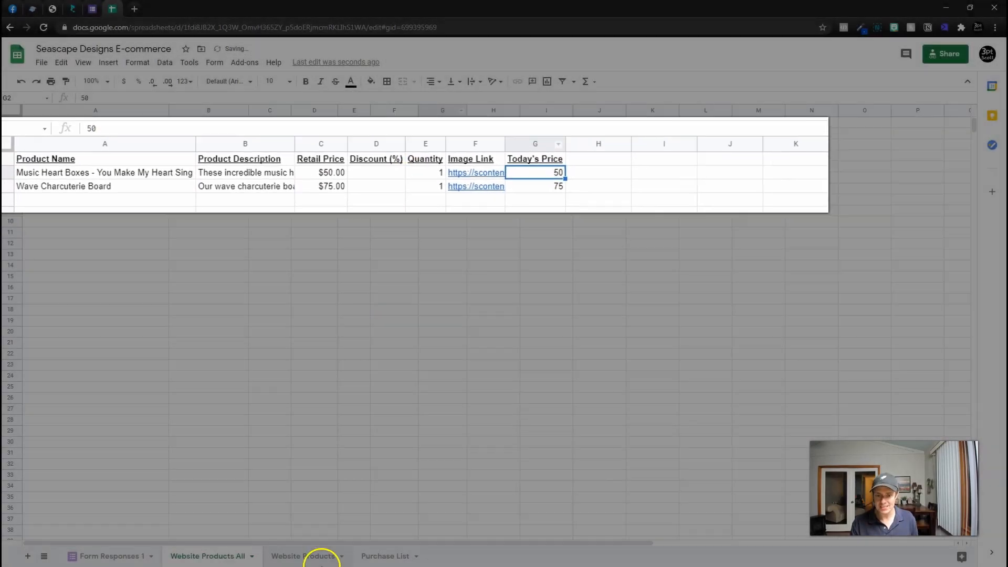
click(109, 556)
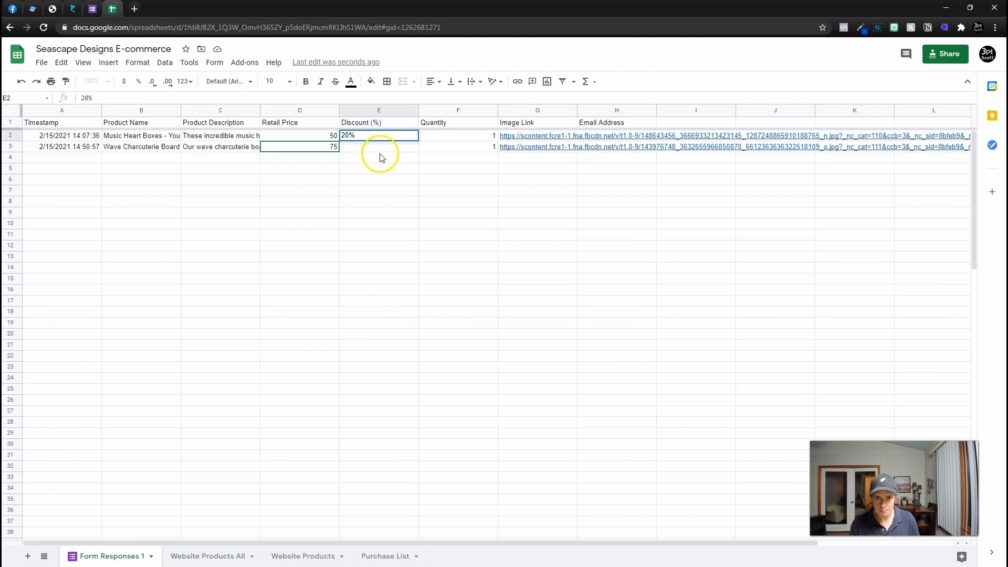
click(207, 556)
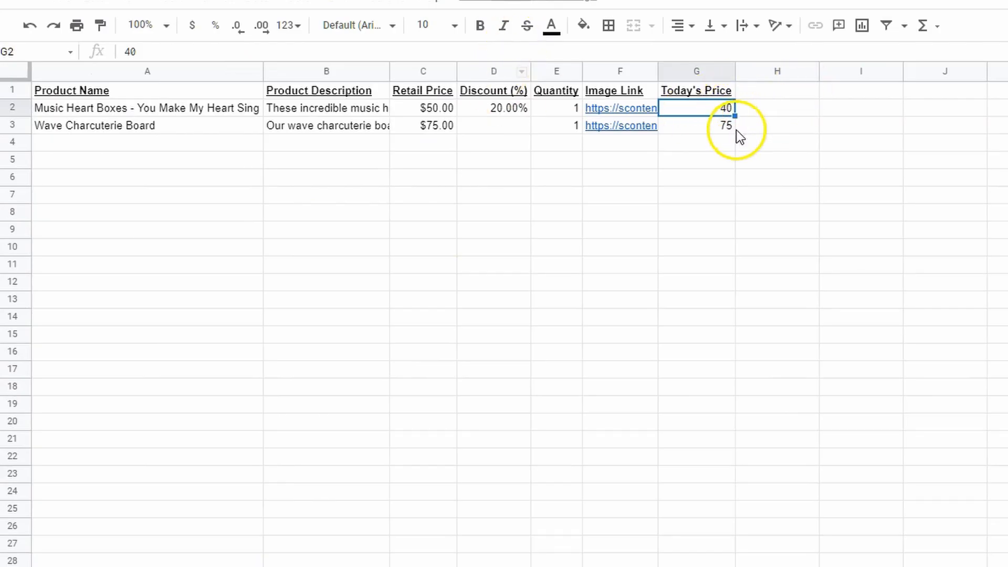
click(111, 555)
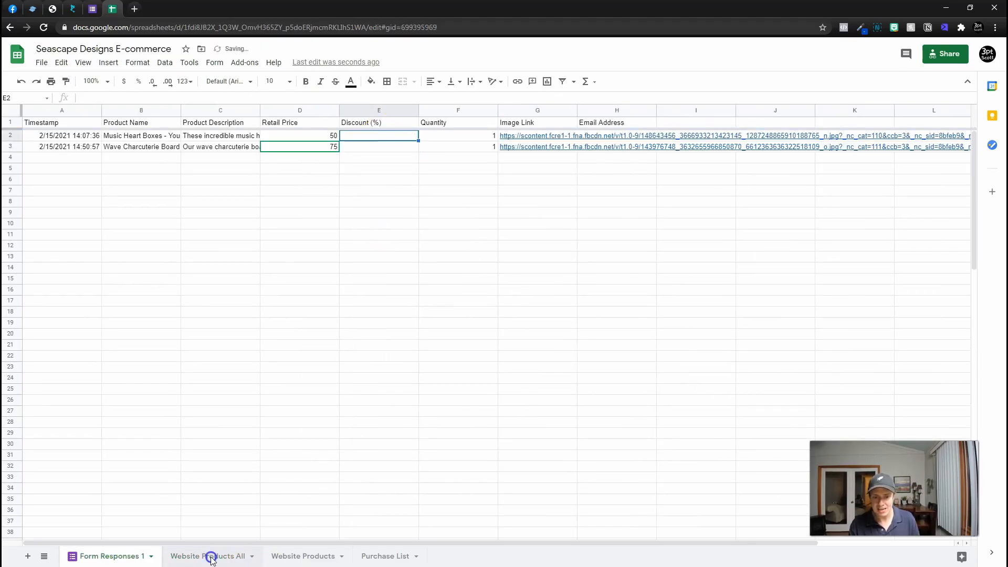
click(207, 556)
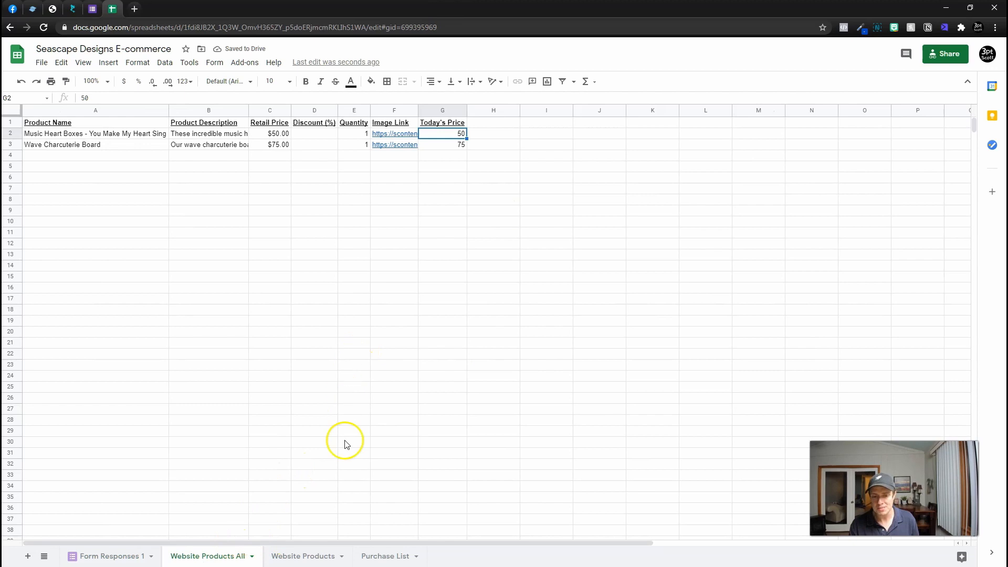
mouse_move(259, 562)
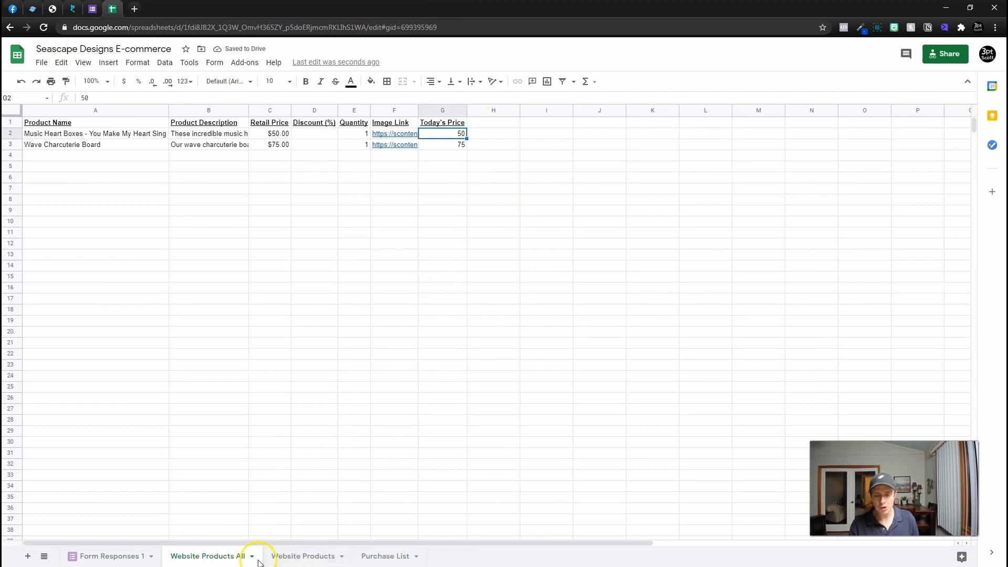
mouse_move(343, 490)
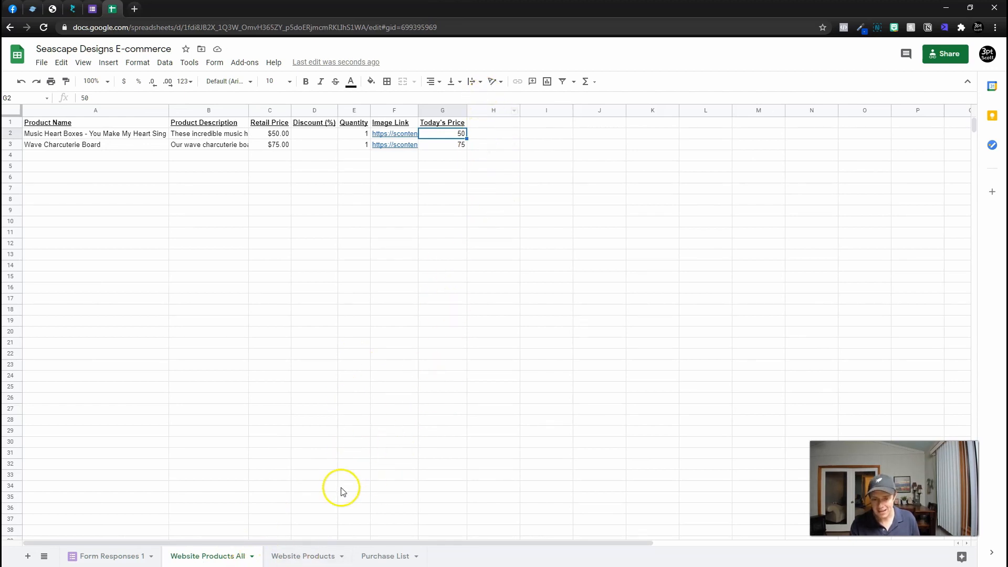
mouse_move(408, 515)
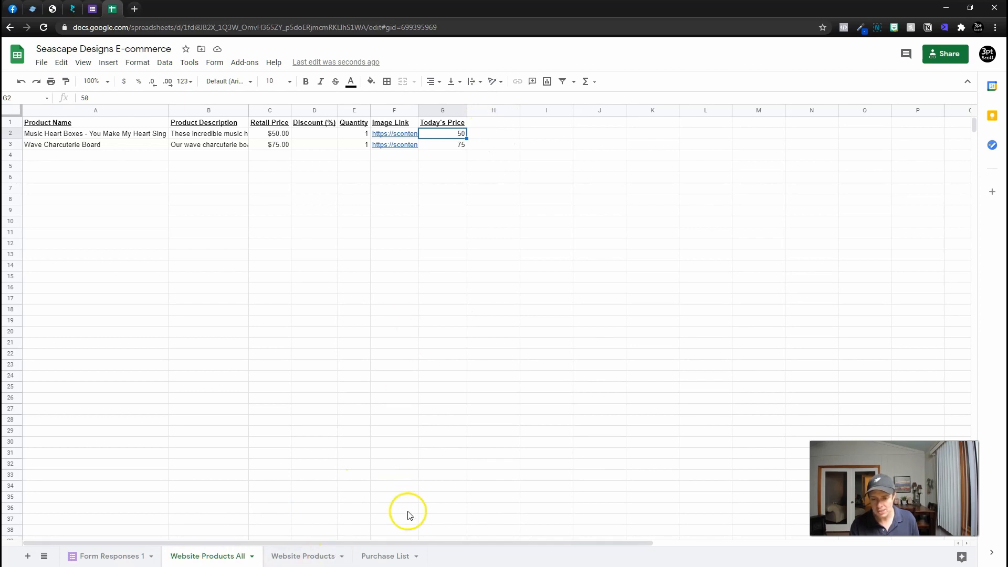
mouse_move(417, 547)
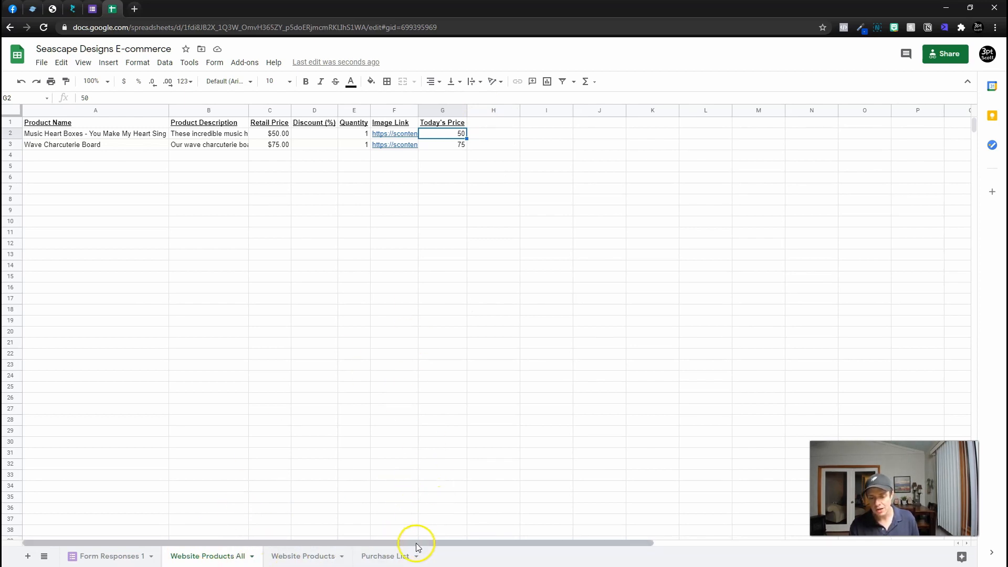
mouse_move(395, 114)
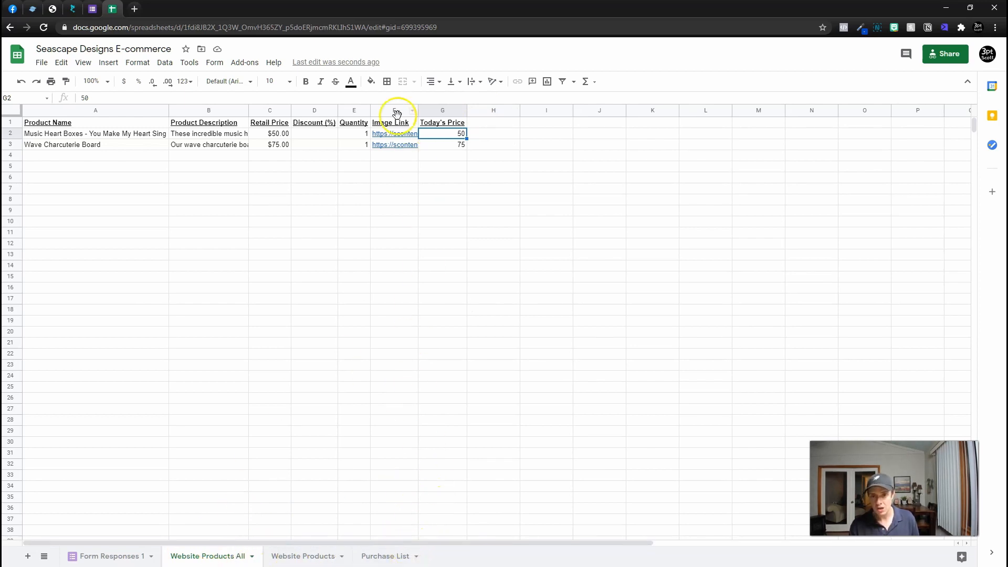
mouse_move(347, 425)
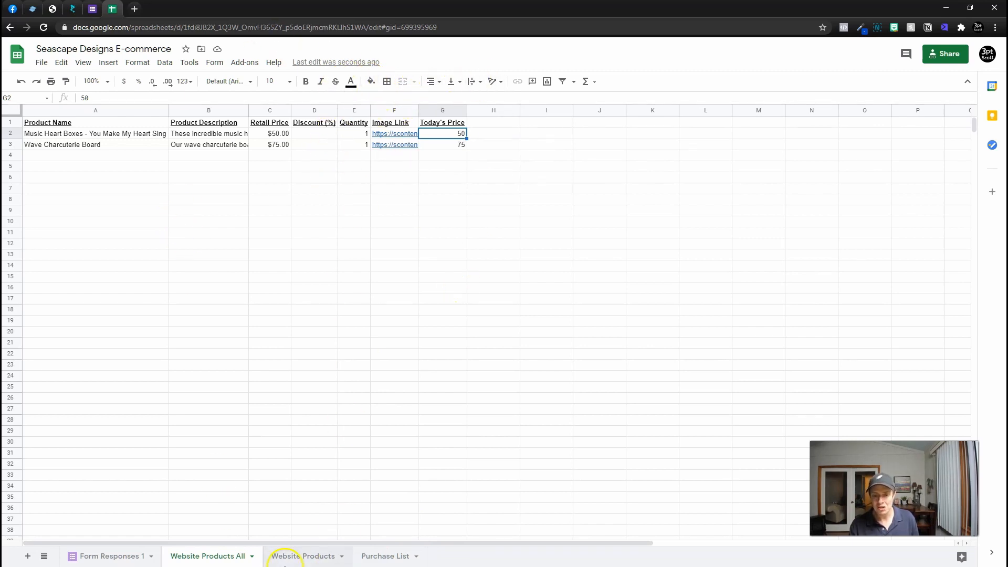
- Enter =QUERY('Website Products All'!A1:G999,"WHERE E > 0",1) in A1 of Website Products
click(303, 556)
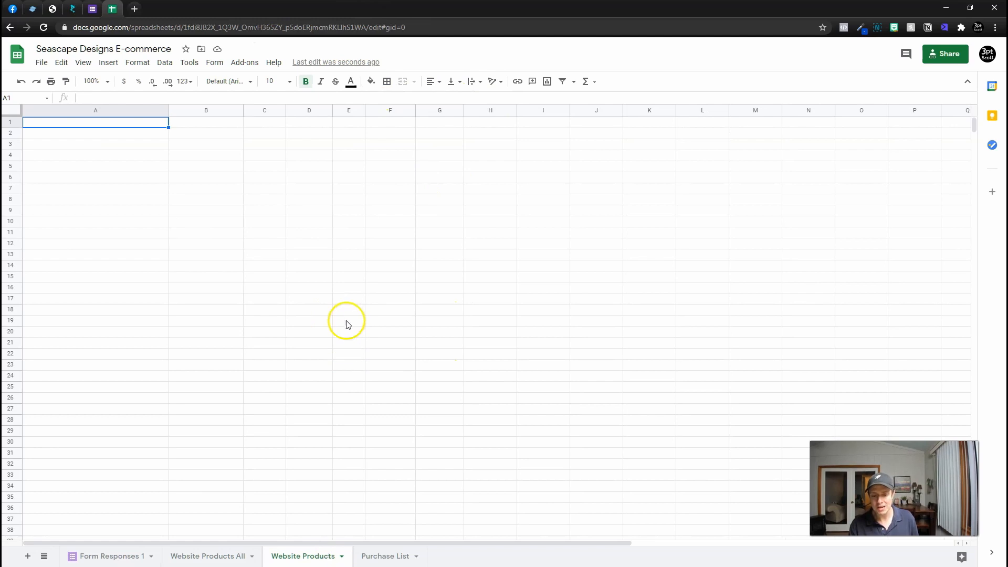
mouse_move(69, 112)
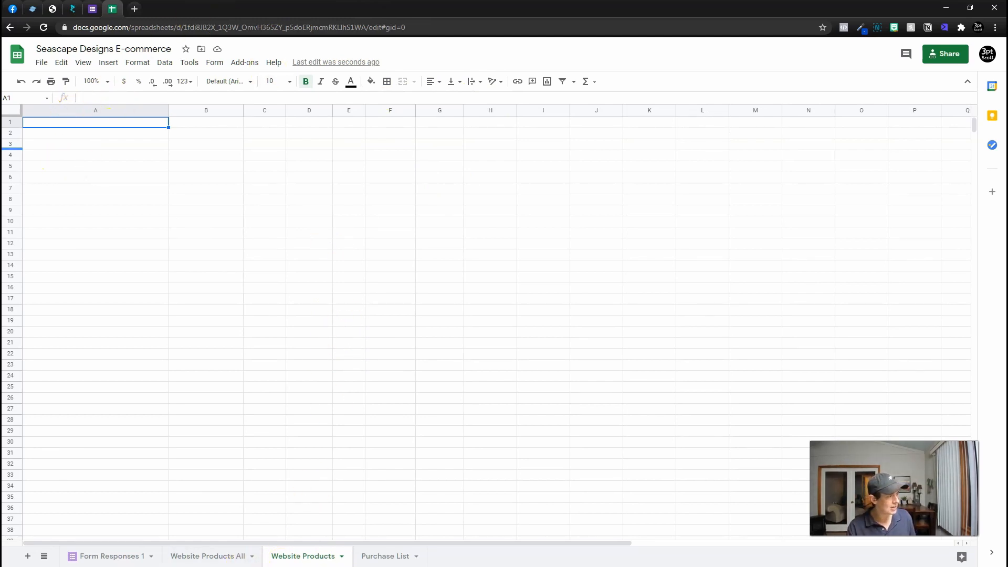
text(=QUERY('Website Products All'!A1:G1)
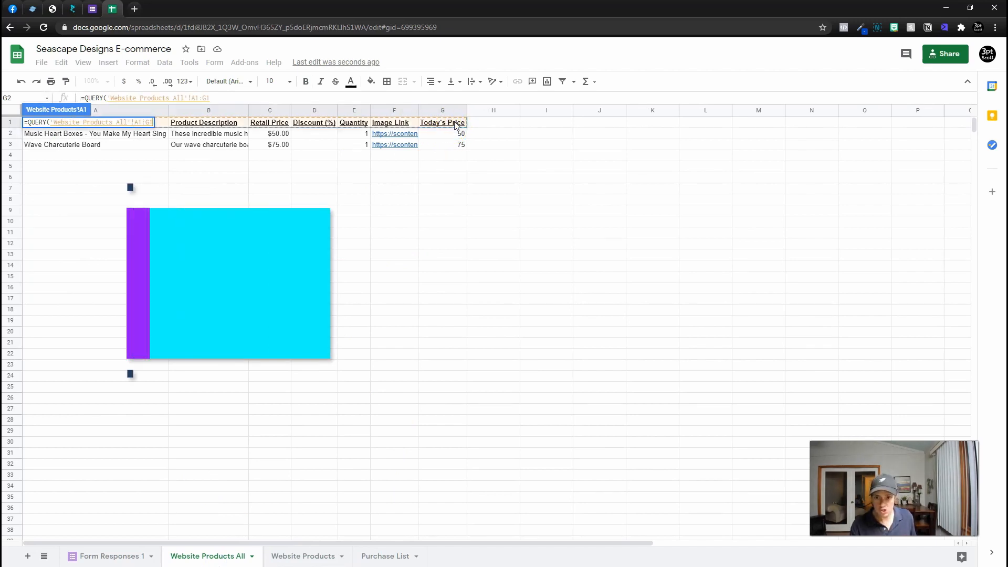
key(ctrl+shift+l)
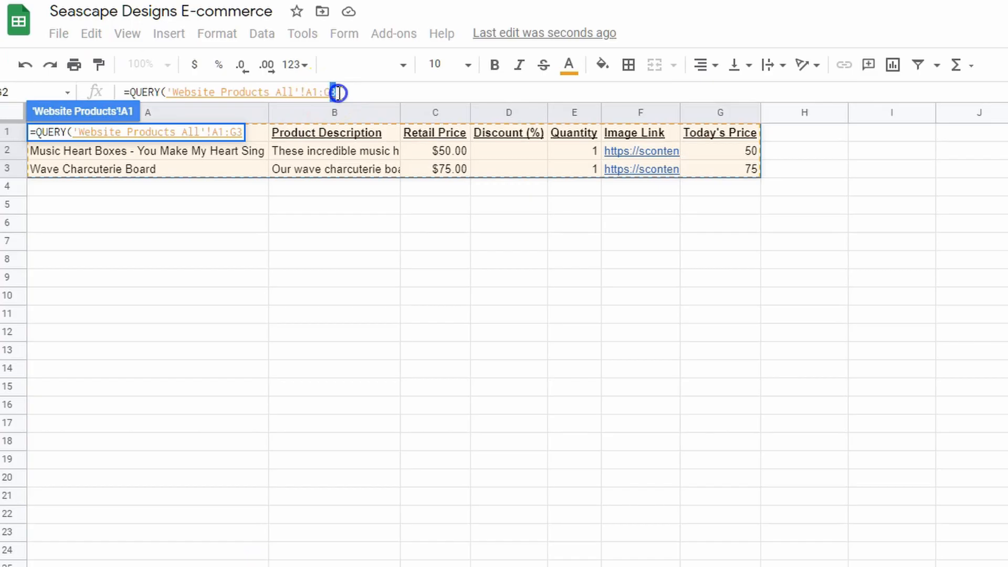
text(999,"WHER)
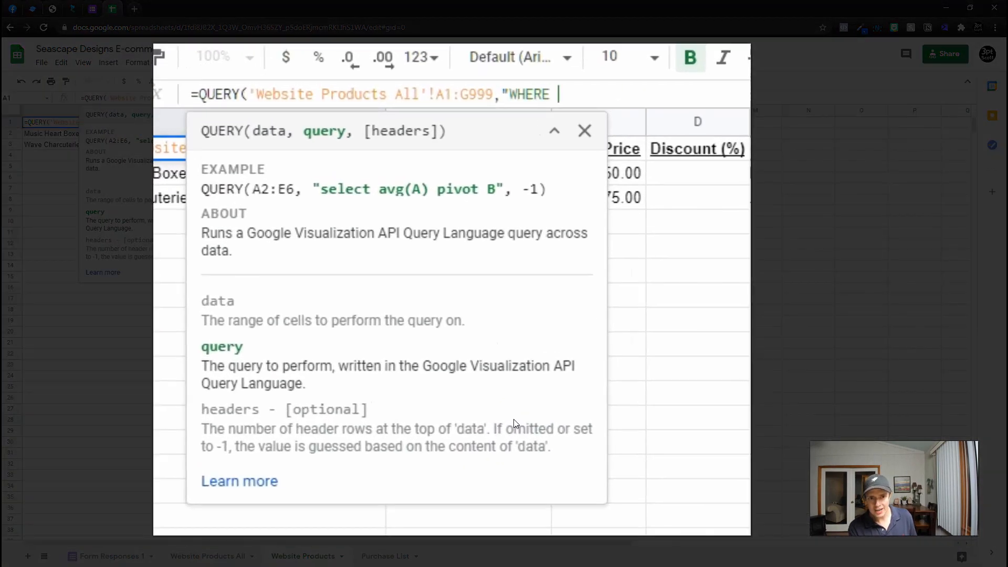
text(E >)
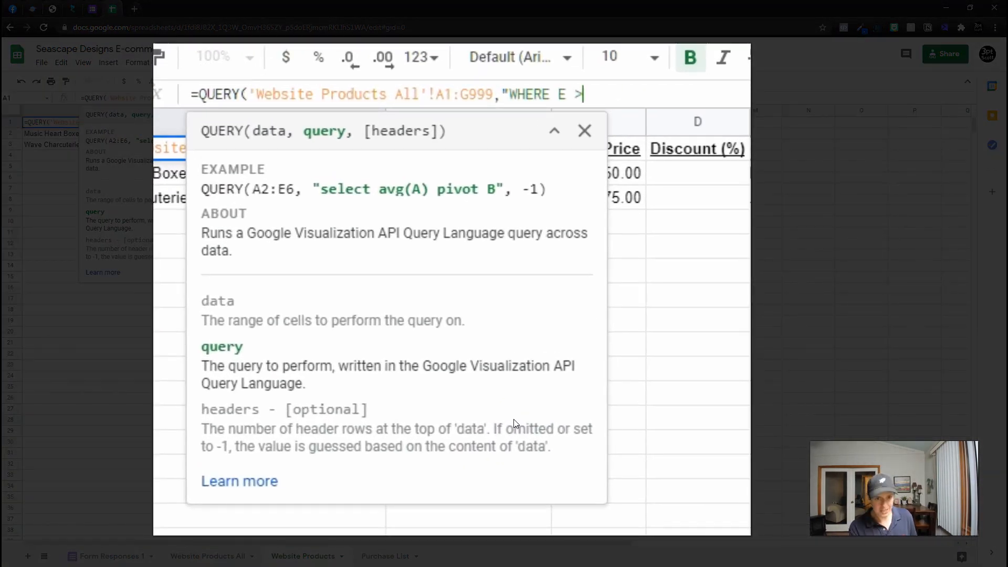
text(0",1)
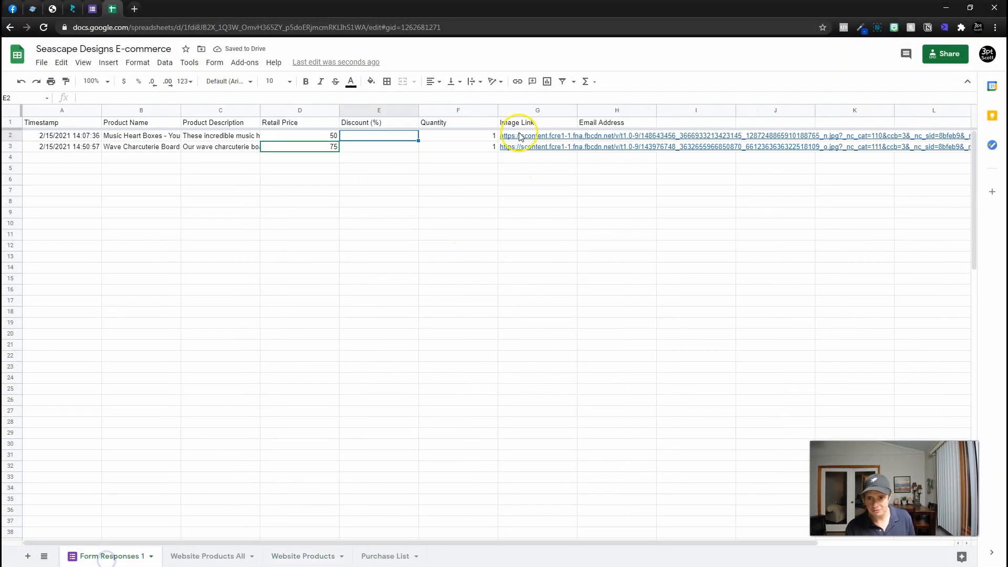
- Restore Music Heart Boxes quantity to 1 and confirm both products show on Website Products
click(457, 135)
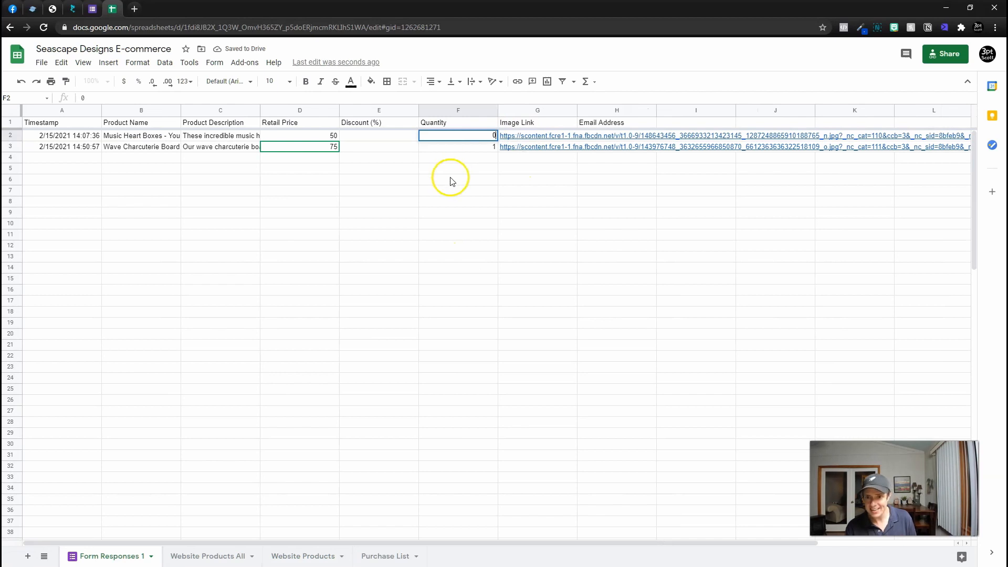
click(457, 178)
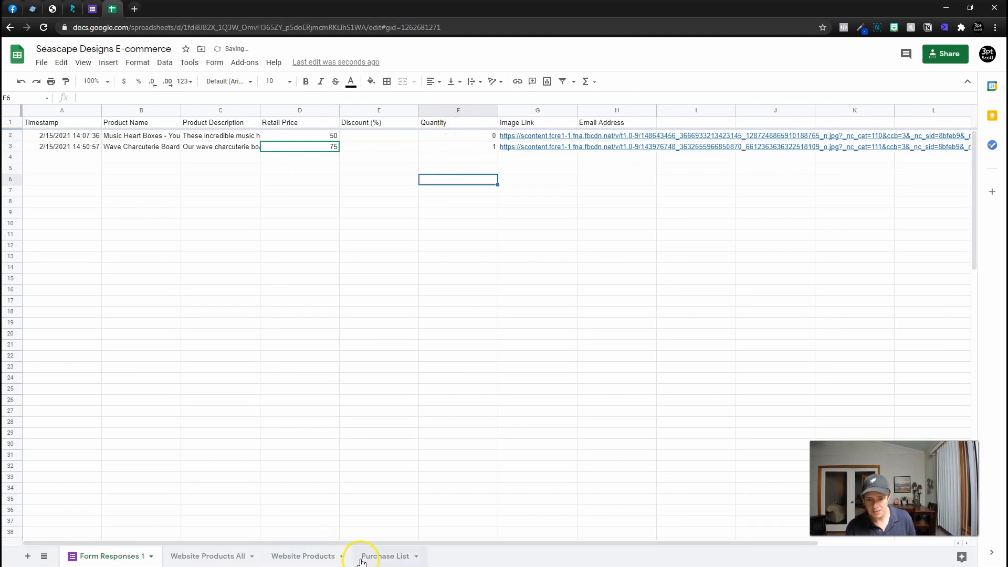
click(303, 556)
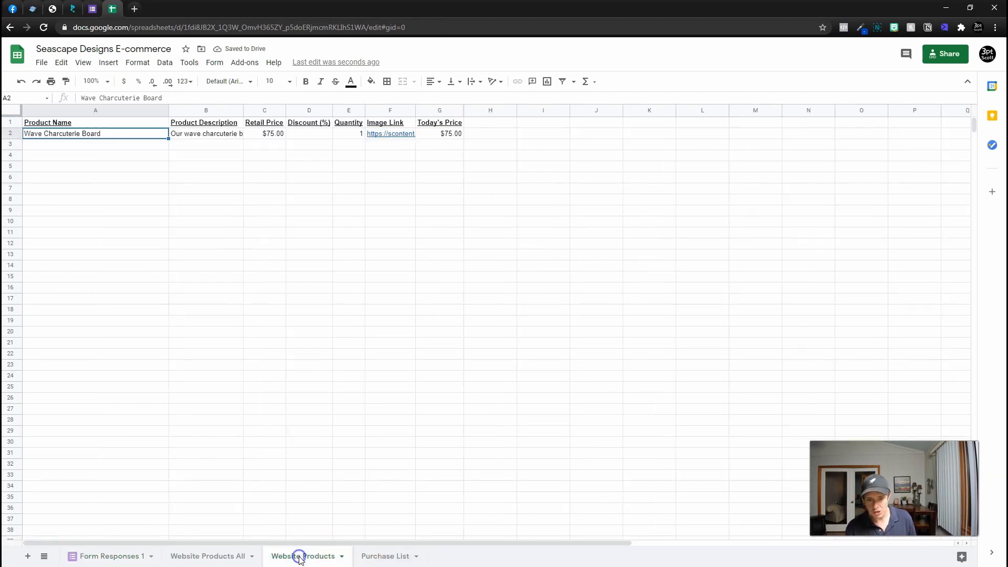
mouse_move(227, 556)
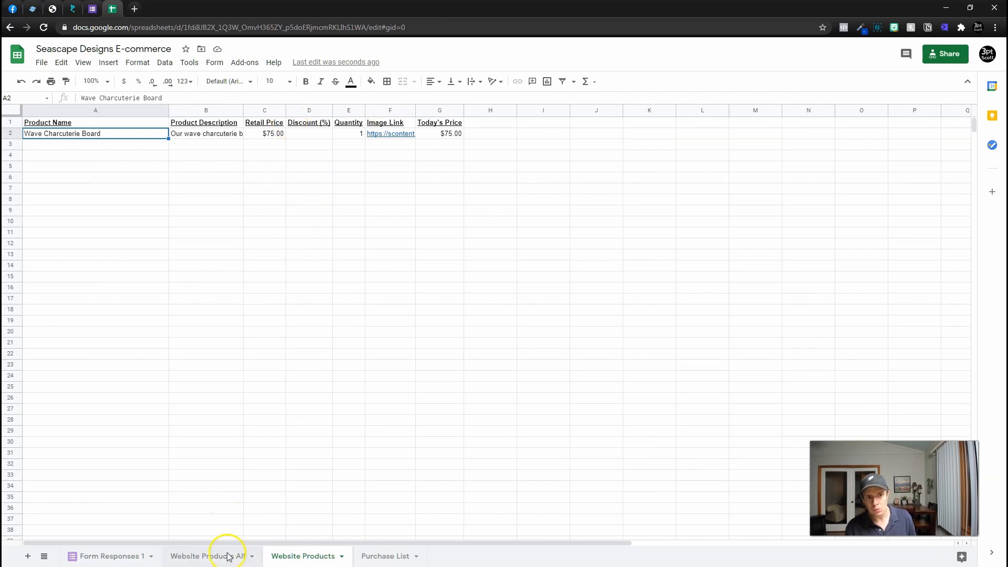
click(109, 556)
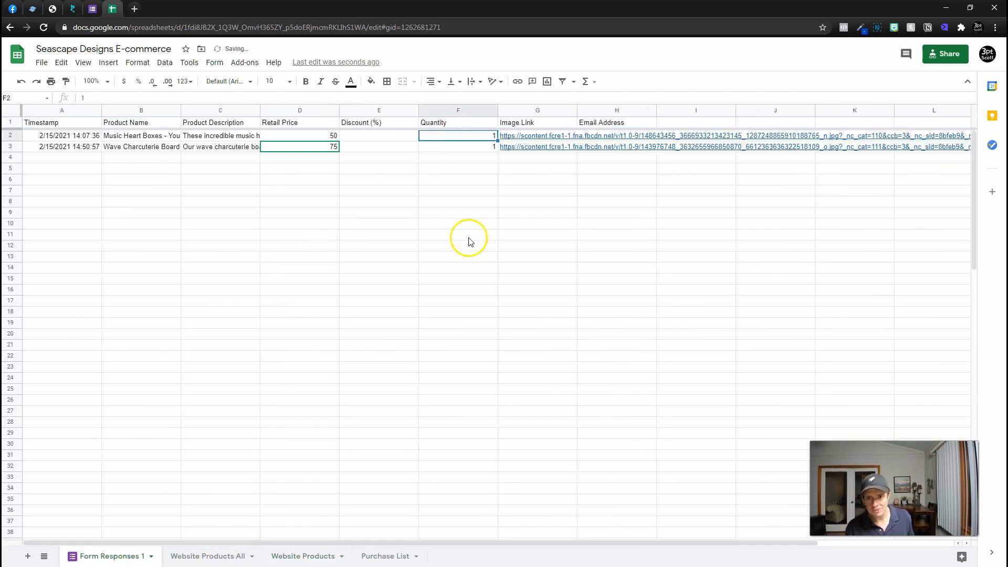
click(302, 556)
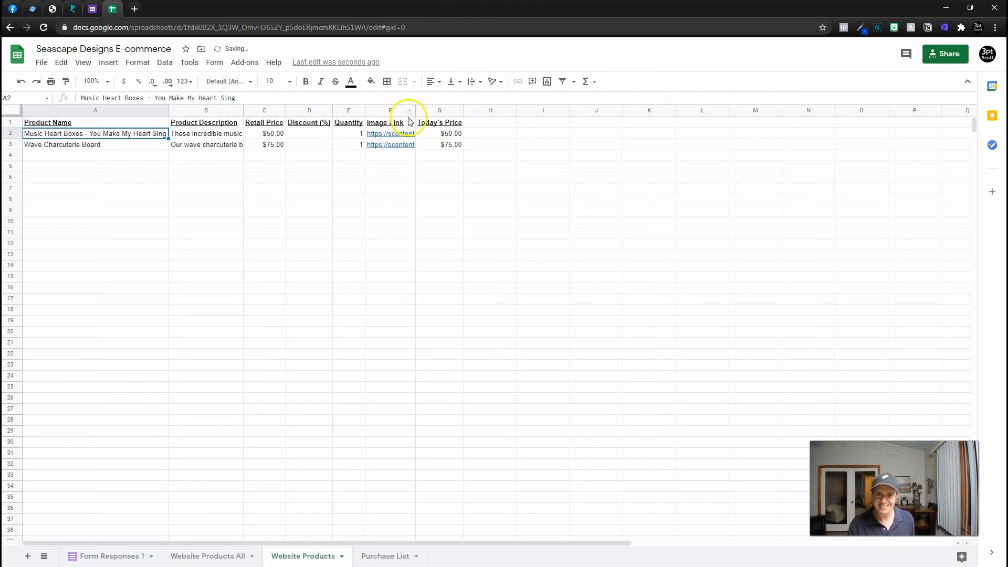
click(439, 133)
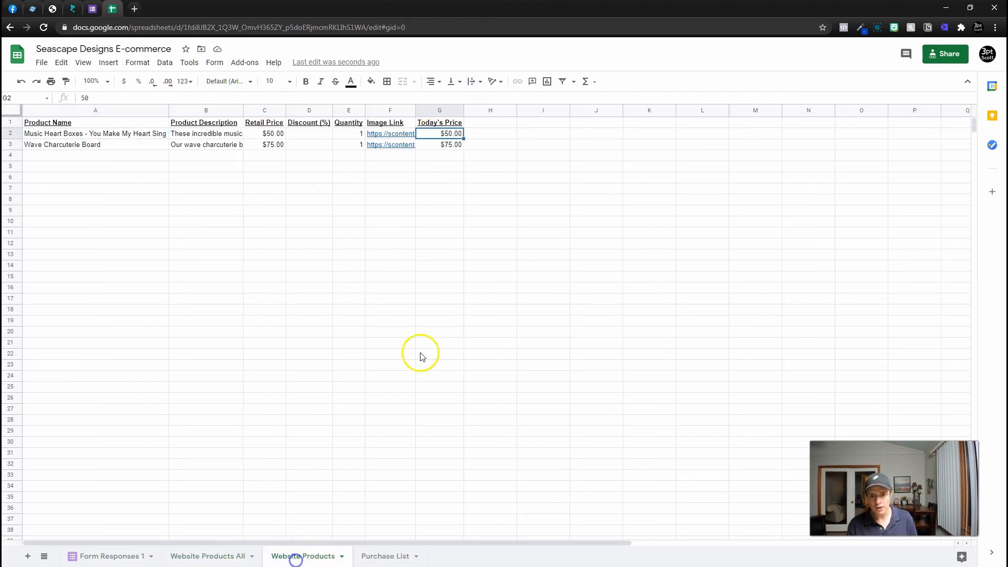
mouse_move(215, 148)
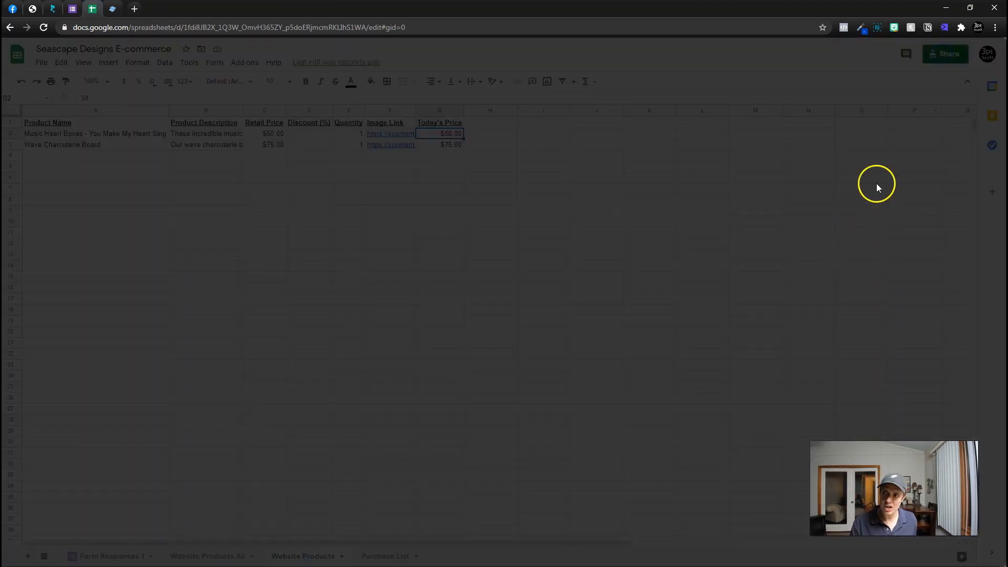
- Create a SpreadSimple website from the pasted Google Sheet share link
click(944, 53)
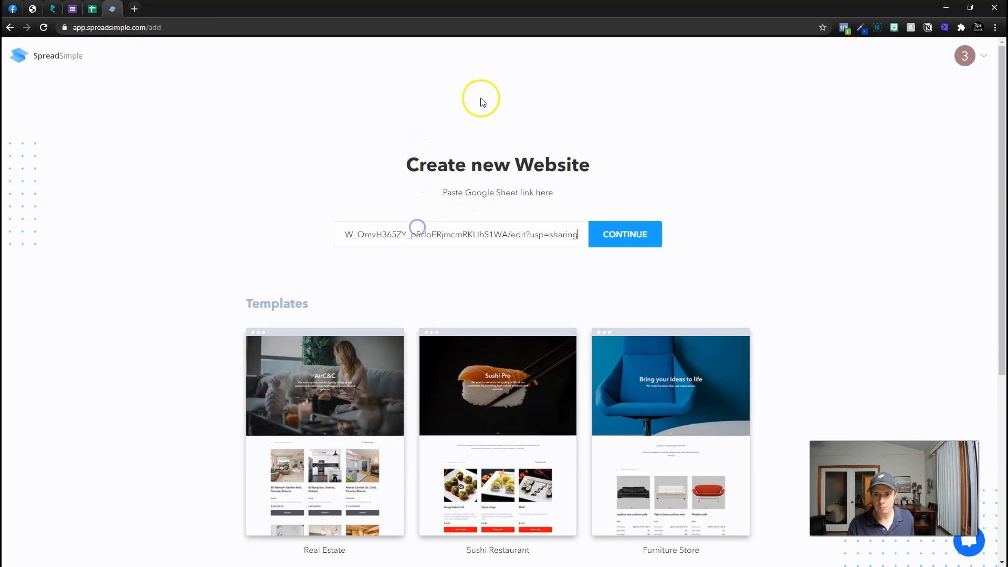
mouse_move(477, 223)
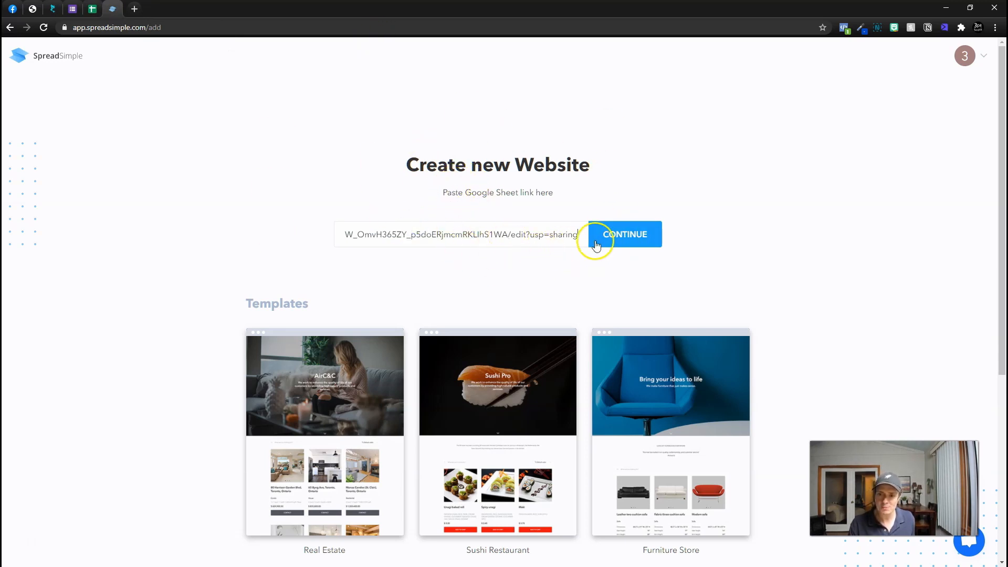
click(624, 234)
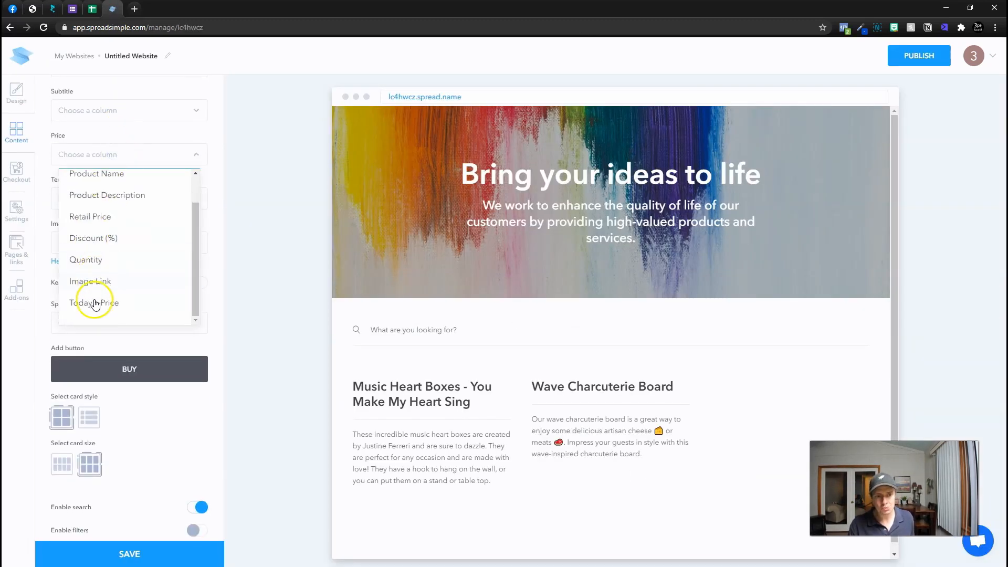
- Use Today's Price for card prices, enable sorting, and add Quantity under Specifications
click(94, 302)
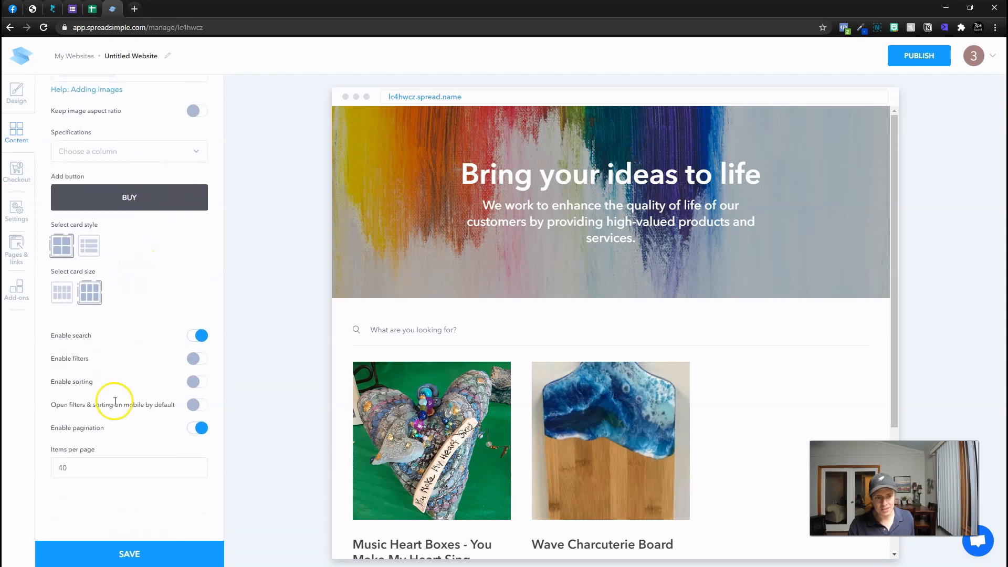
mouse_move(195, 387)
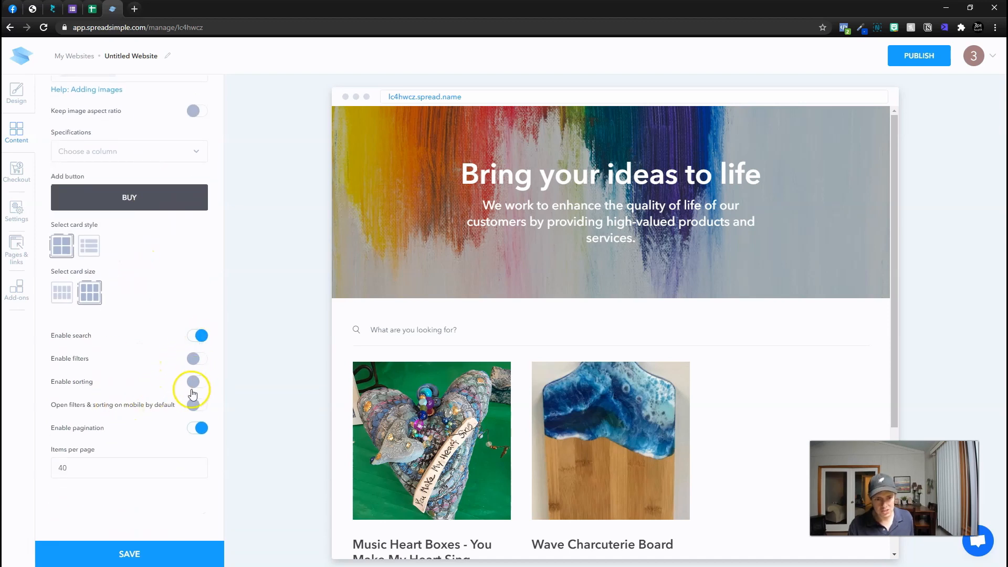
click(197, 386)
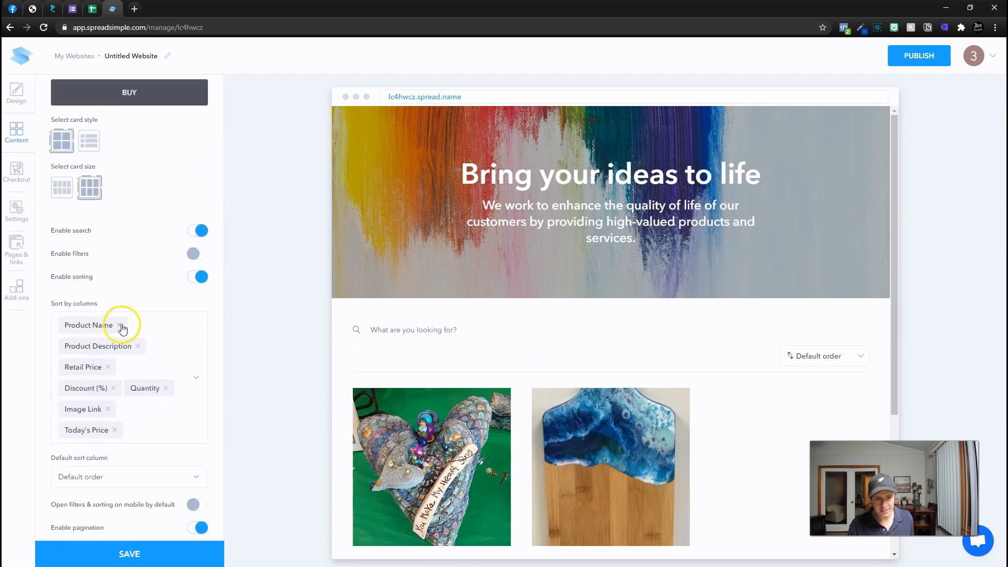
click(119, 324)
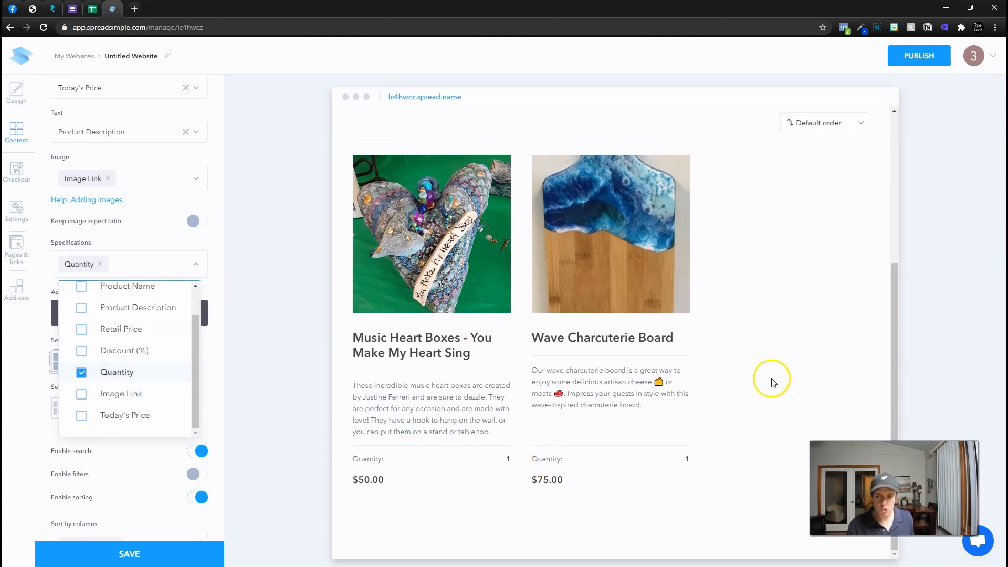
mouse_move(108, 237)
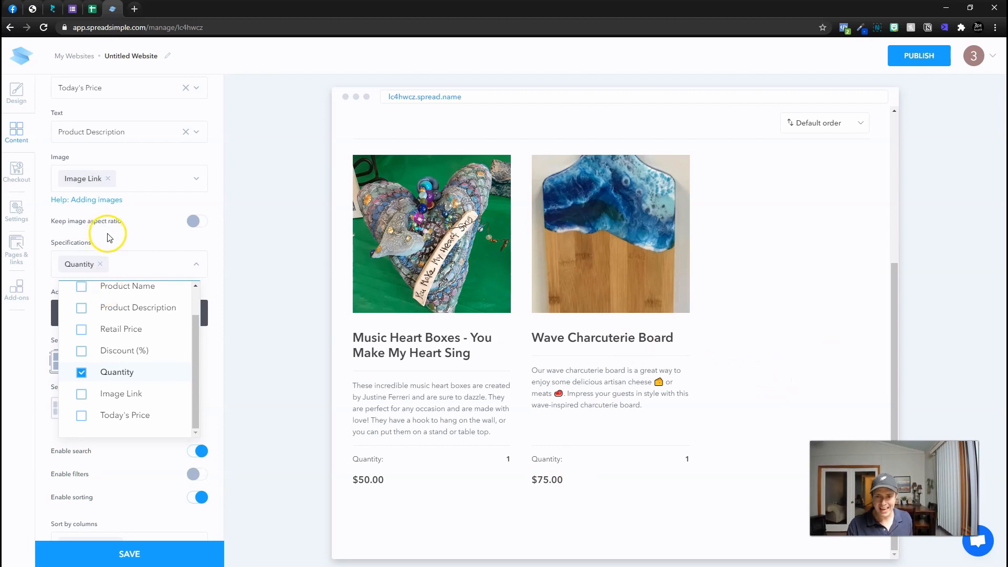
click(552, 345)
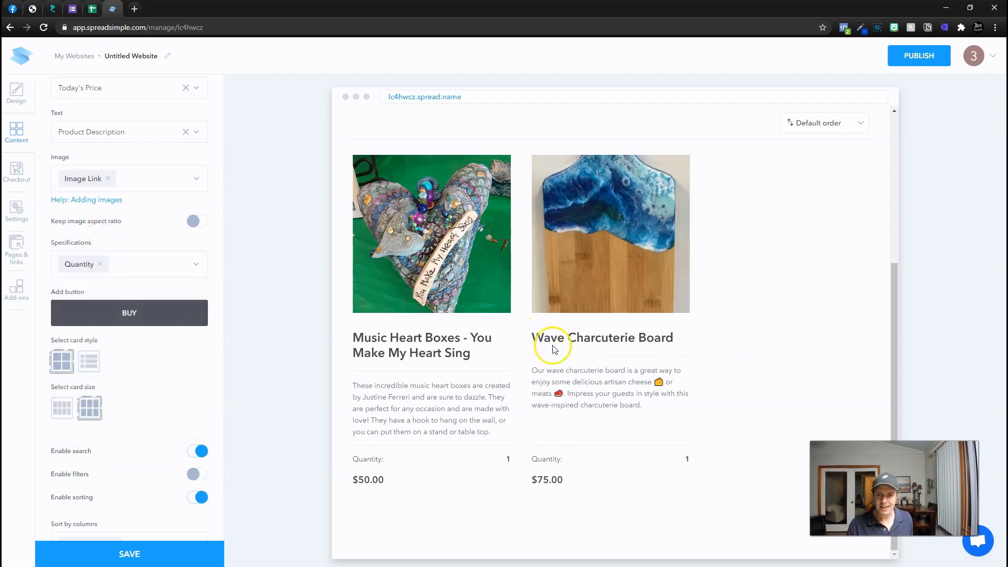
mouse_move(153, 319)
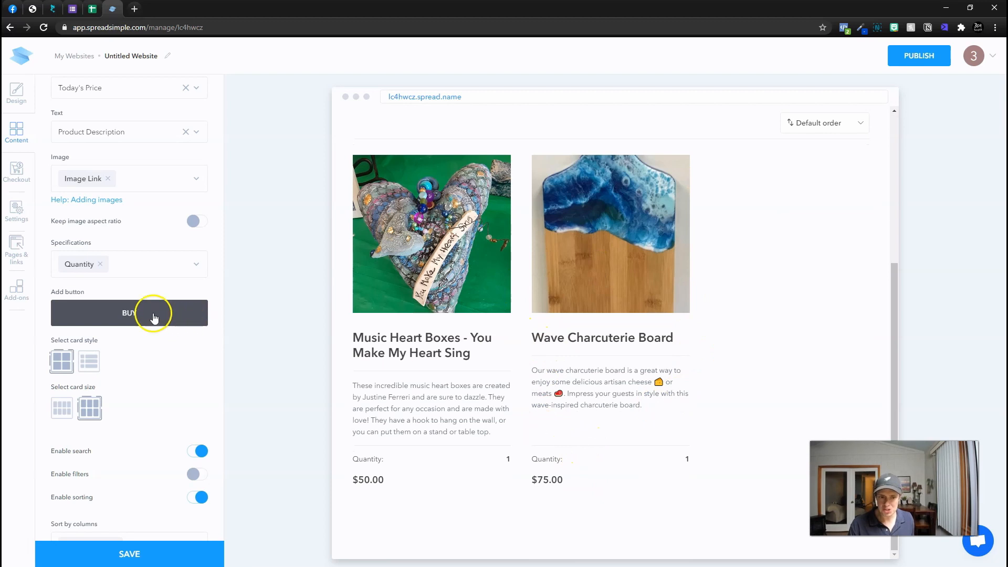
- Set the Buy button action to open an order form and apply it
click(128, 312)
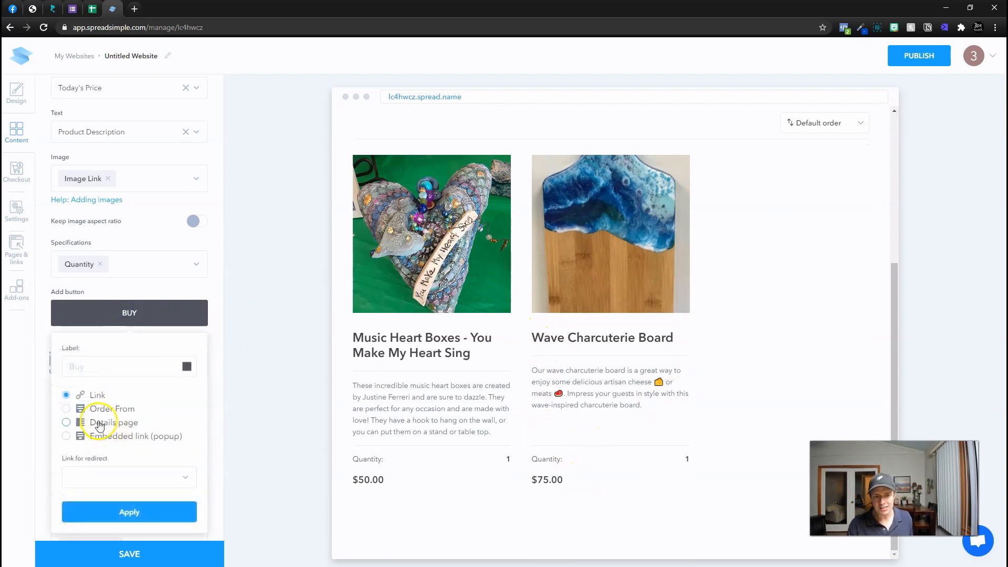
click(66, 409)
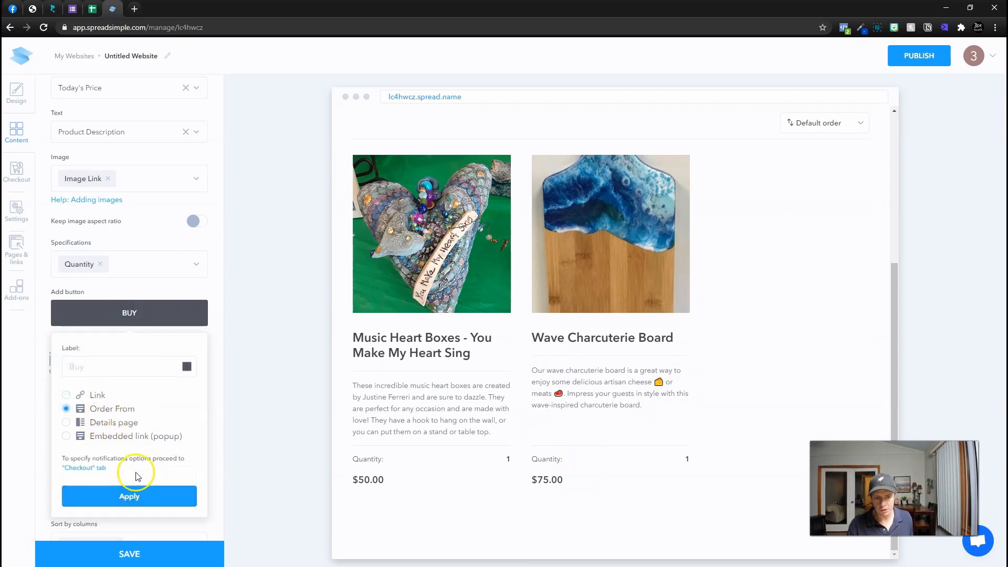
click(129, 496)
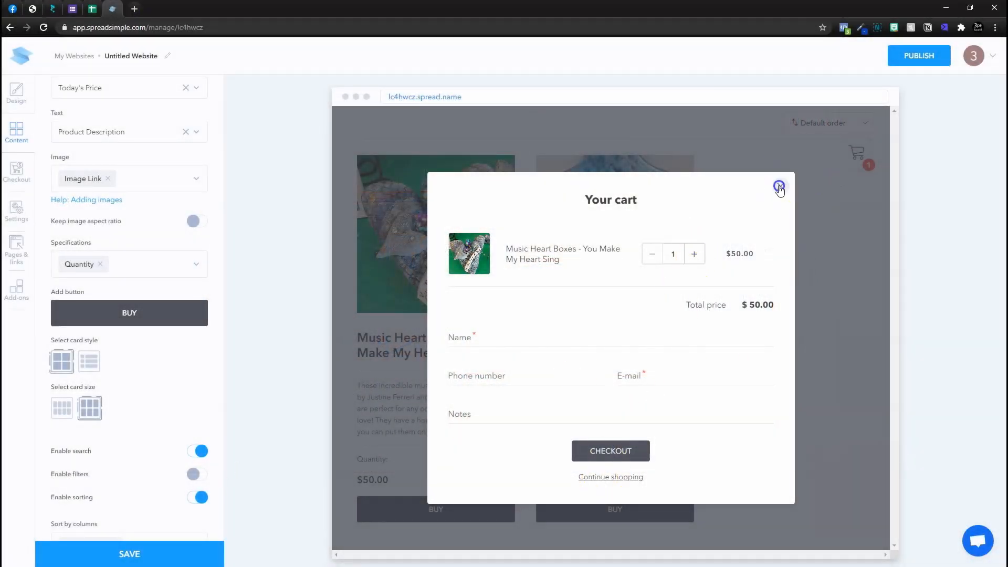
- Close the test cart and expand the Header section in the Design settings
click(779, 188)
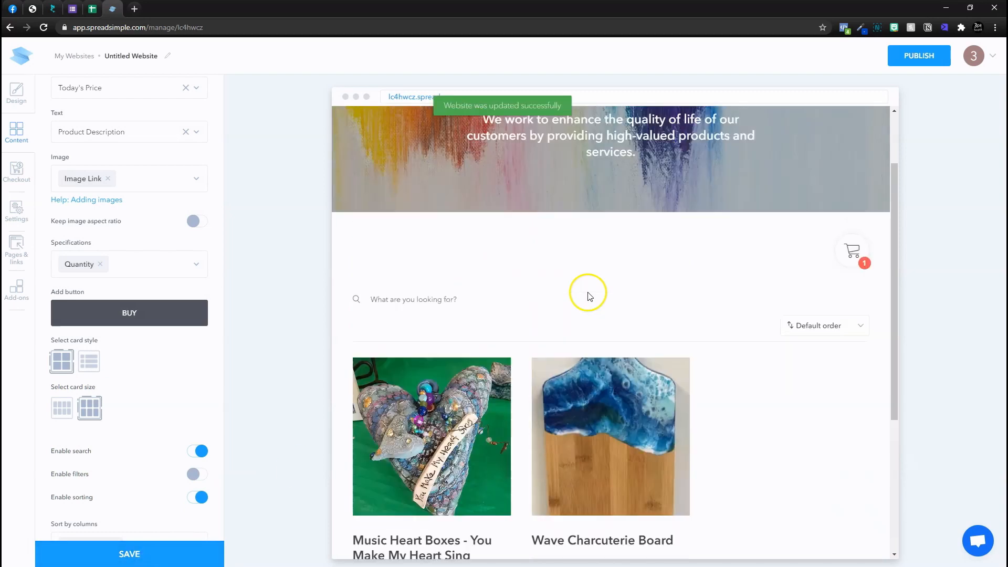
scroll(up, 3)
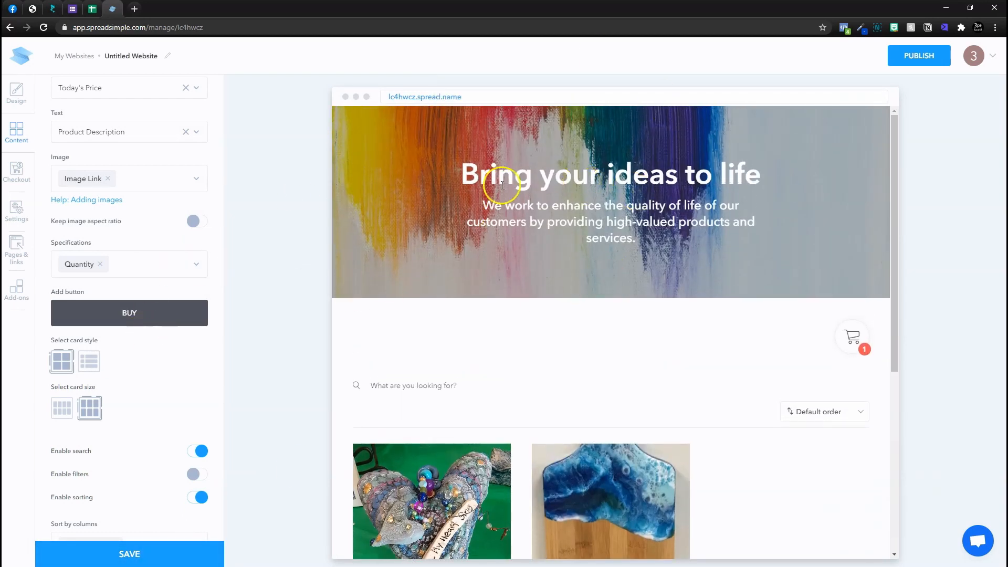
scroll(down, 3)
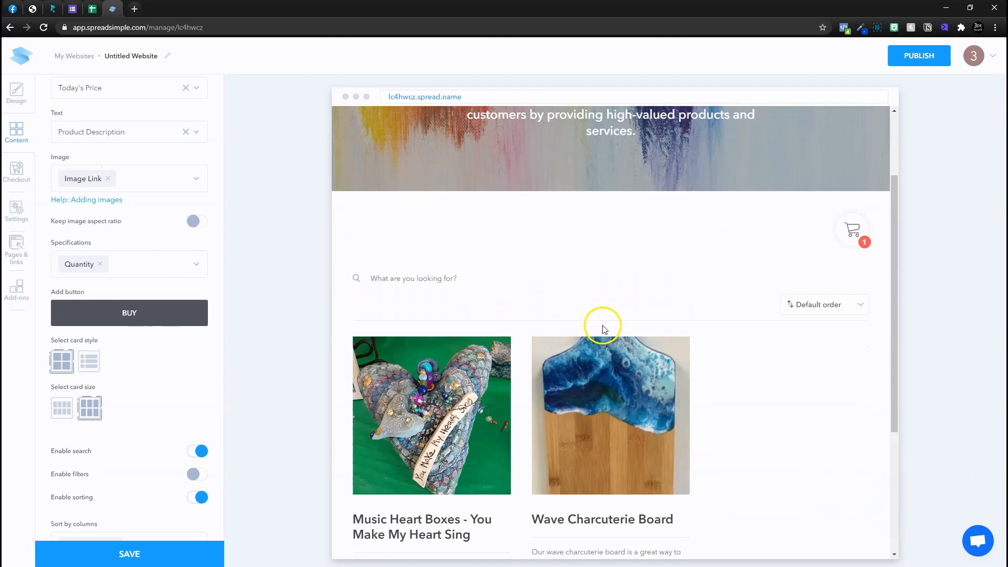
click(16, 94)
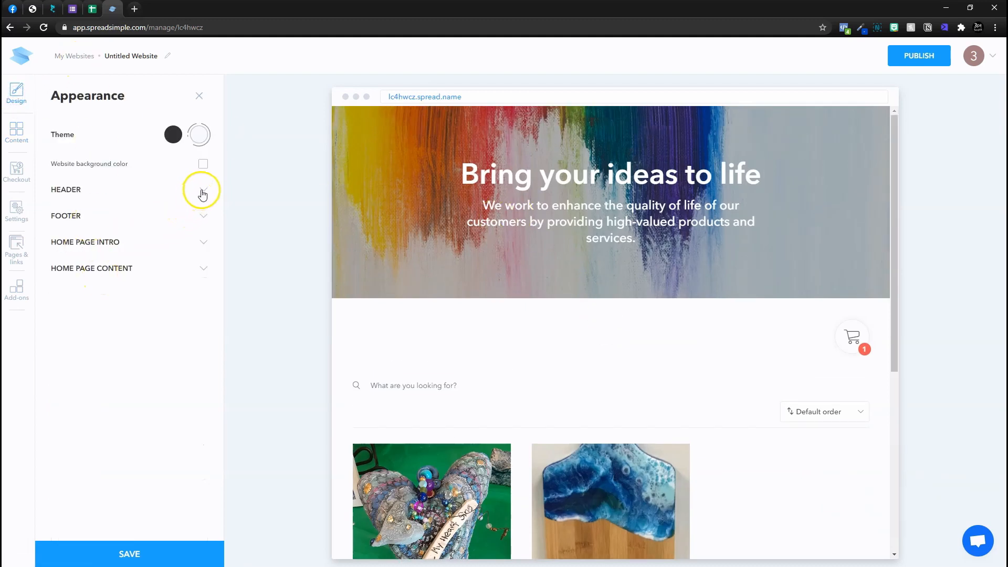
click(203, 193)
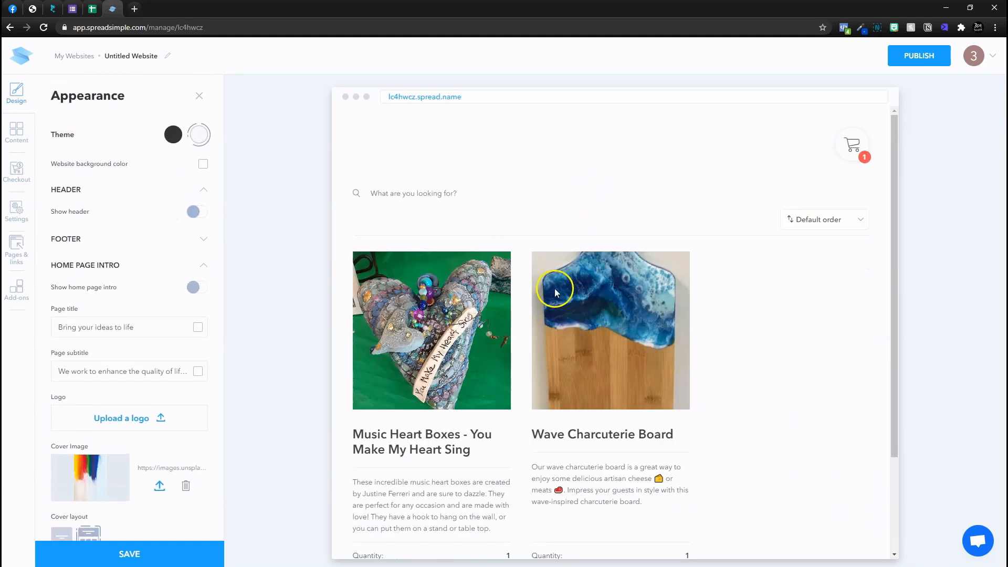
mouse_move(922, 81)
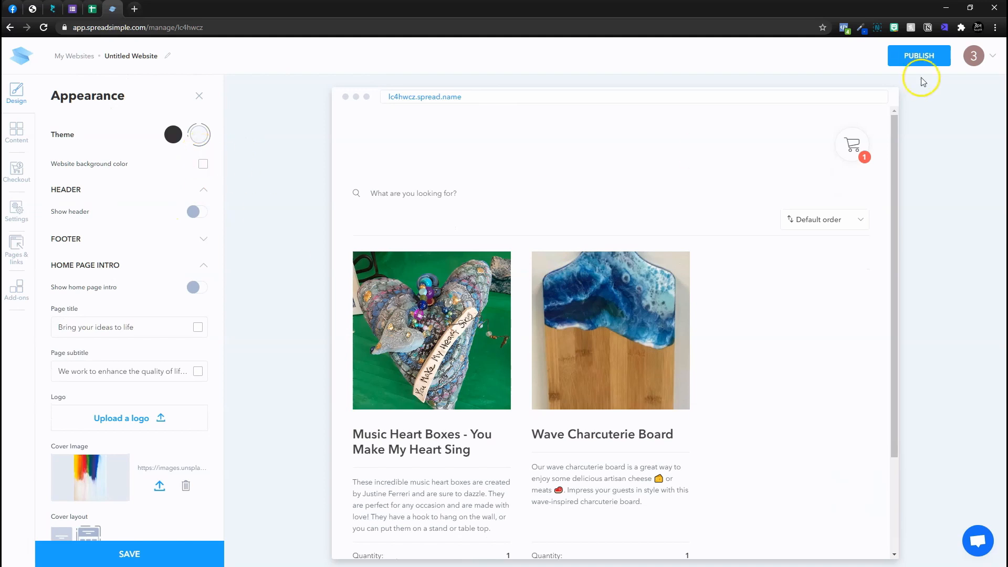
- Publish the site under the 'seascape' domain and expand the checkout Webhooks setting
click(919, 55)
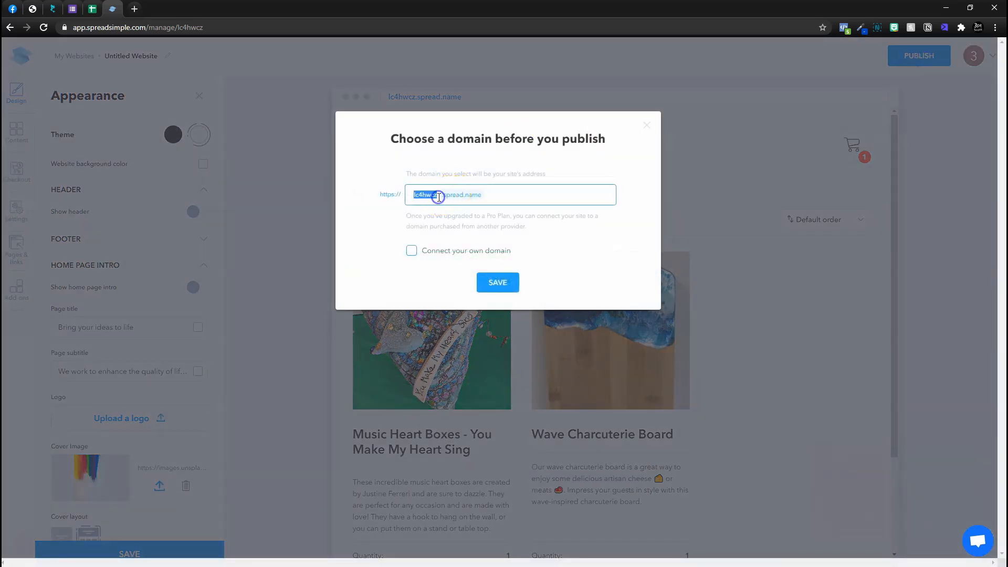
text(seascape)
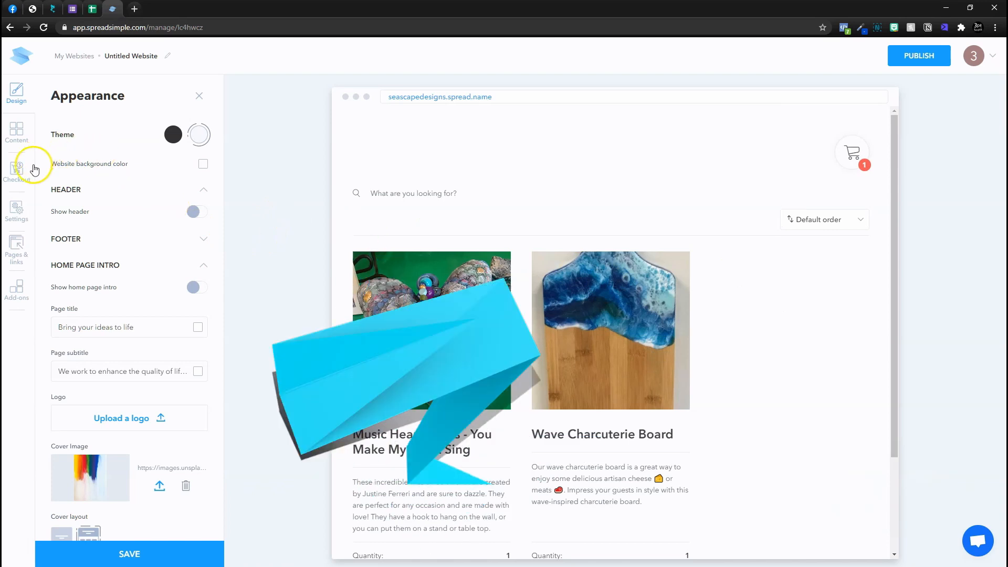
click(16, 172)
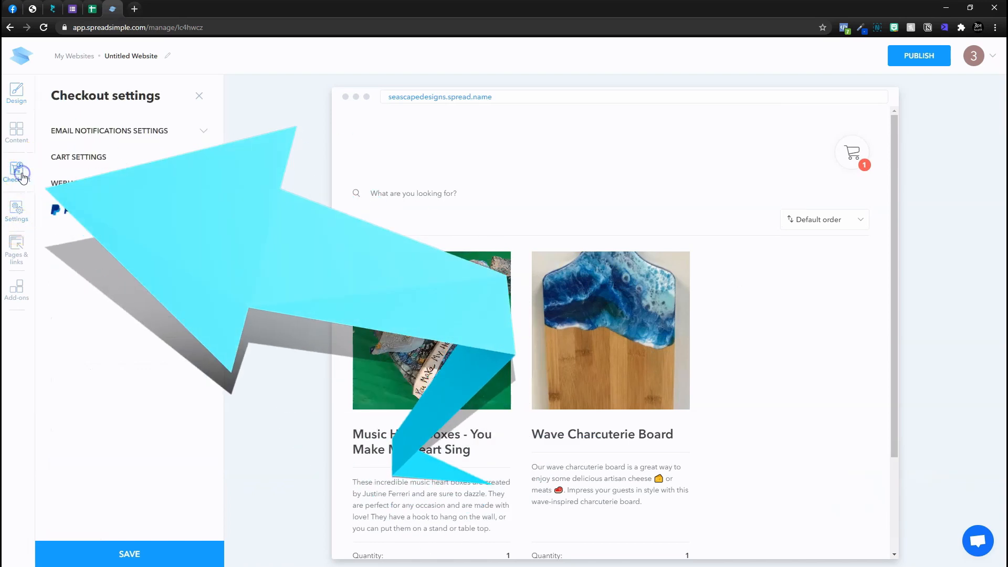
click(74, 183)
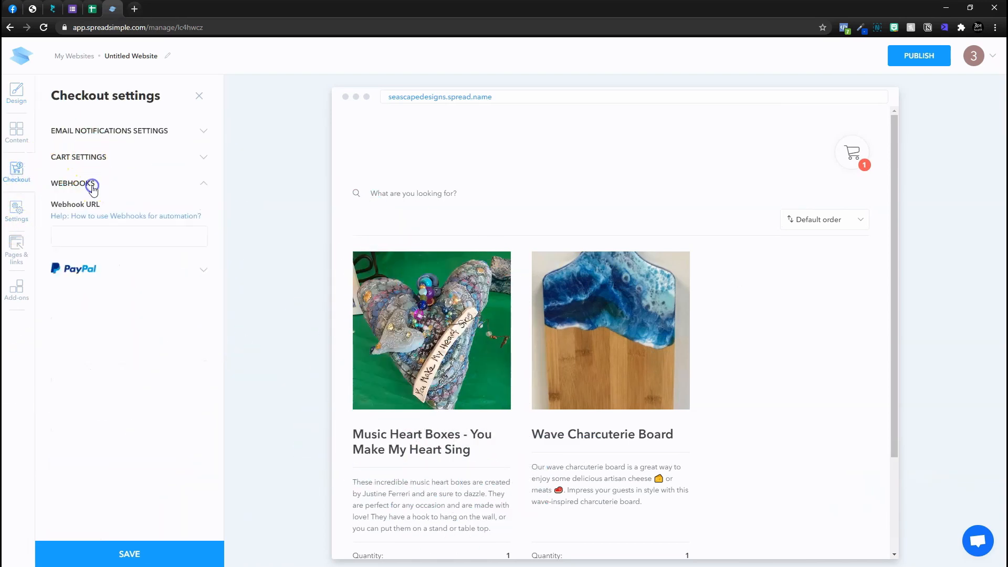
mouse_move(94, 235)
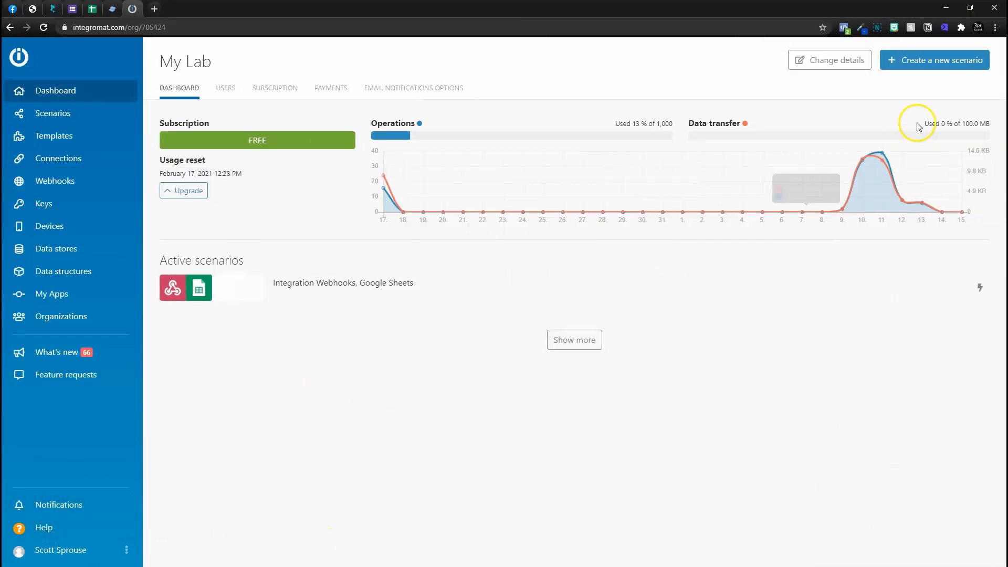
- Create a new scenario with a Custom webhook trigger named 'Shopping Purchase'
click(934, 60)
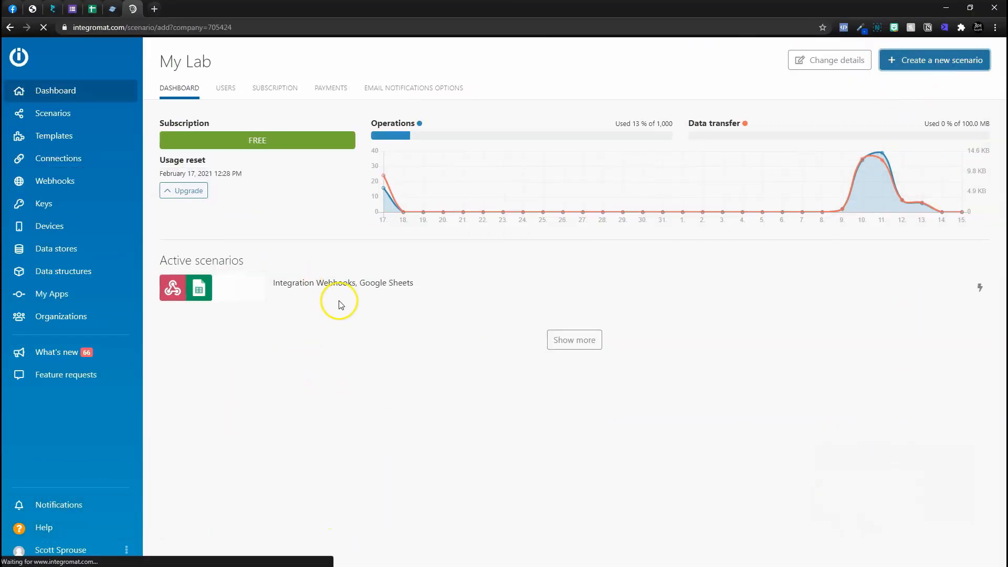
click(933, 60)
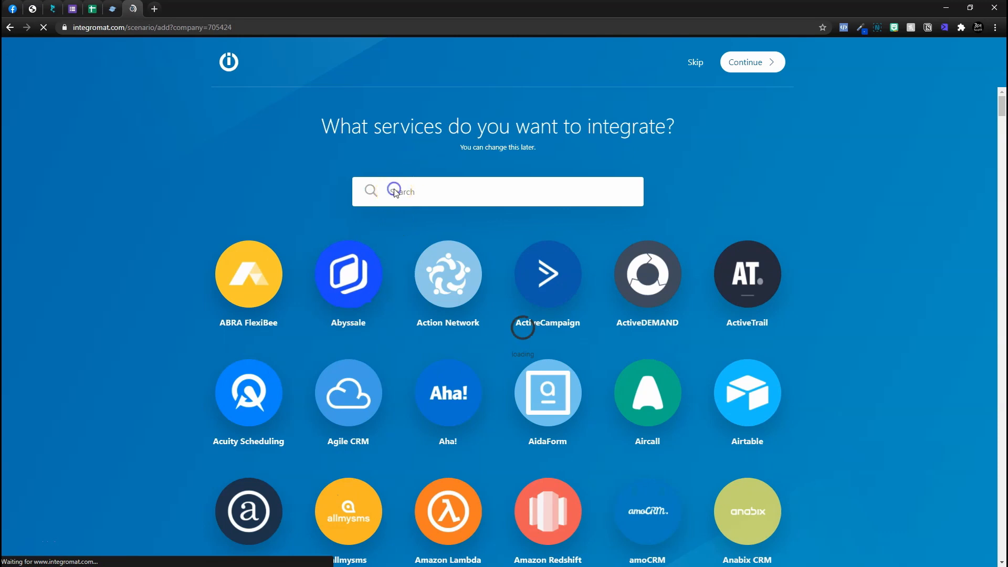
text(web)
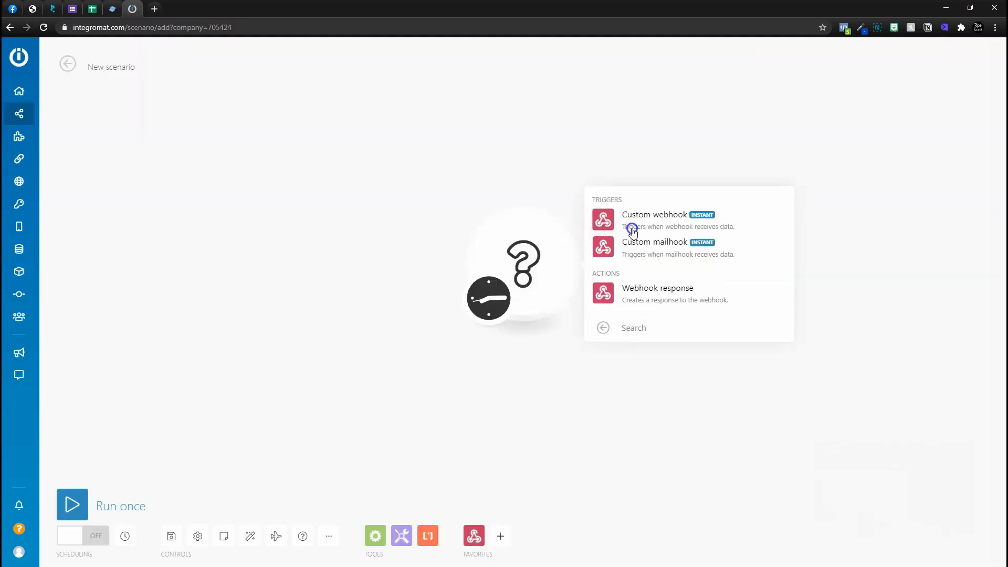
click(654, 214)
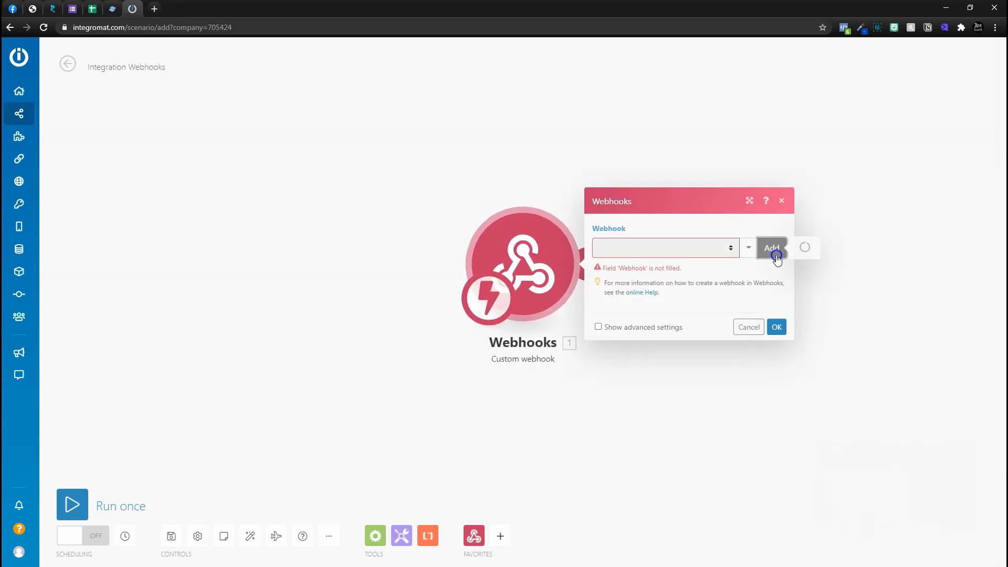
click(771, 248)
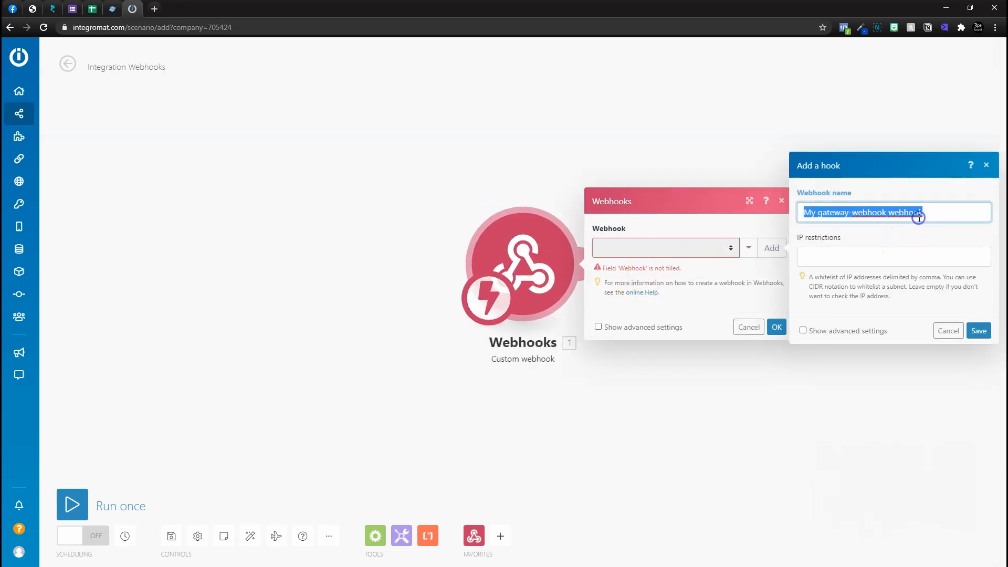
text(S)
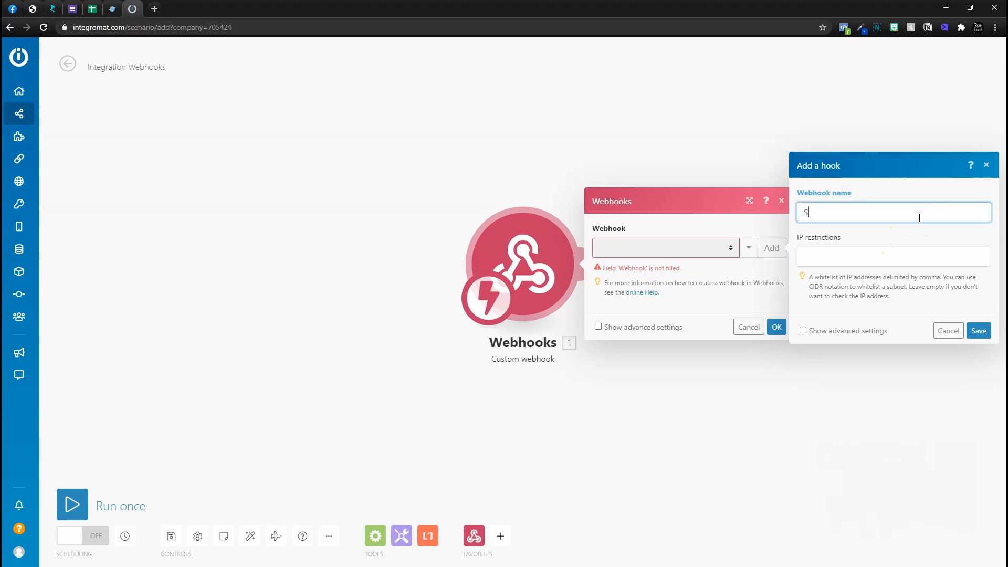
text(Shopping Purch)
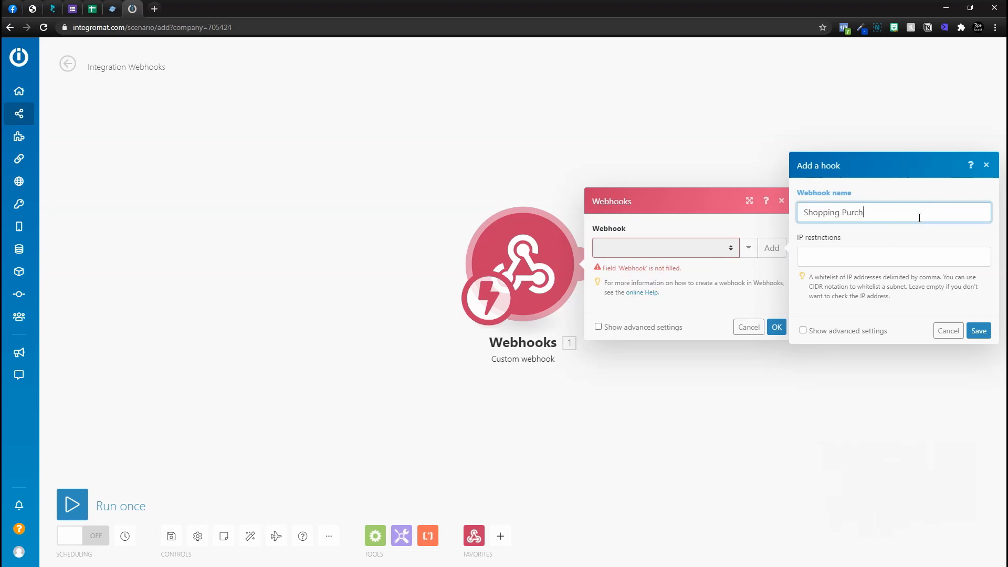
click(977, 330)
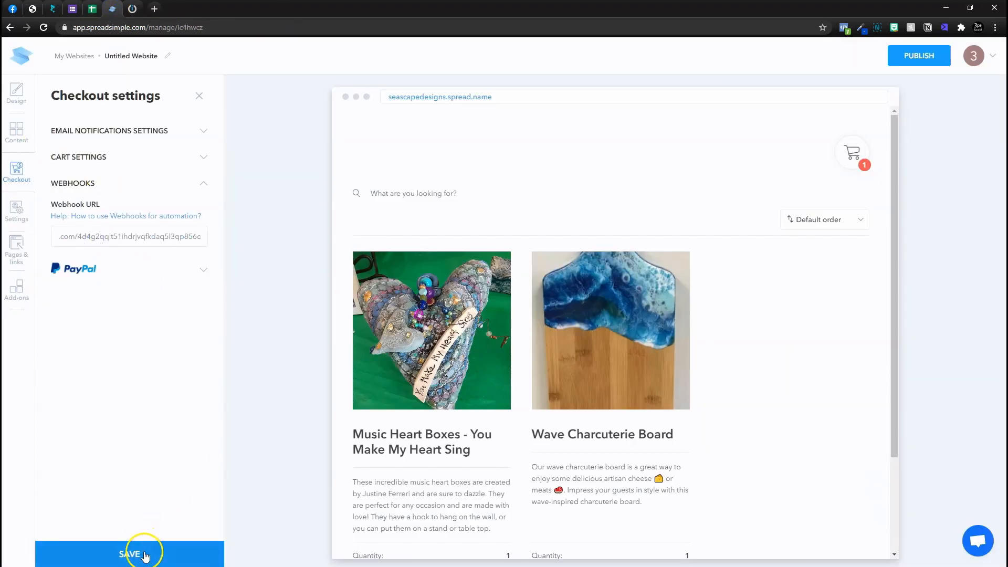
- Save the checkout webhook URL, publish the shop, and show the General settings widget code
click(129, 553)
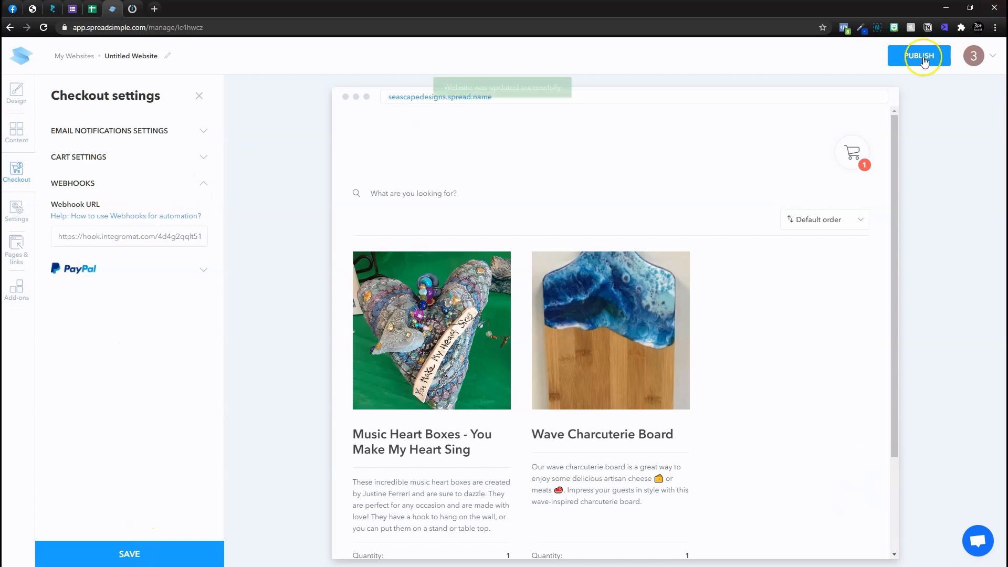
click(918, 55)
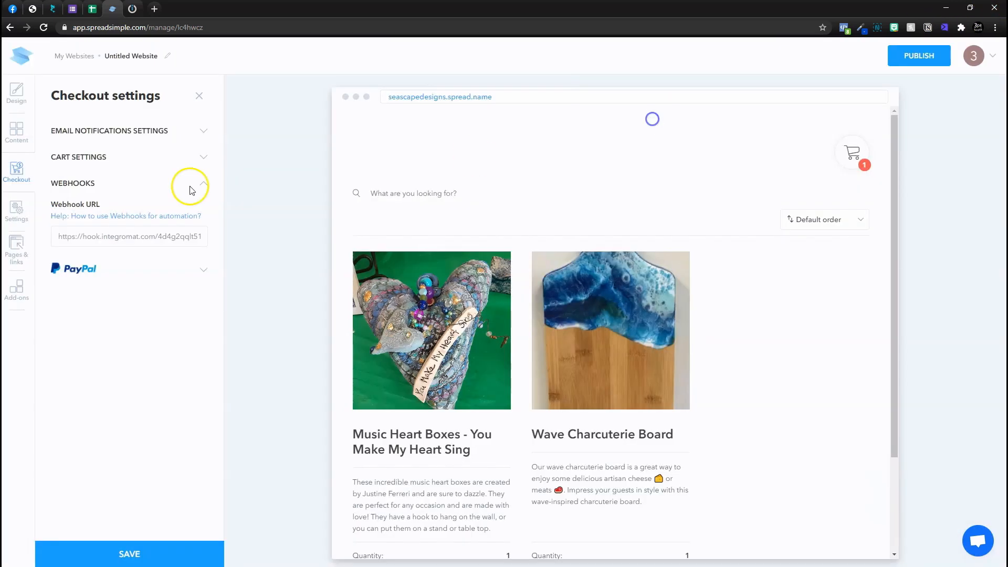
click(16, 212)
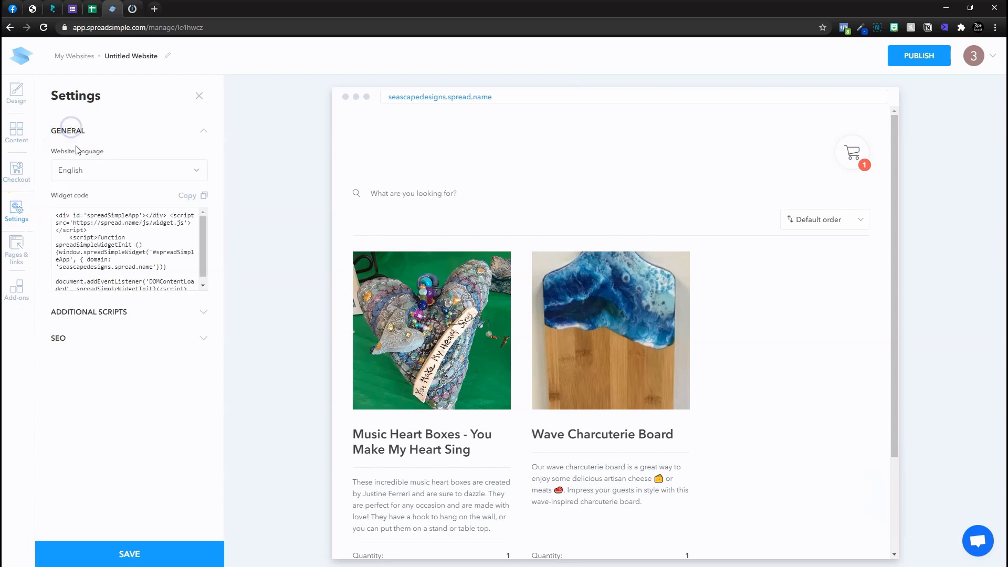
click(186, 195)
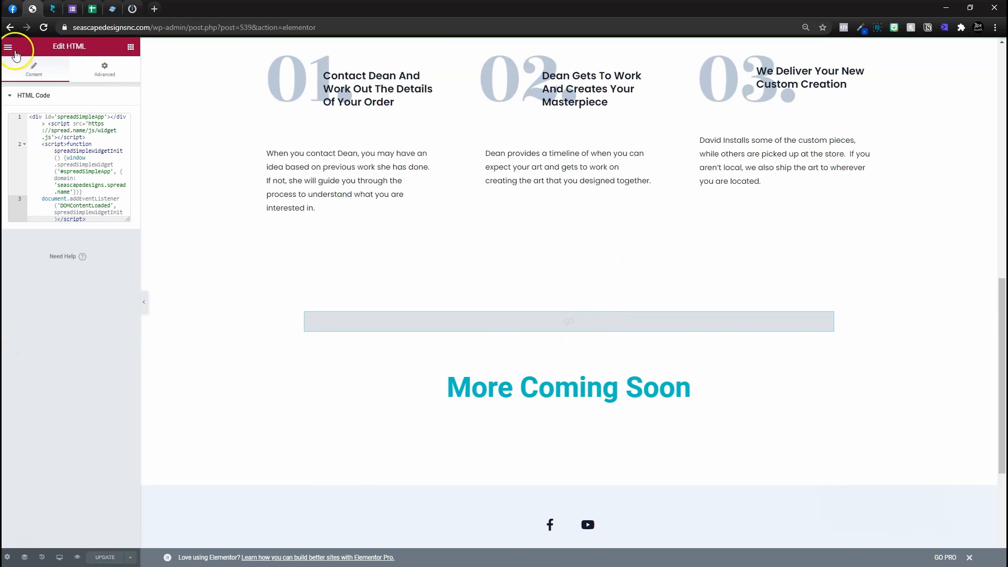
- View the live page and scroll through the embedded SpreadSimple product grid
click(8, 46)
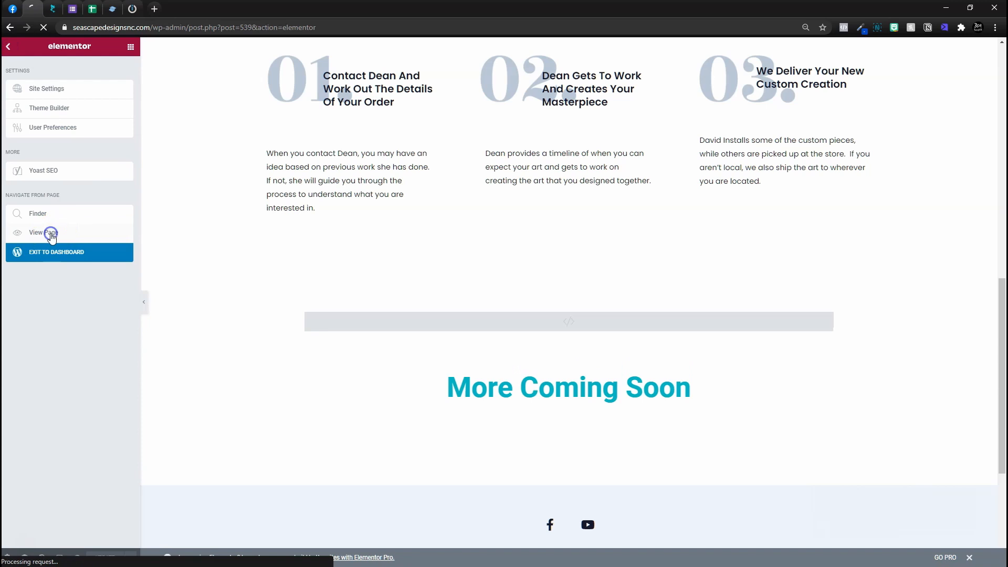
click(36, 232)
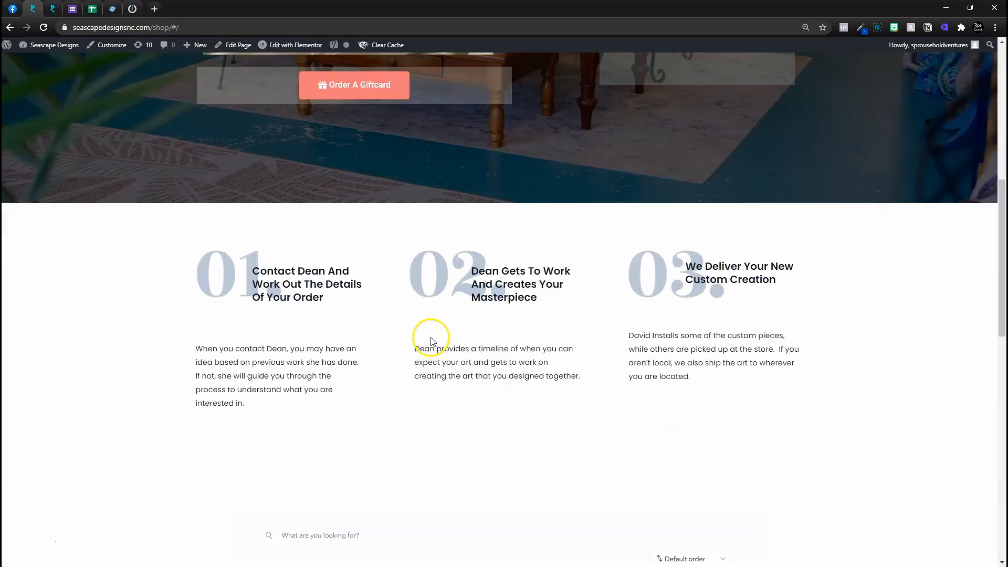
scroll(down, 3)
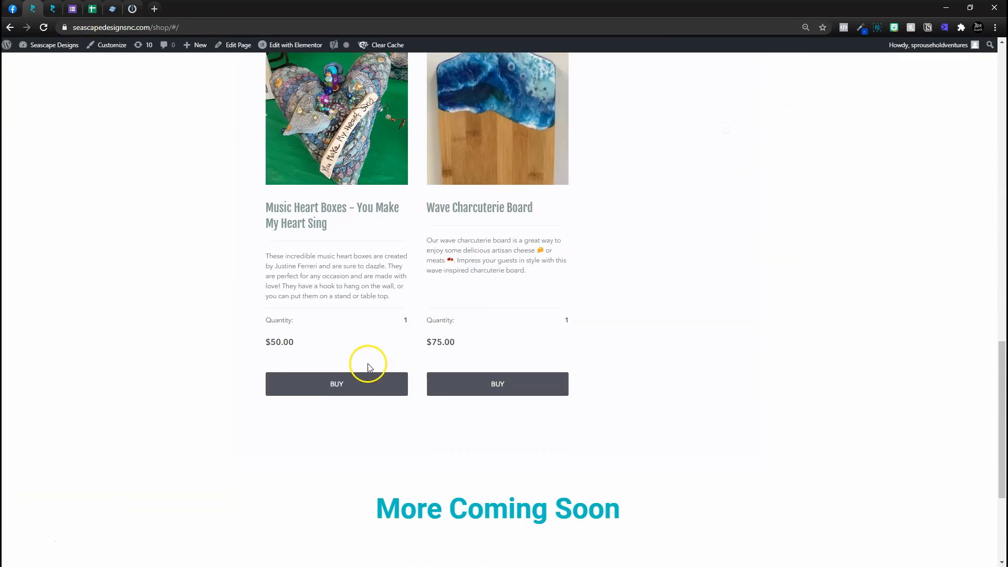
scroll(up, 3)
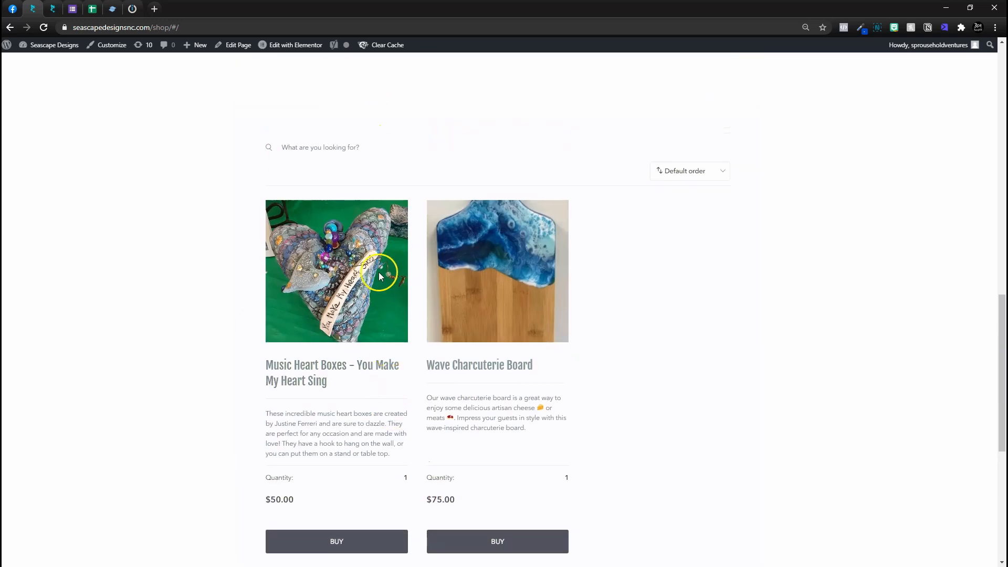
scroll(down, 3)
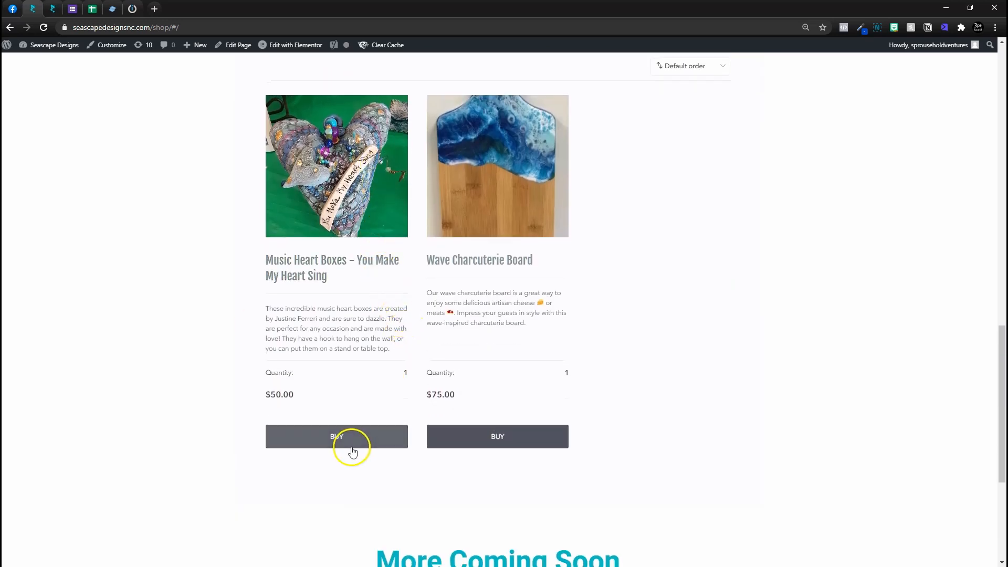
mouse_move(330, 443)
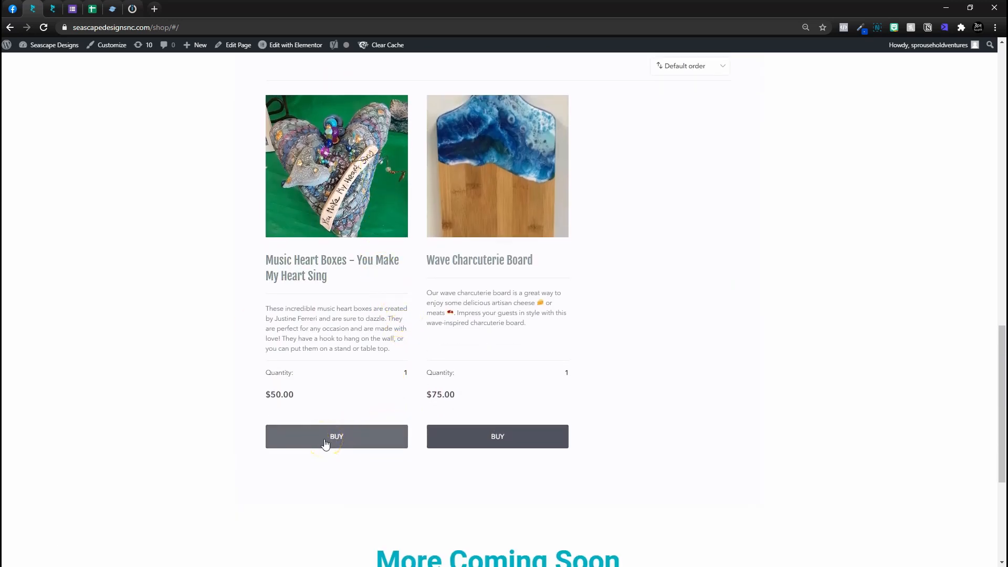
mouse_move(358, 369)
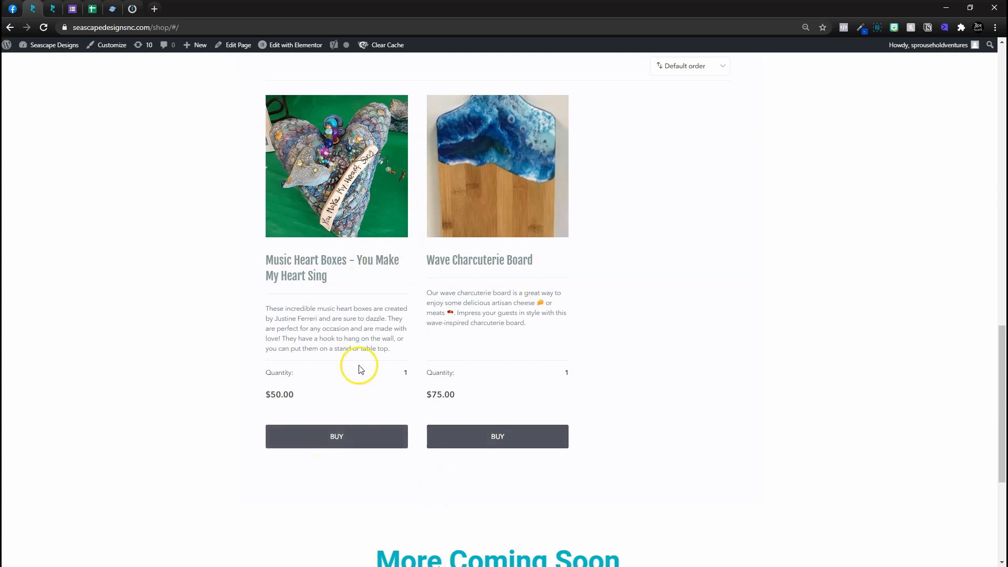
mouse_move(423, 387)
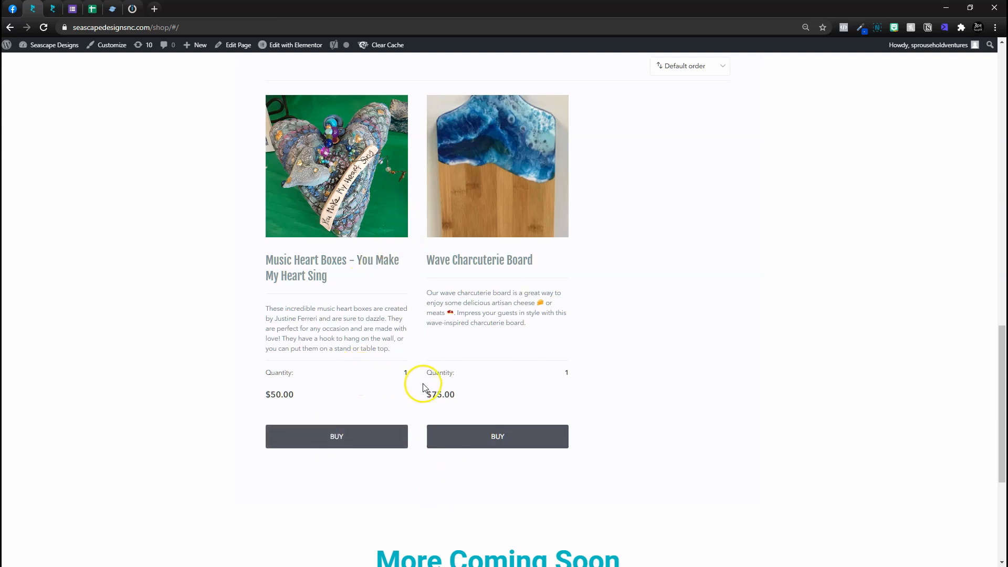
scroll(up, 3)
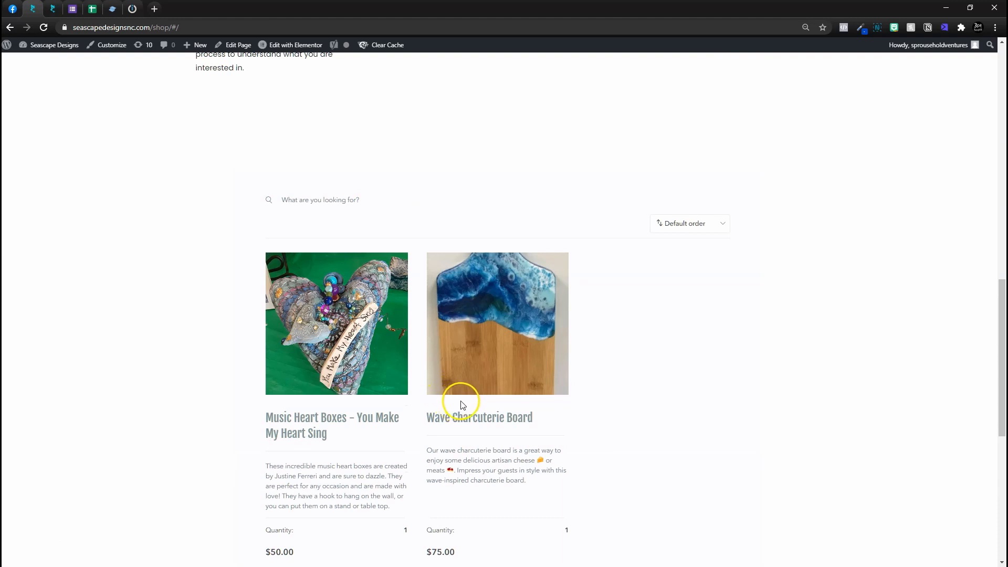
- Check the empty Purchase List sheet headers, then return to the Integromat scenario
click(113, 8)
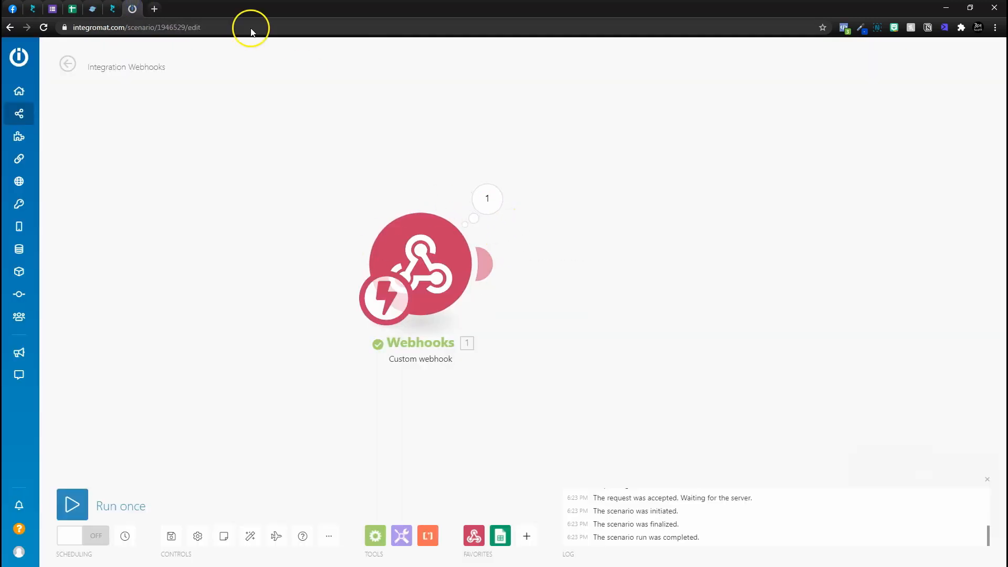
click(72, 8)
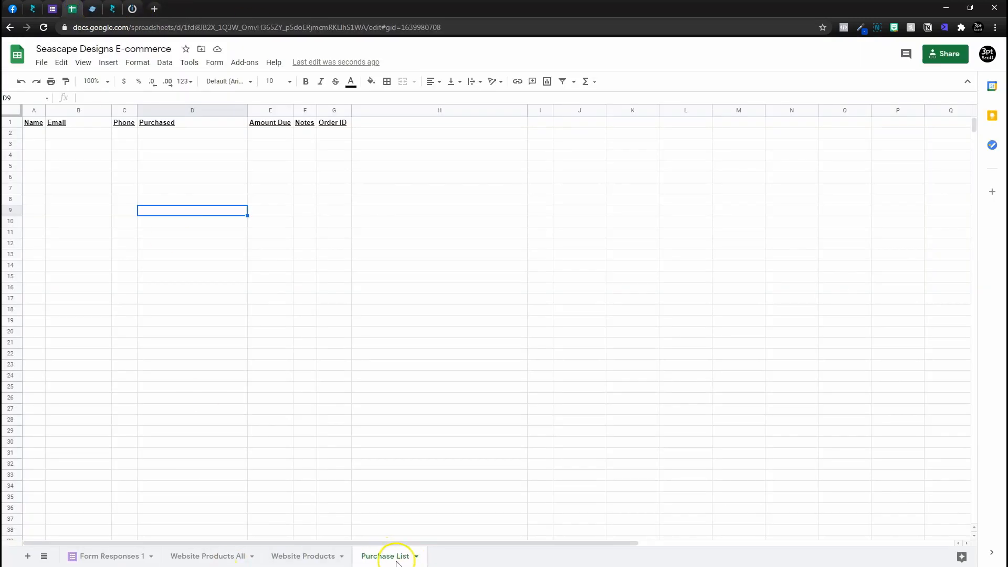
mouse_move(368, 137)
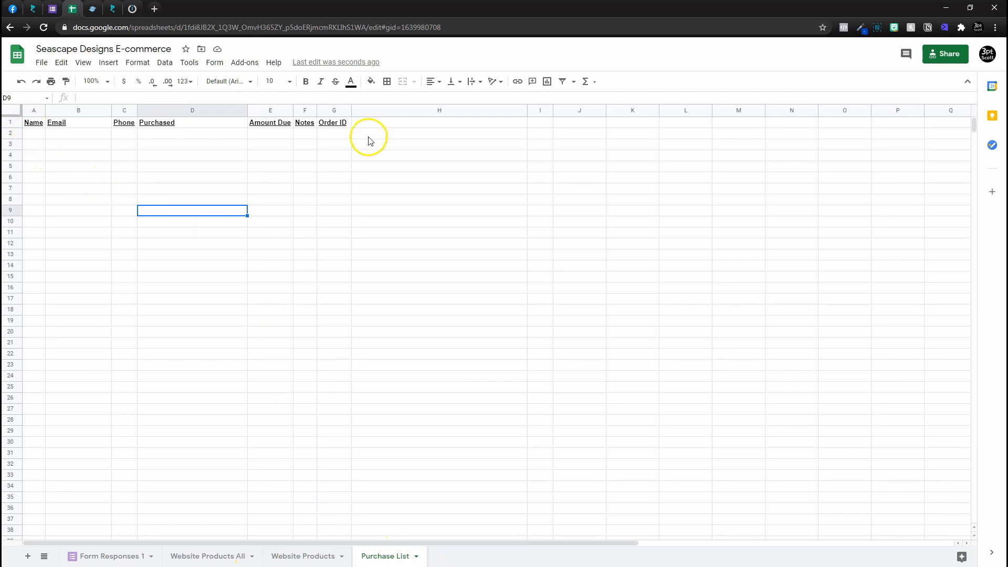
mouse_move(161, 129)
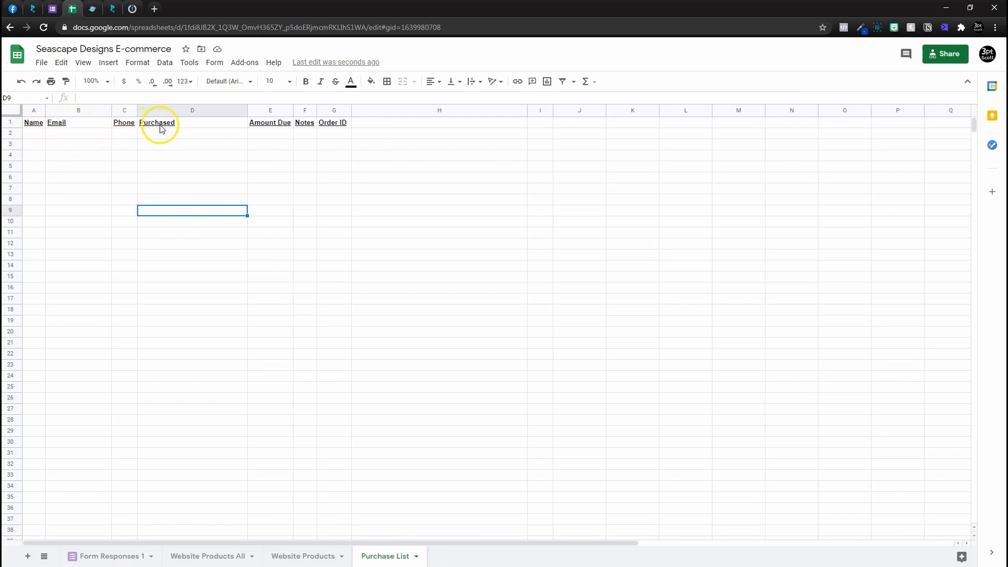
mouse_move(295, 127)
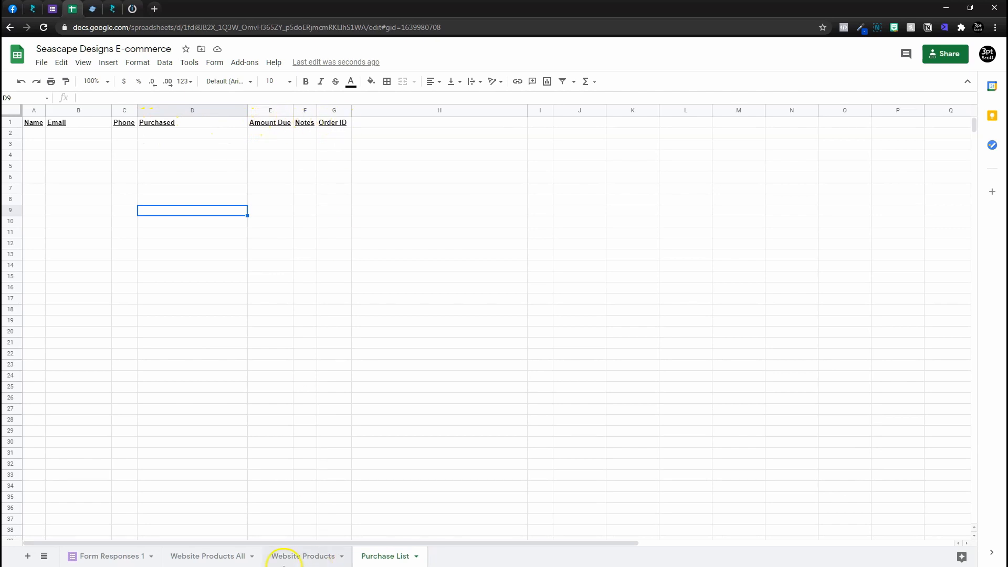
click(132, 9)
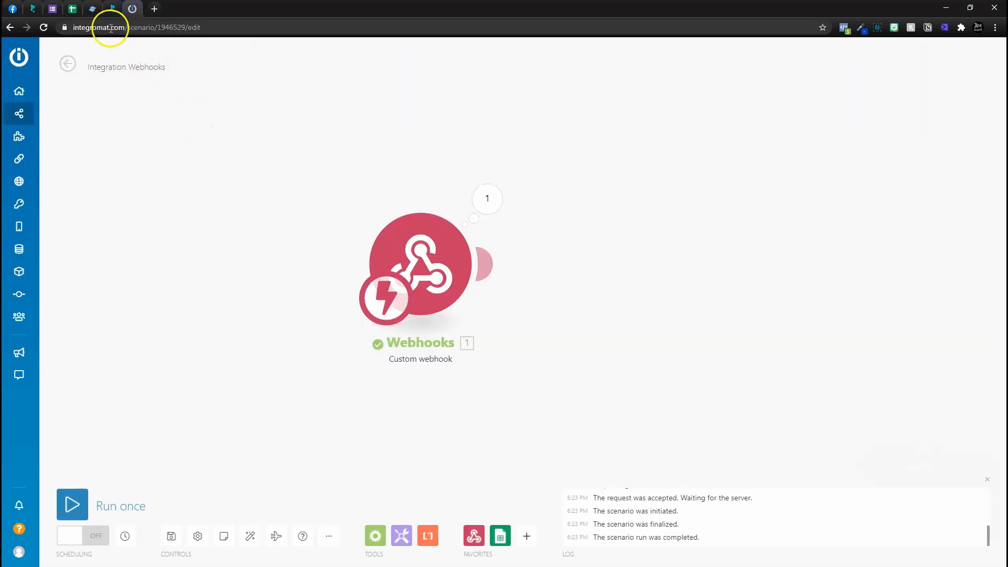
- Return to Integromat and open the Custom webhook module's settings
click(112, 8)
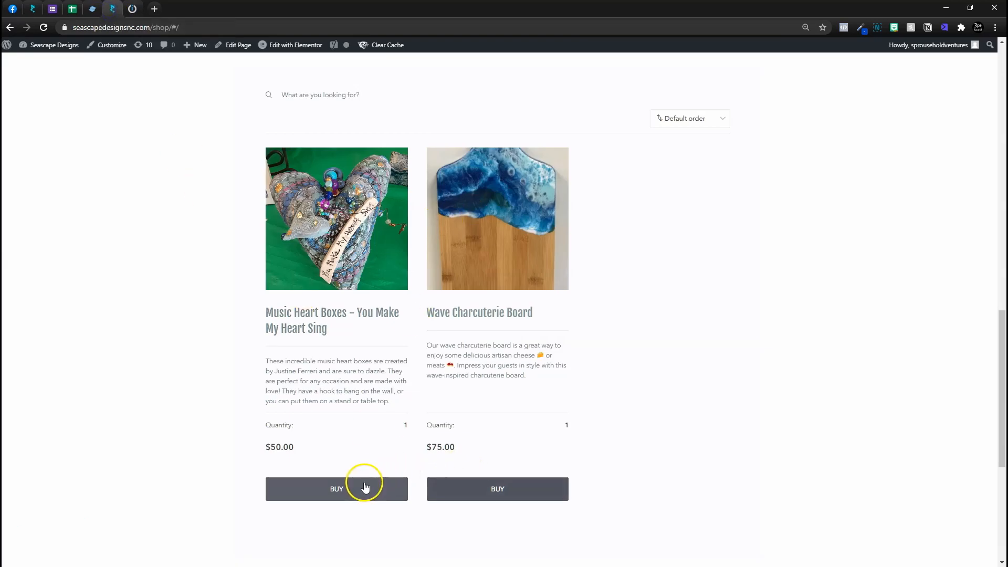
click(132, 8)
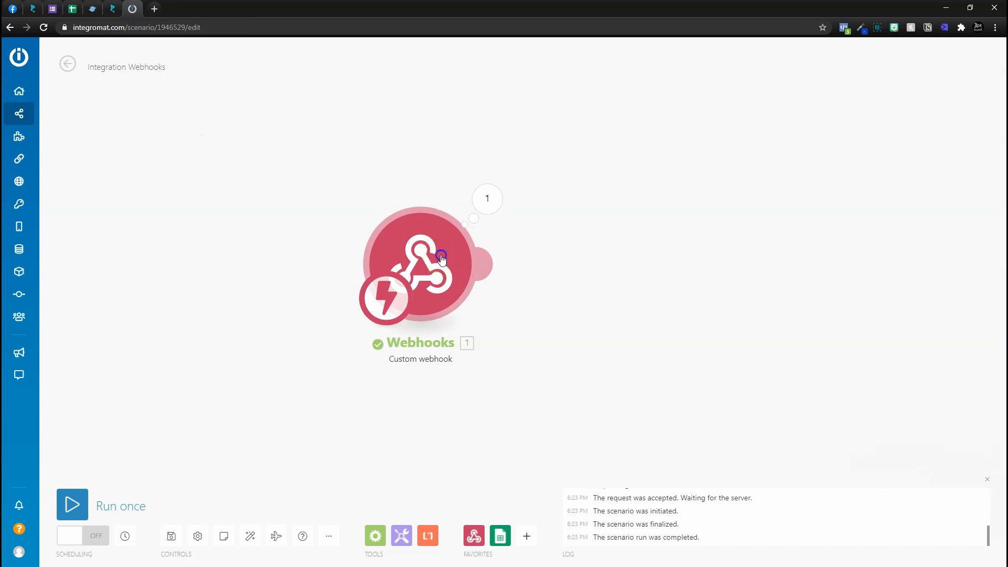
click(421, 264)
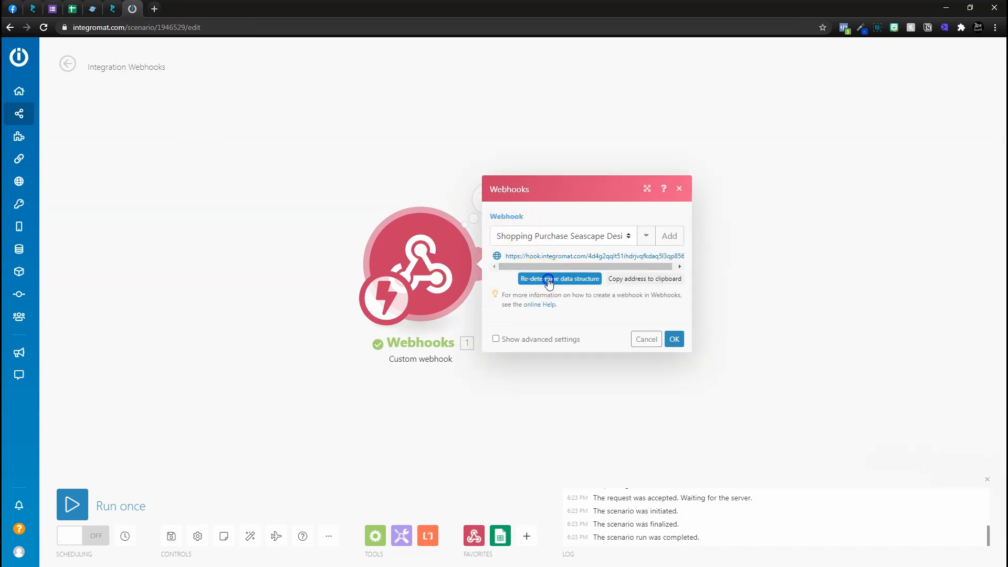
click(560, 278)
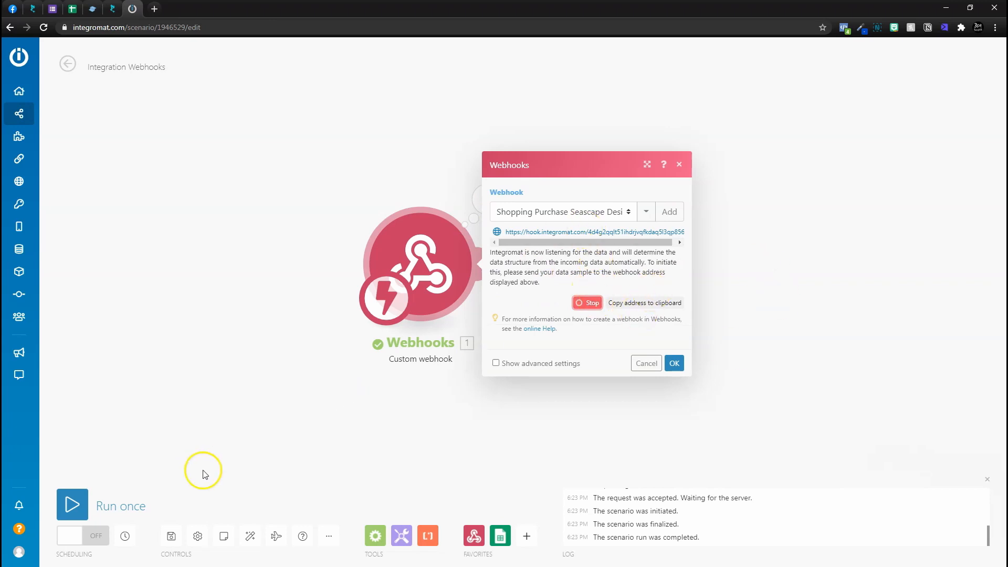
mouse_move(116, 23)
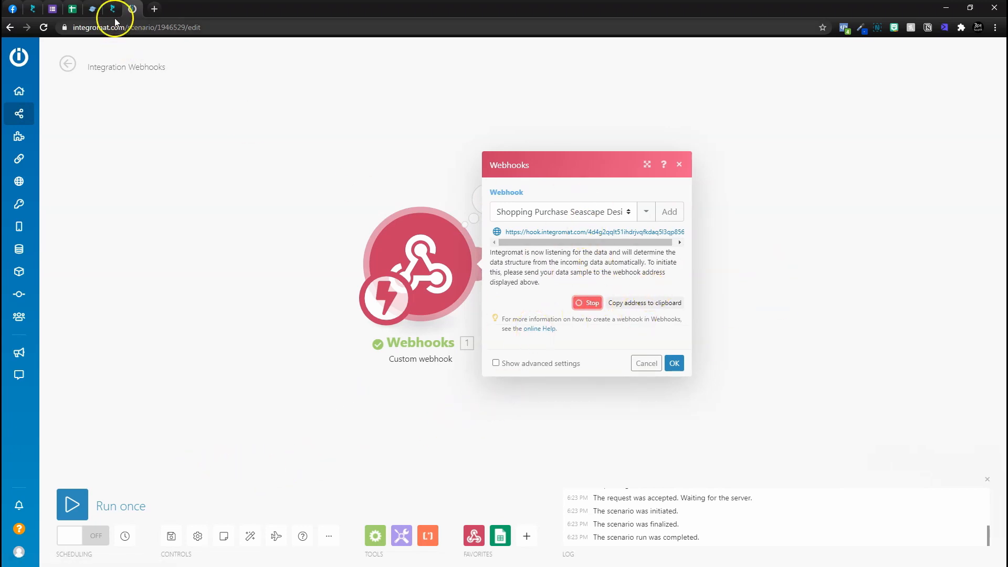
- Submit a test order from the shop cart and confirm the determined webhook structure
click(113, 9)
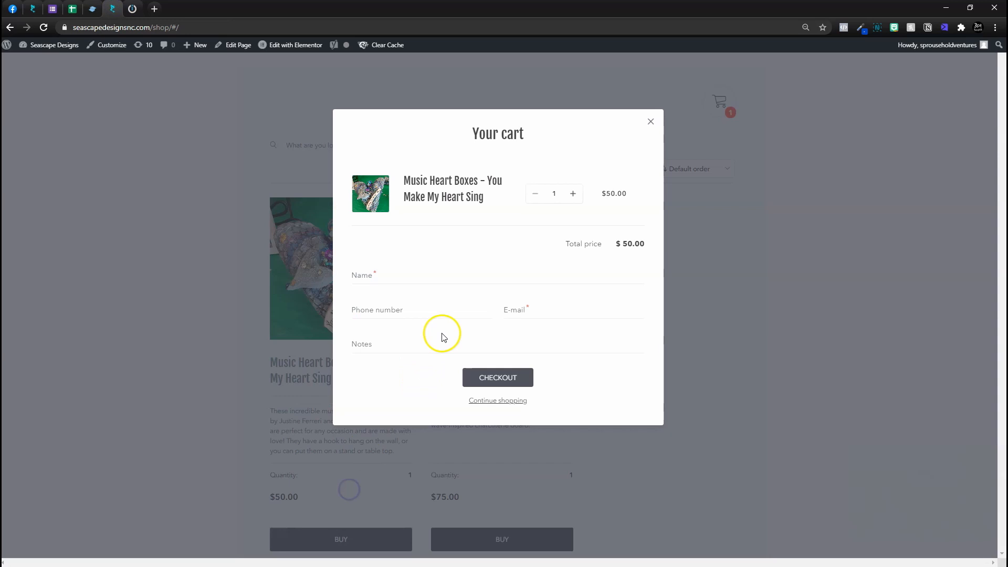
click(497, 377)
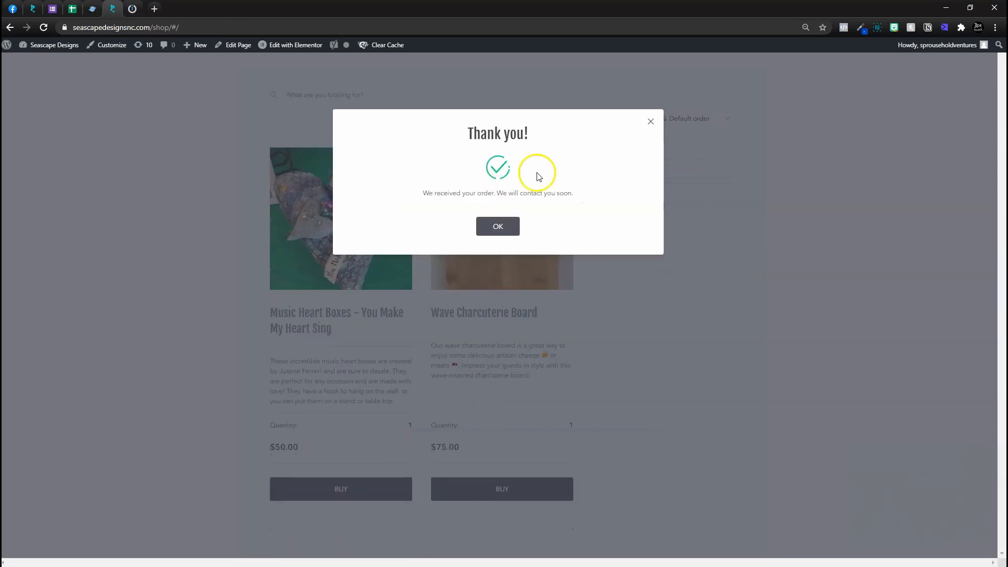
mouse_move(498, 225)
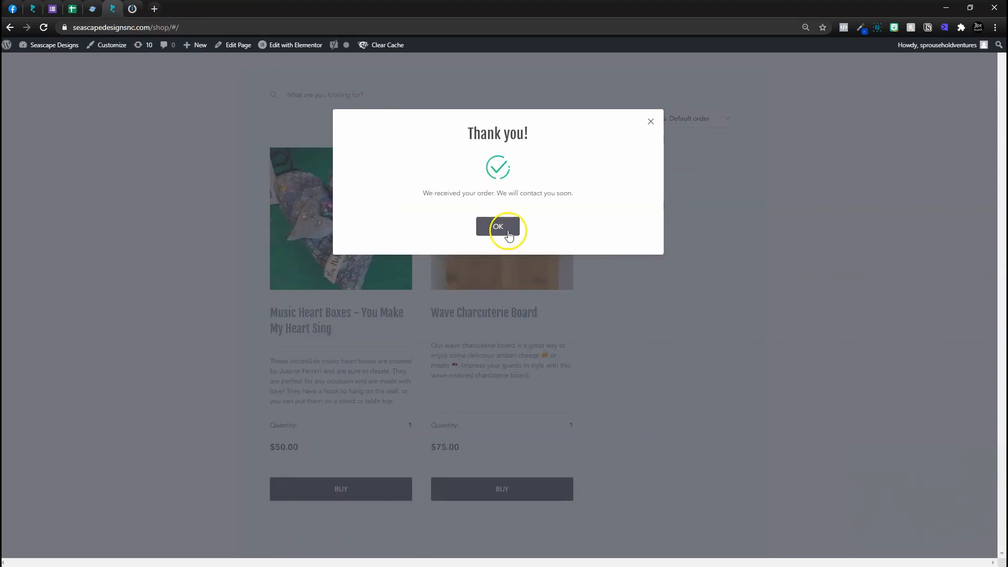
click(497, 226)
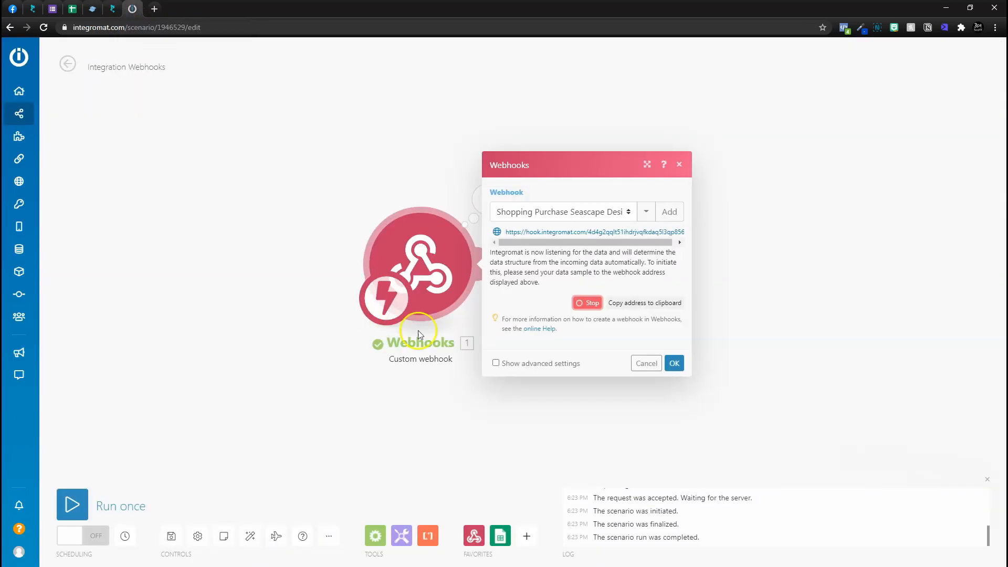
mouse_move(619, 314)
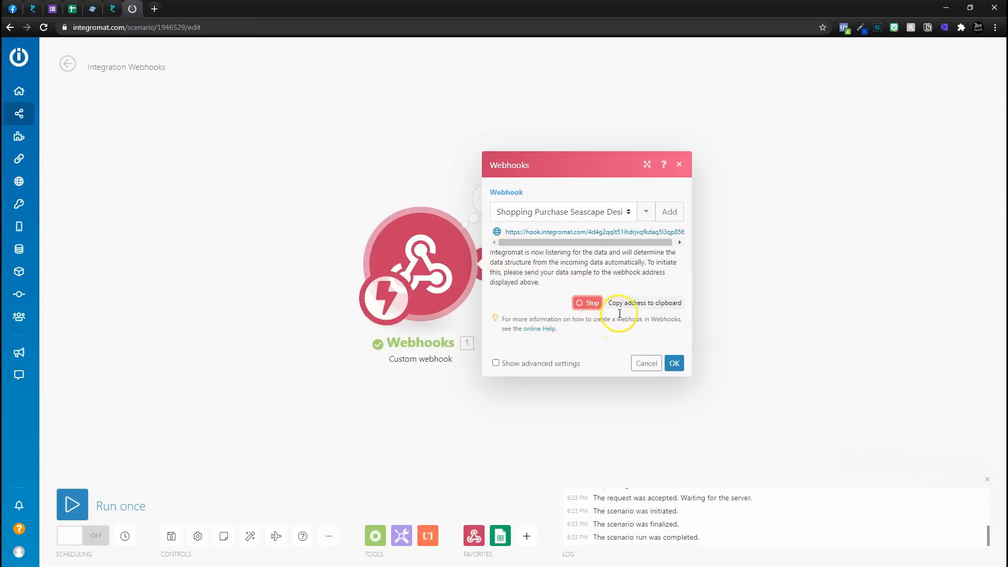
click(586, 302)
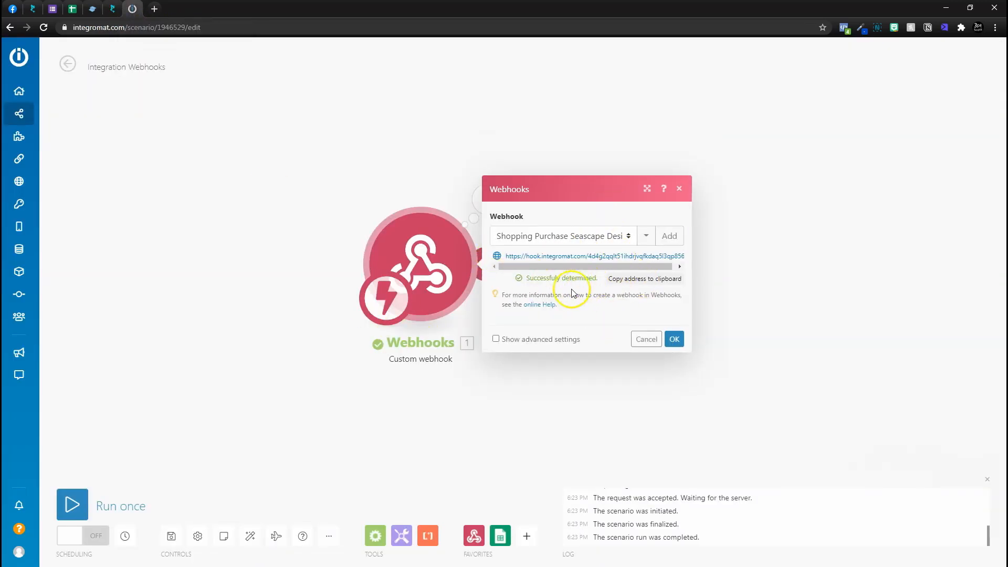
click(674, 339)
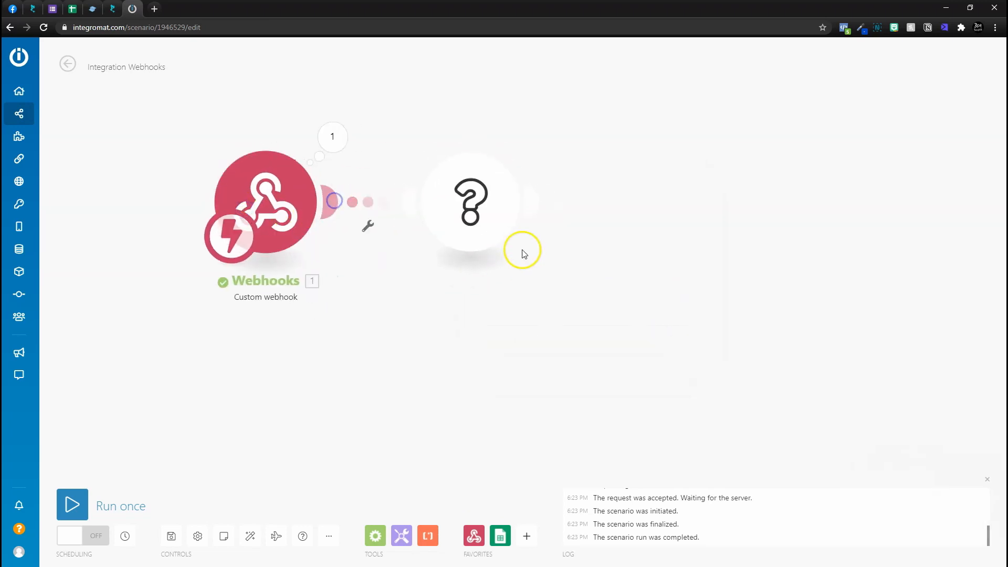
- Add a Google Sheets 'Add a Row' module after the webhook
click(471, 201)
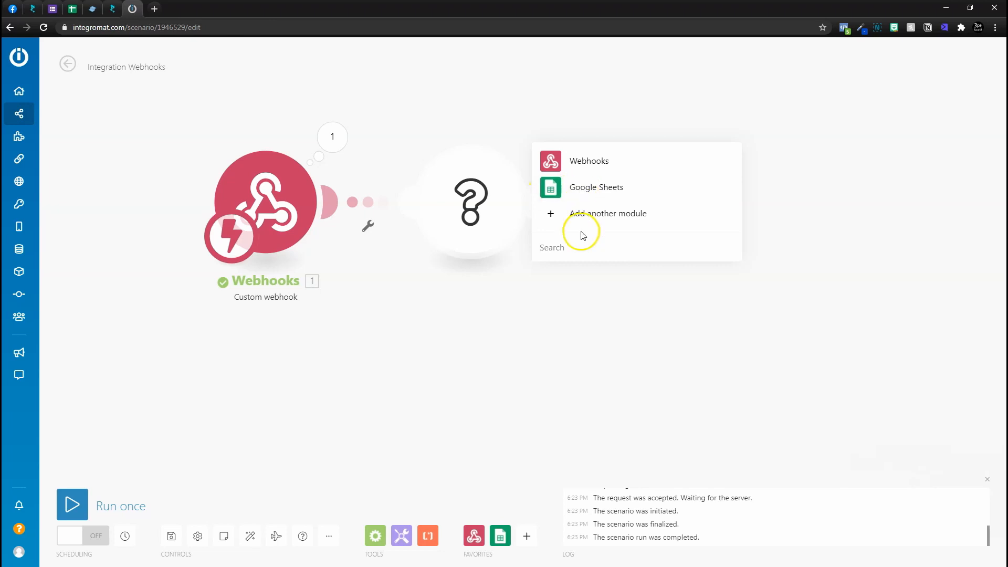
text(sheets)
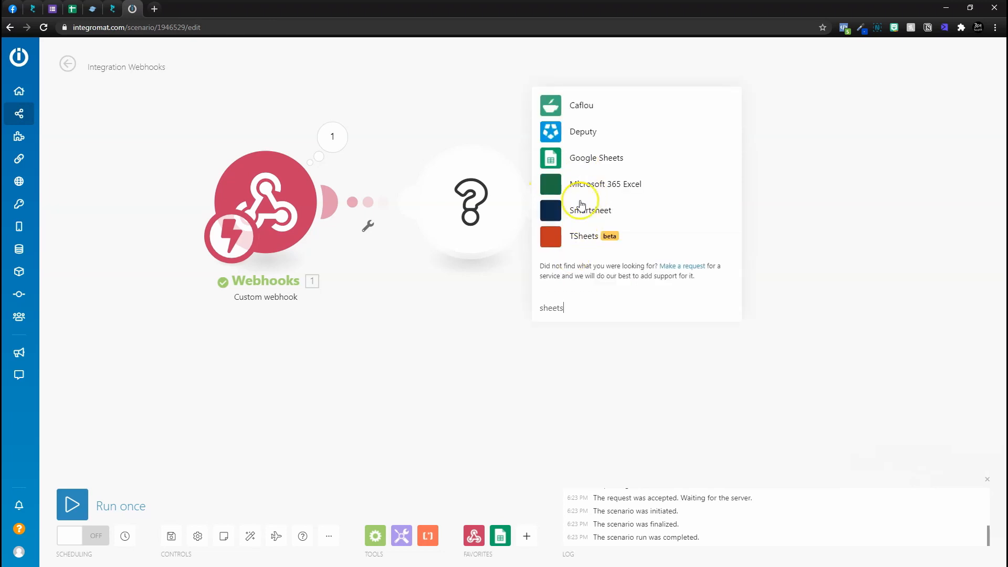
click(596, 157)
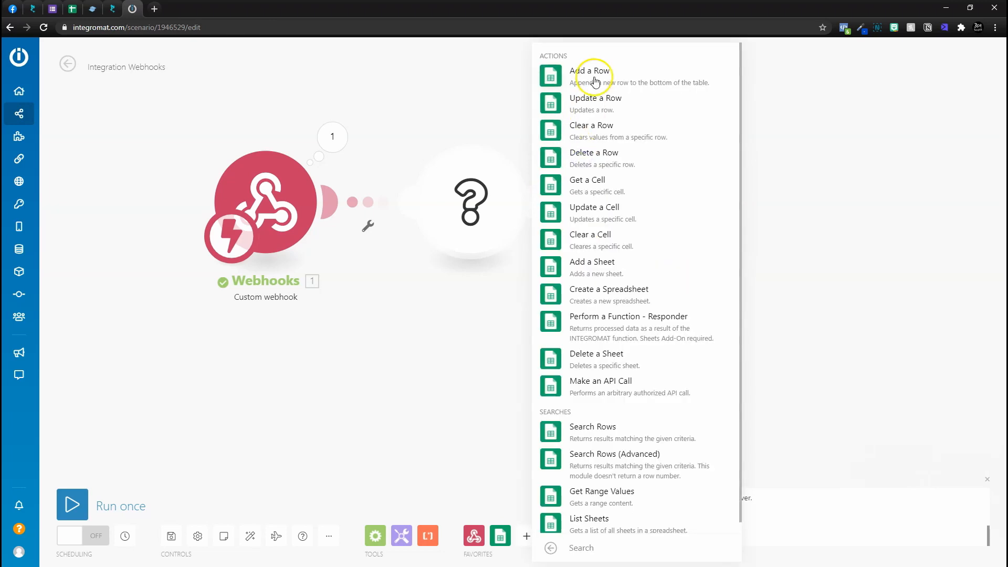
click(590, 70)
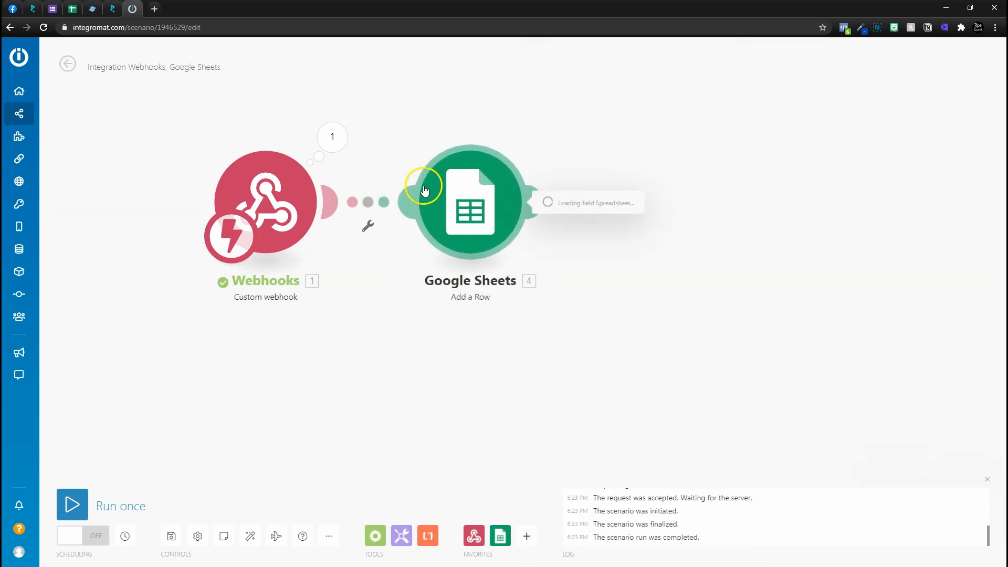
- Point the module at the Seascape Designs E-commerce spreadsheet's Purchase List sheet
click(470, 203)
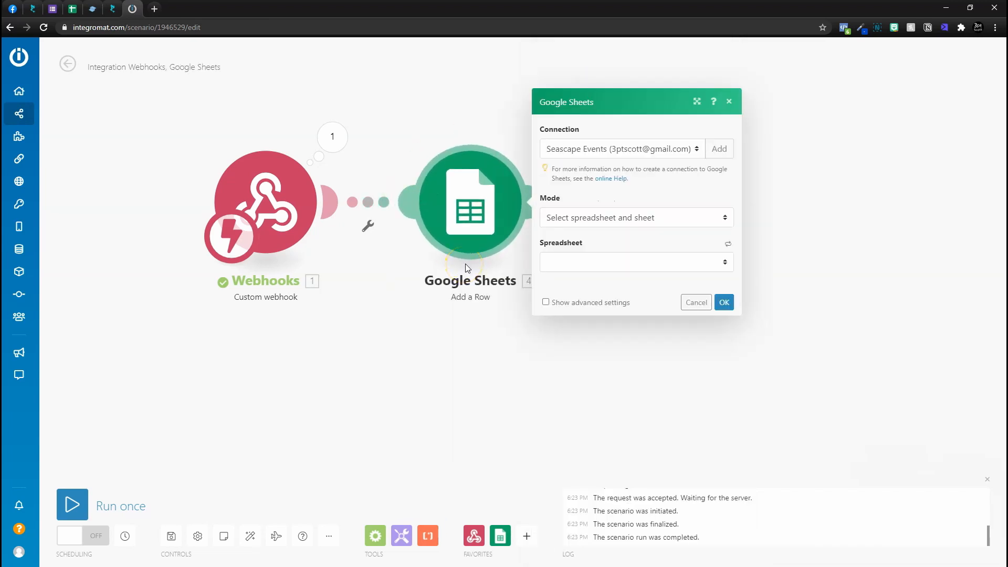
click(635, 262)
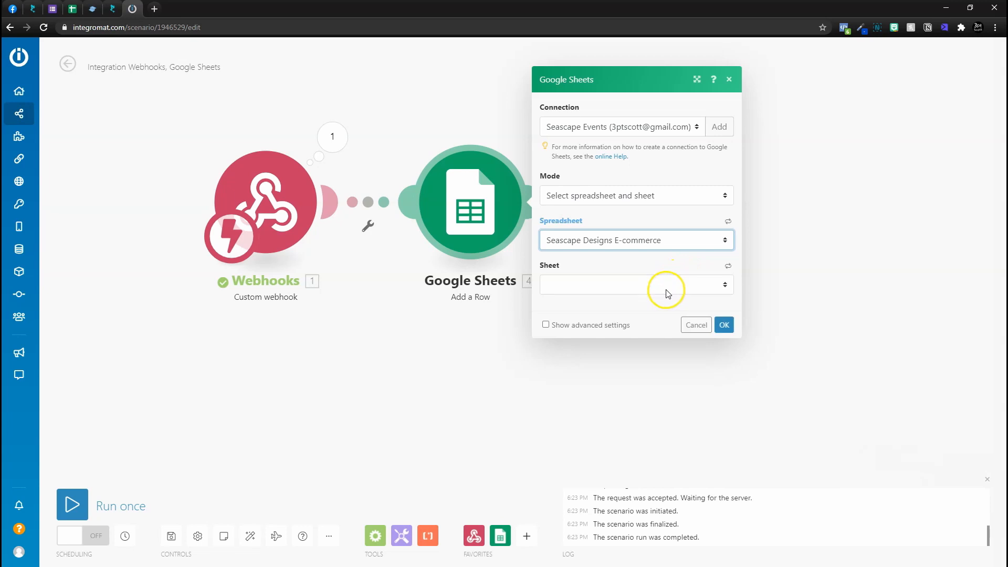
click(635, 284)
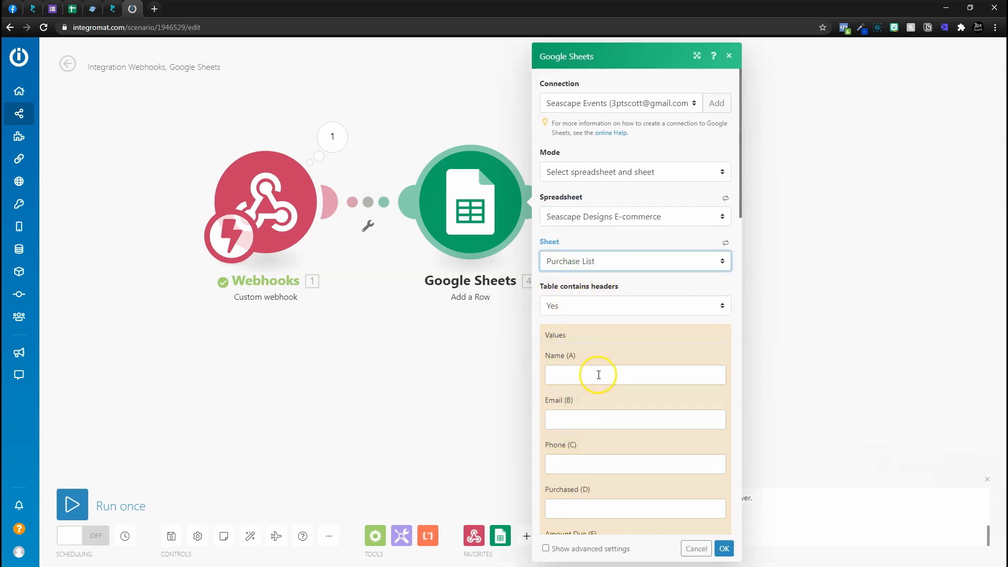
scroll(down, 3)
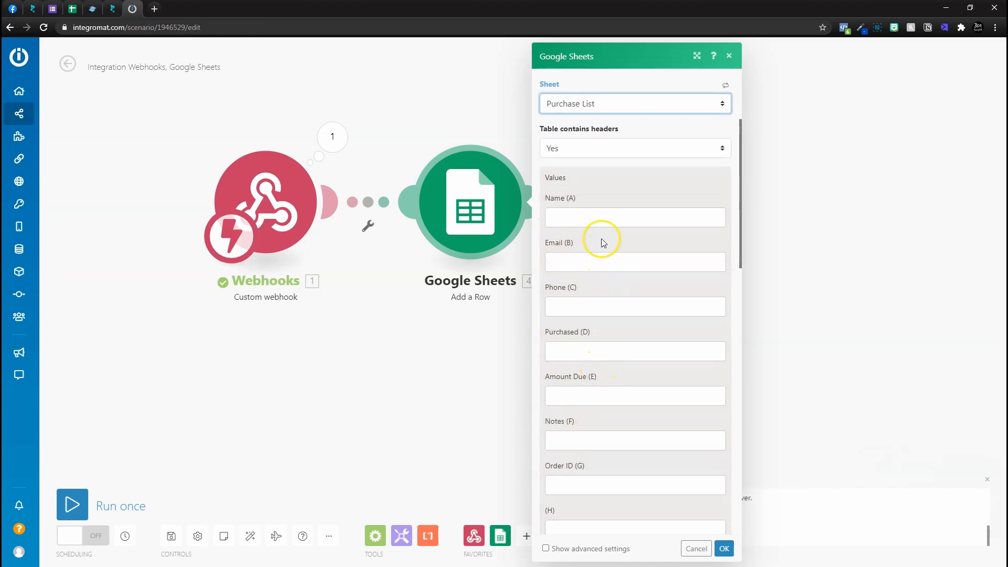
- Map client name, email and cart item title into the Name, Email and Purchased columns
click(633, 217)
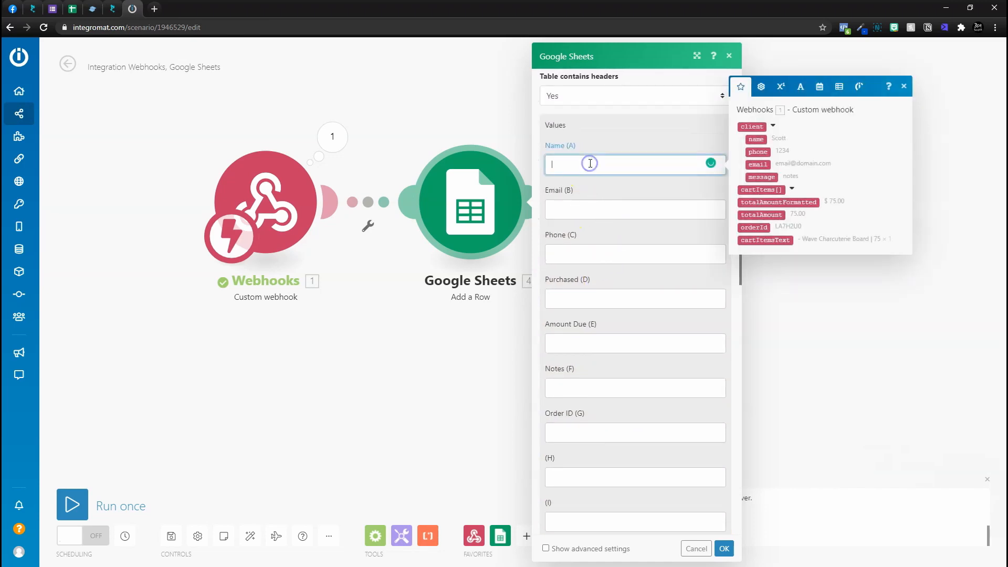
click(755, 138)
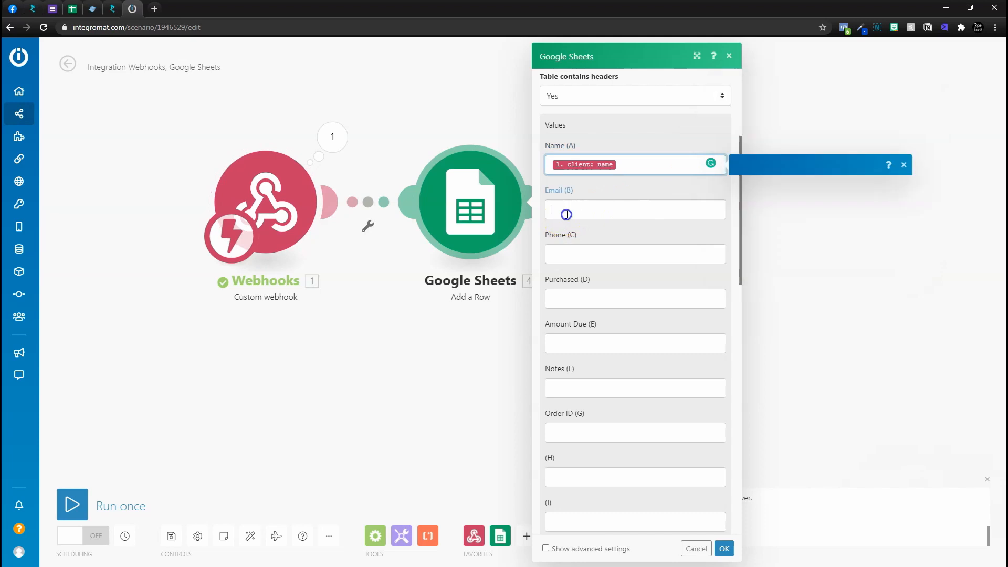
click(757, 209)
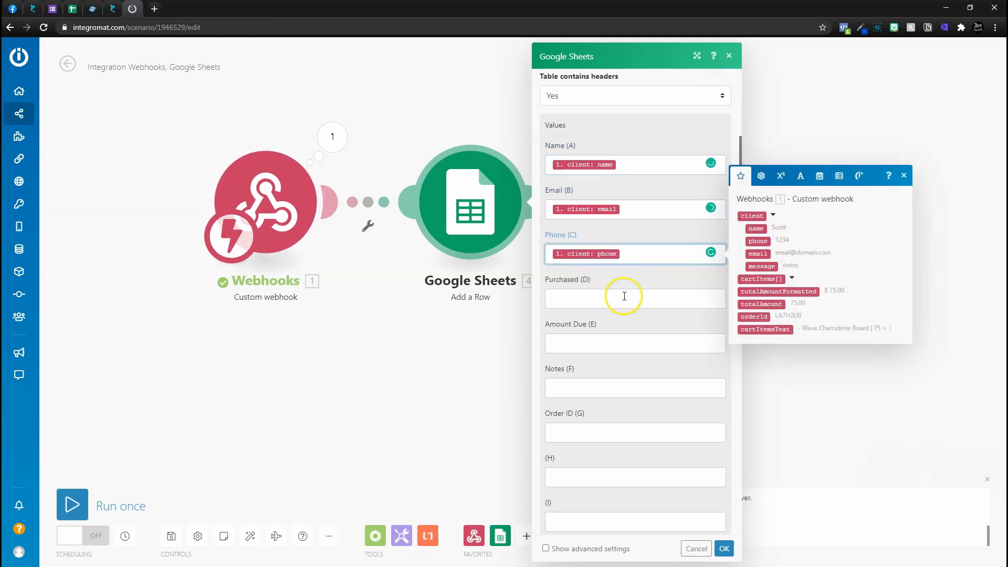
click(633, 298)
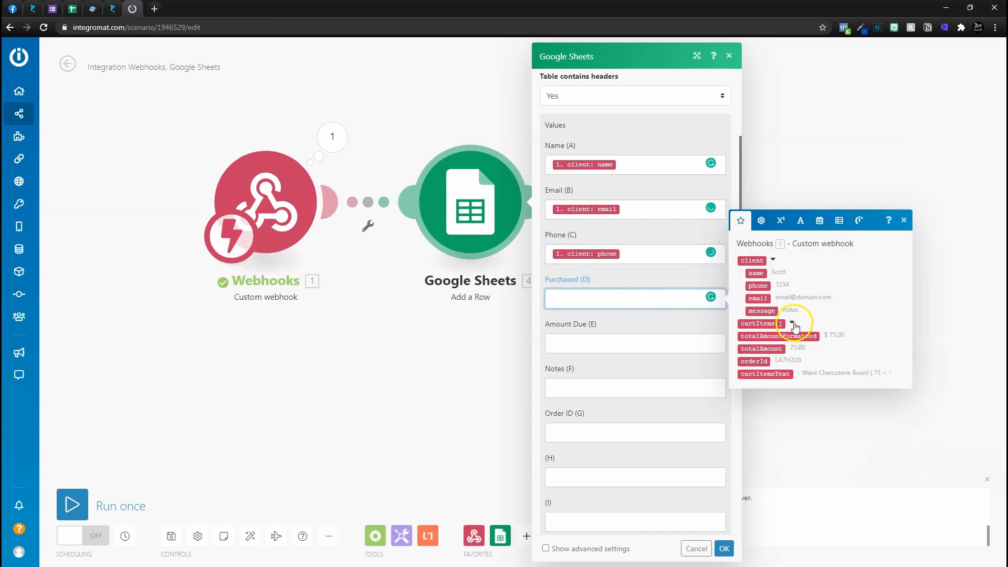
click(776, 323)
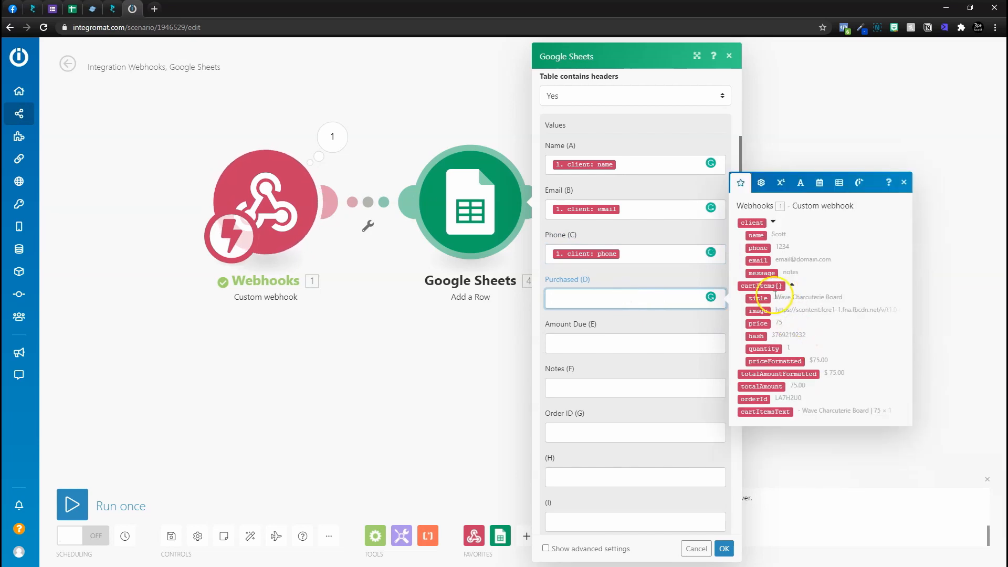
click(759, 297)
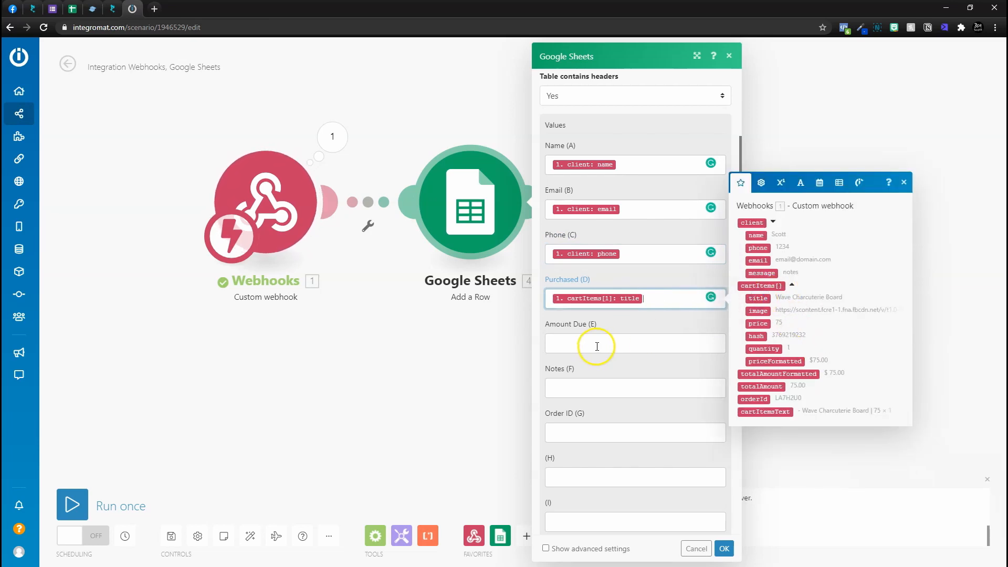
- Map the formatted total, client message and order ID into Amount Due, Notes and Order ID
click(633, 342)
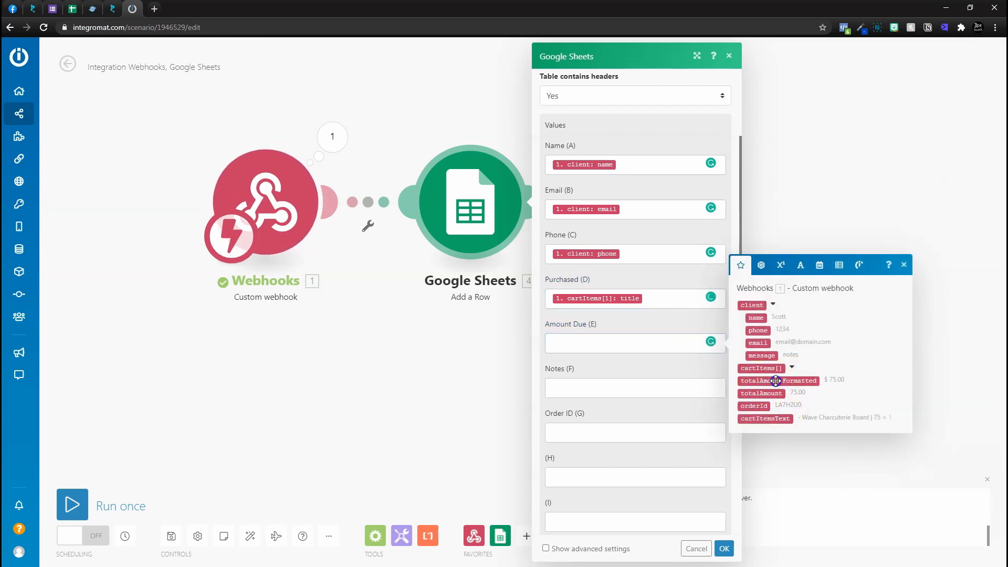
click(778, 380)
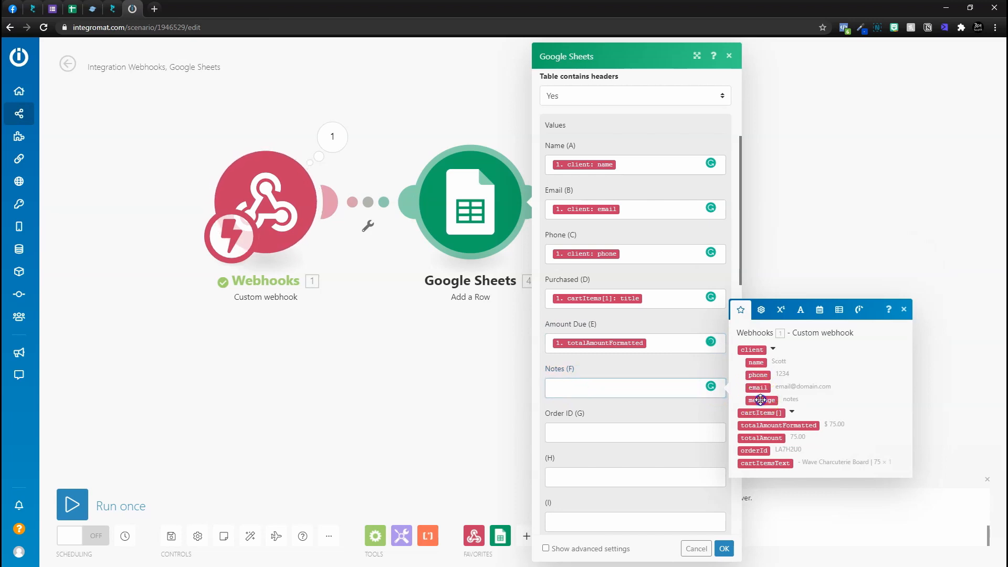
click(762, 400)
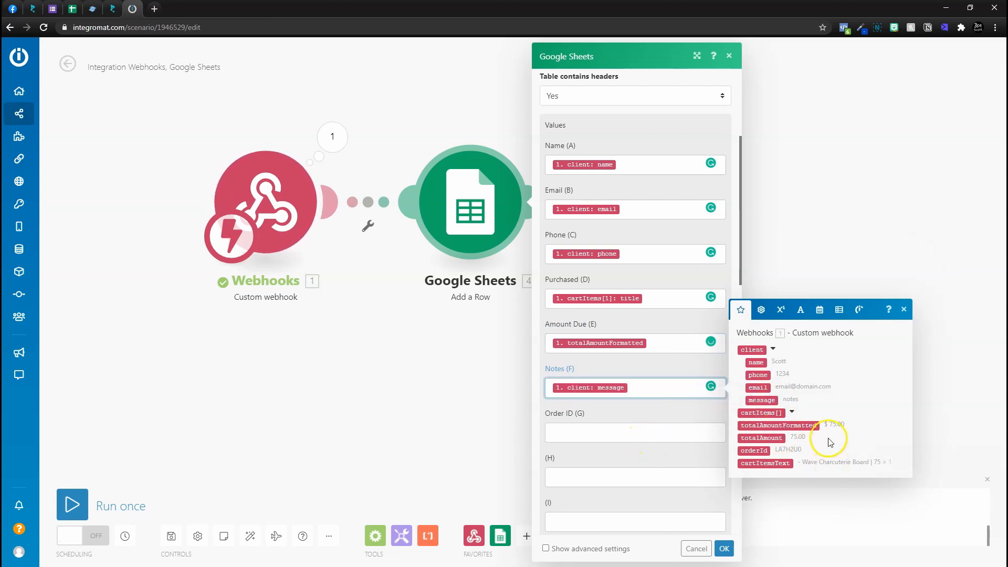
mouse_move(668, 441)
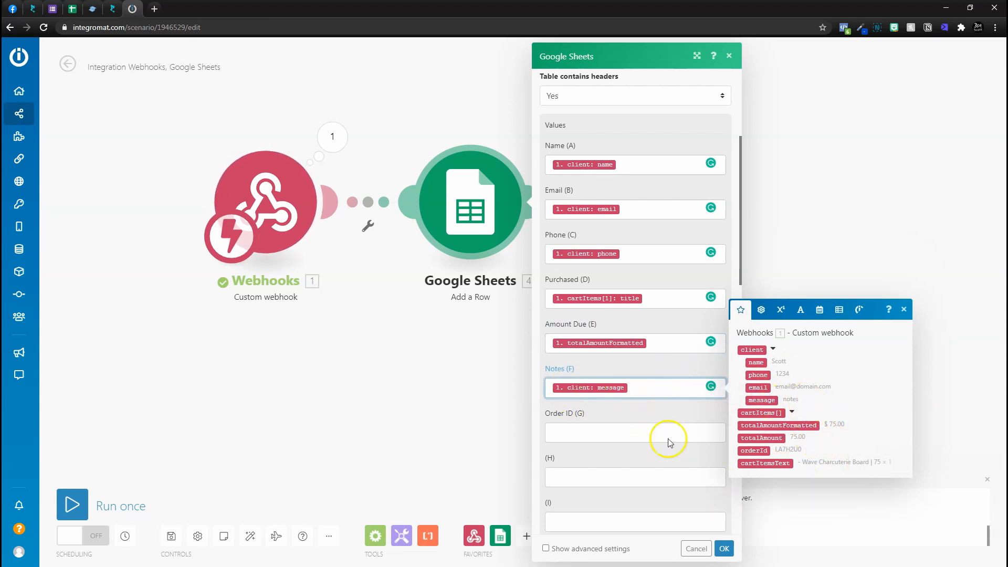
click(633, 432)
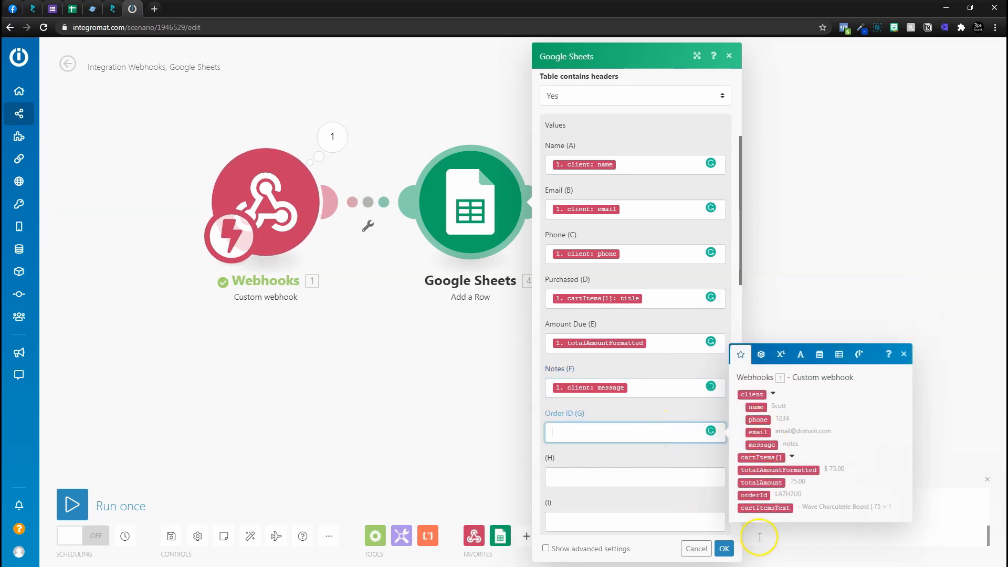
click(753, 495)
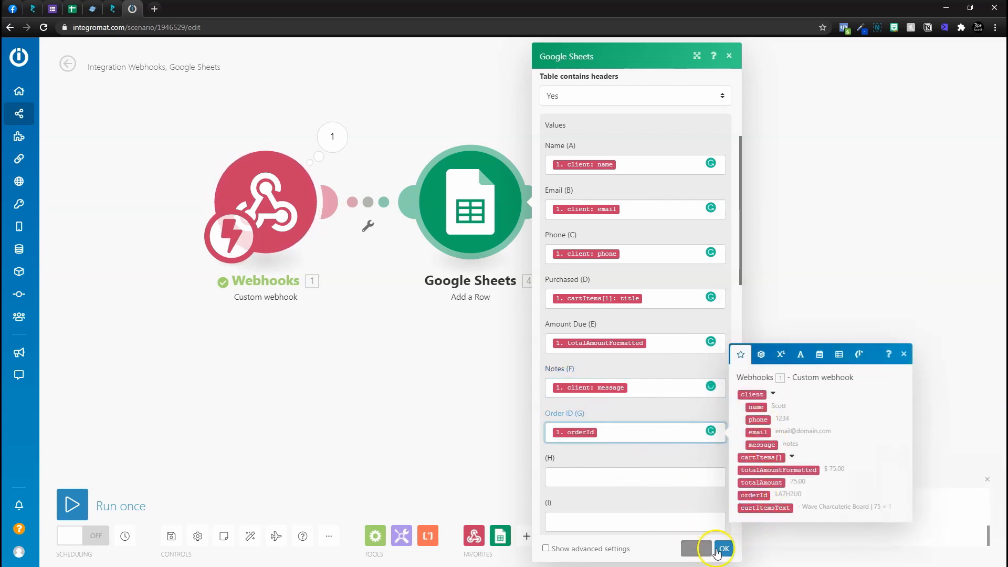
click(721, 548)
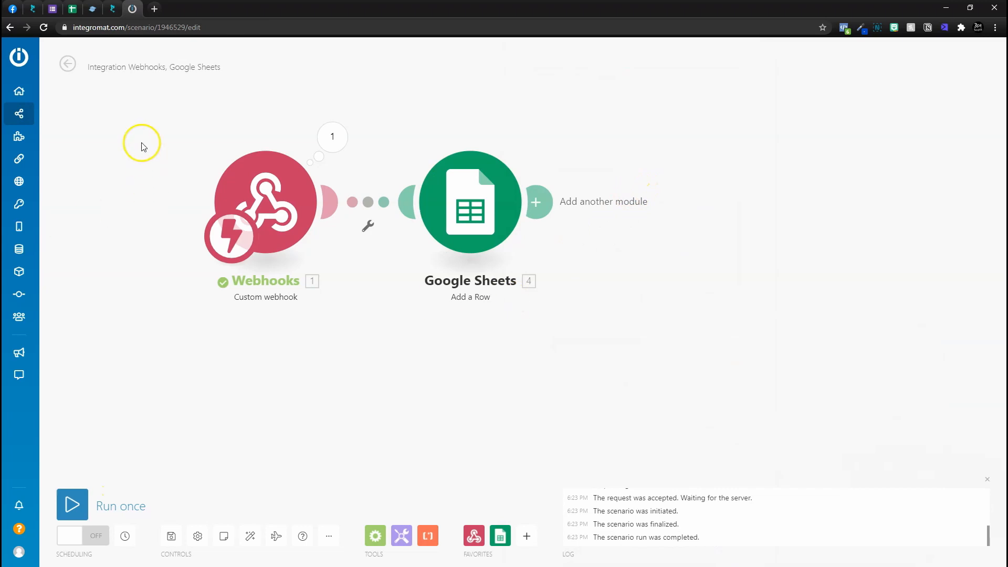
- Place a test Music Heart Boxes order (ID QAWZEHW), then return to the spreadsheet
click(71, 505)
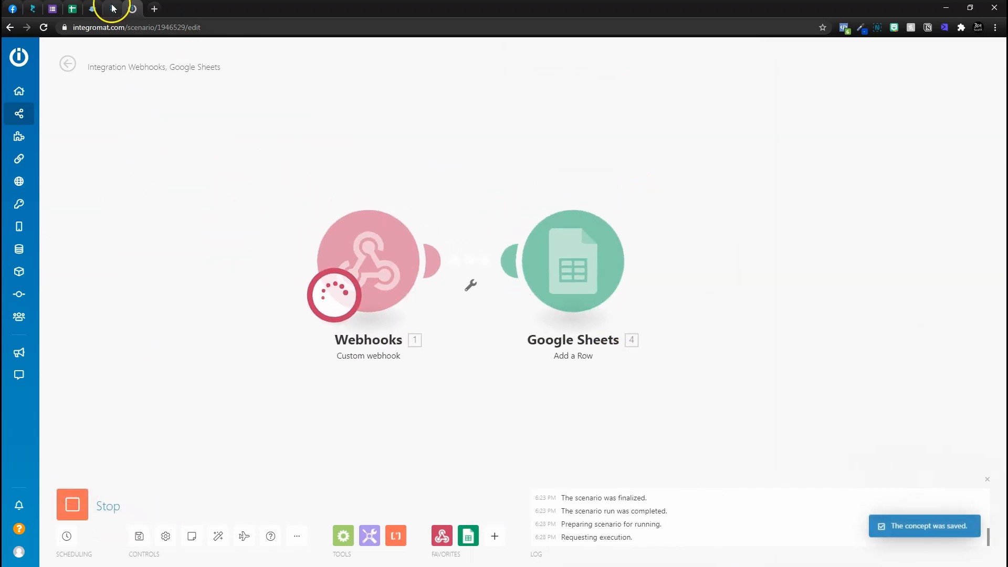
click(112, 8)
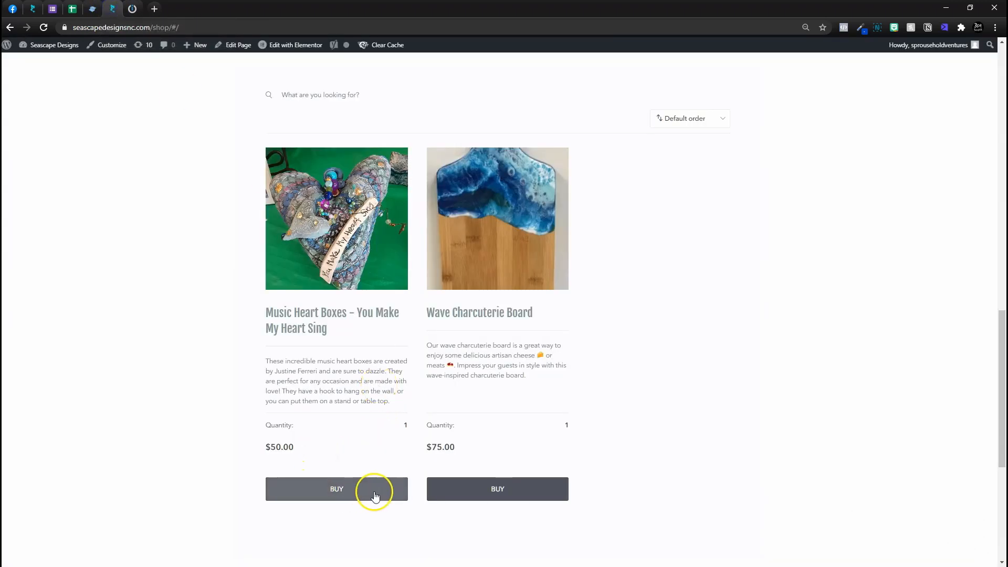
click(336, 489)
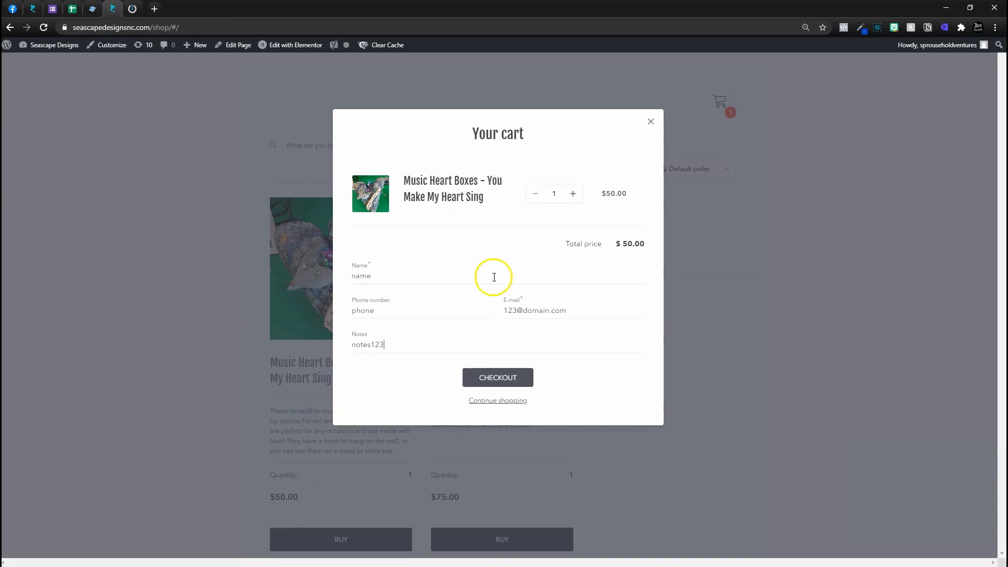
click(497, 378)
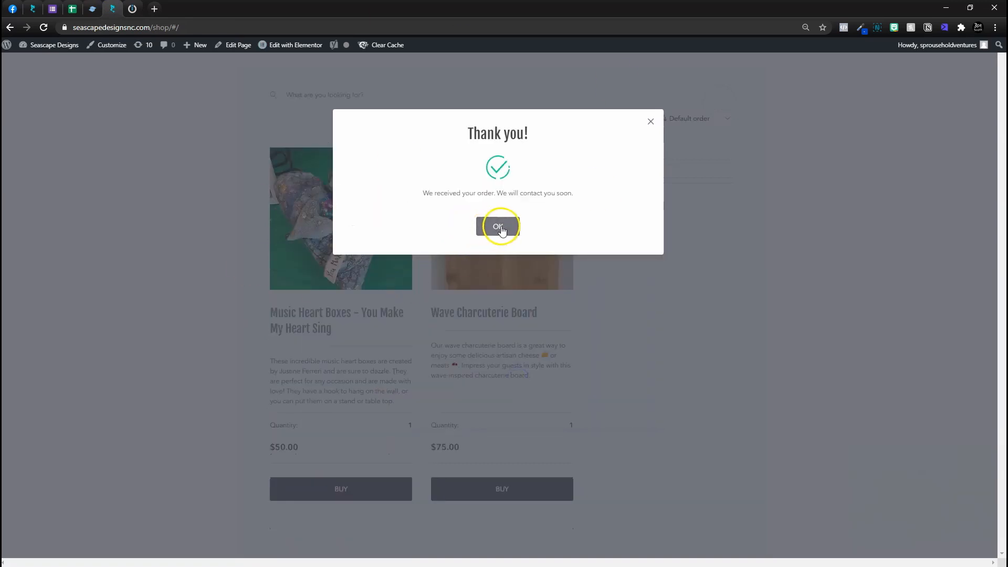
click(133, 8)
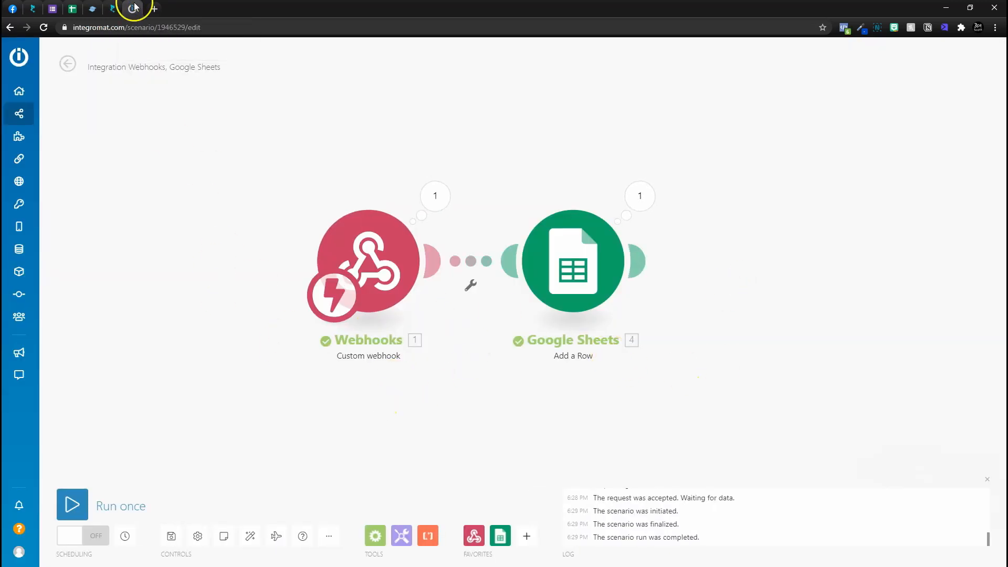
click(72, 9)
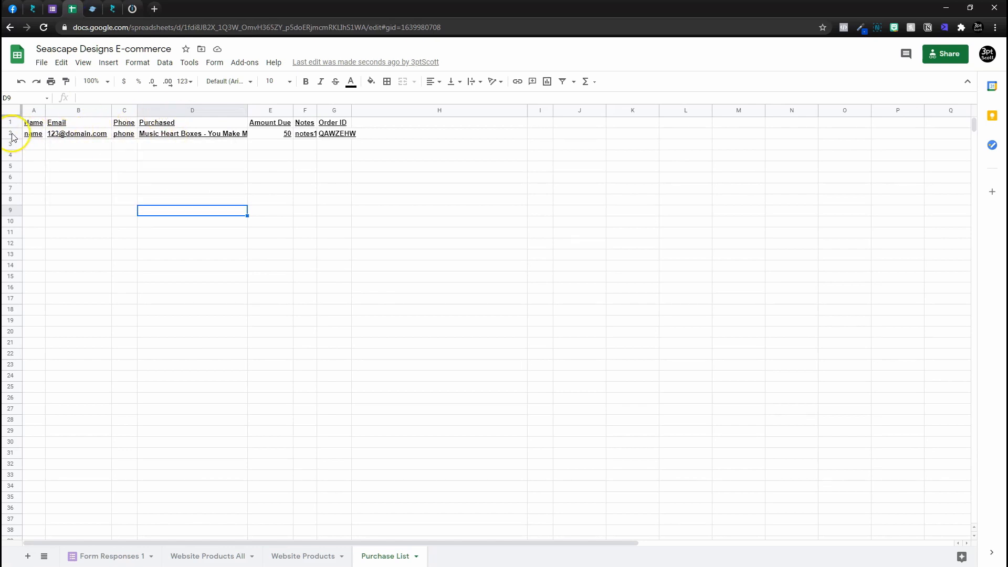
- Clear row 2's formatting on Purchase List, auto-fit columns, and check cells A2, C2, E2
click(9, 132)
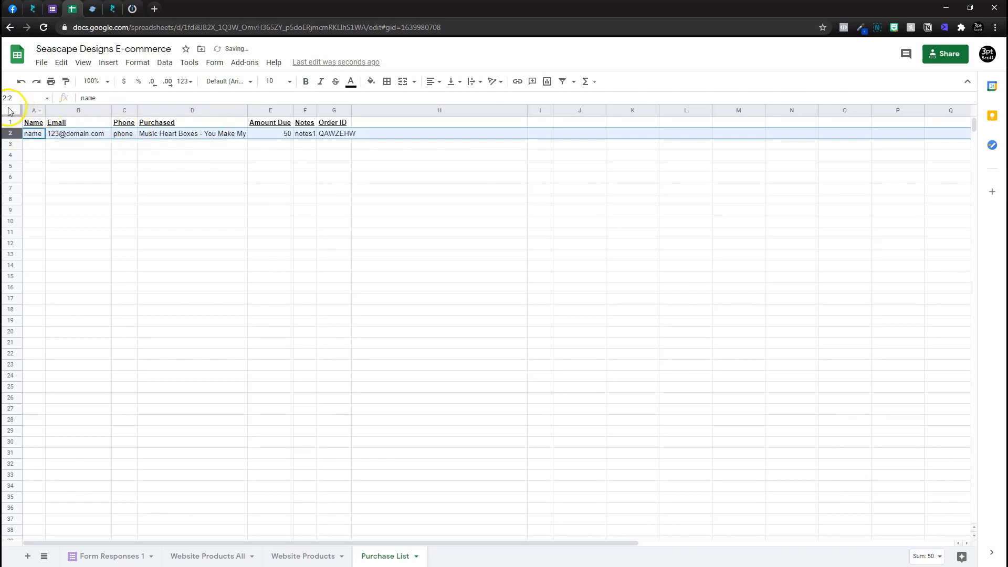
click(340, 177)
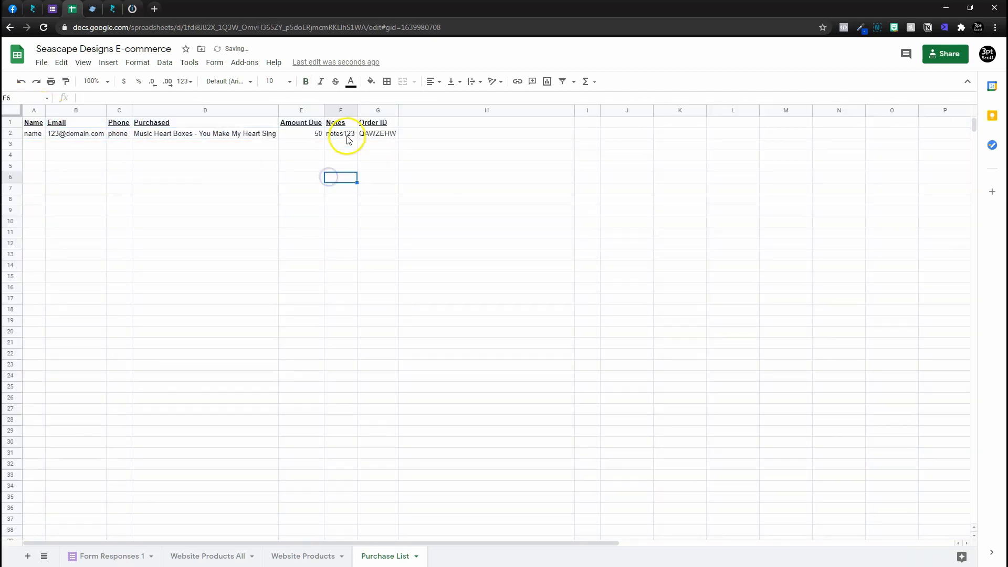
click(32, 133)
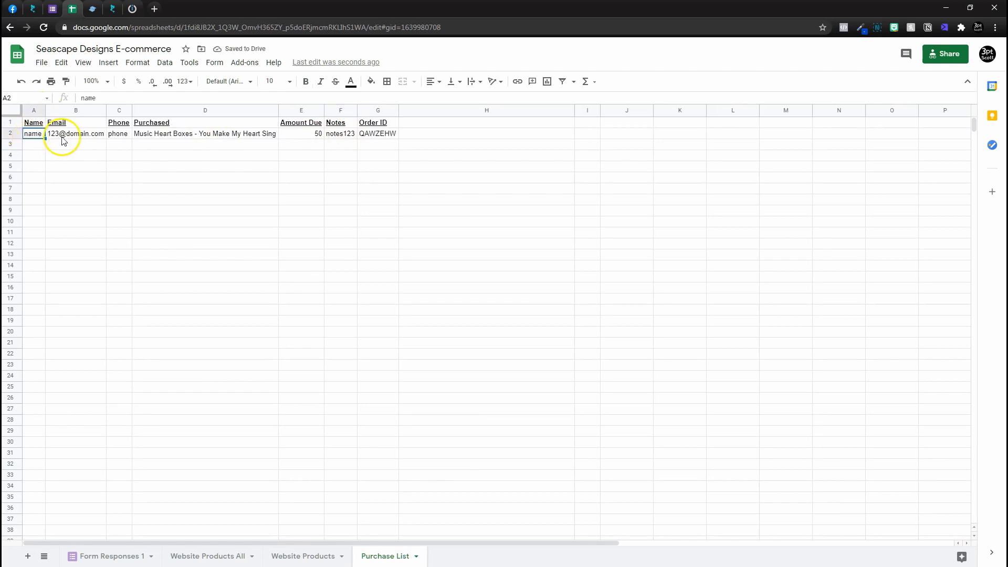
click(118, 133)
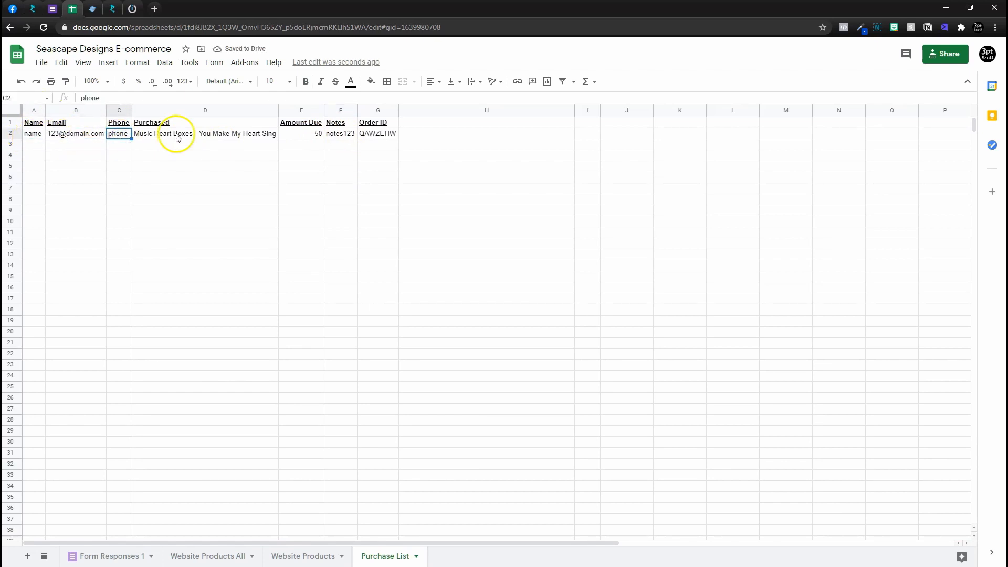
click(301, 133)
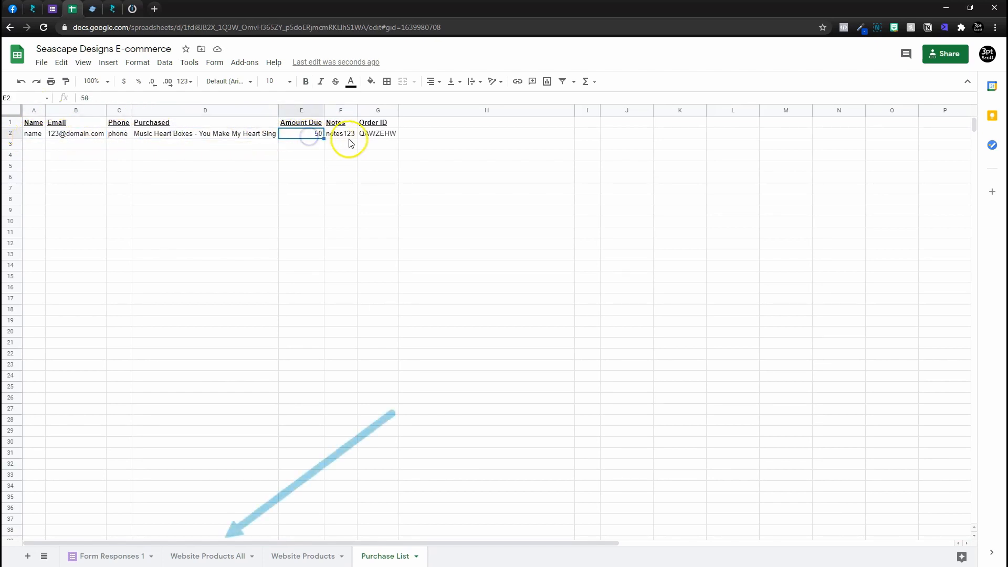
- Paste the ARRAYFORMULA into H1 of Website Products All and retitle it Number Sold
click(208, 556)
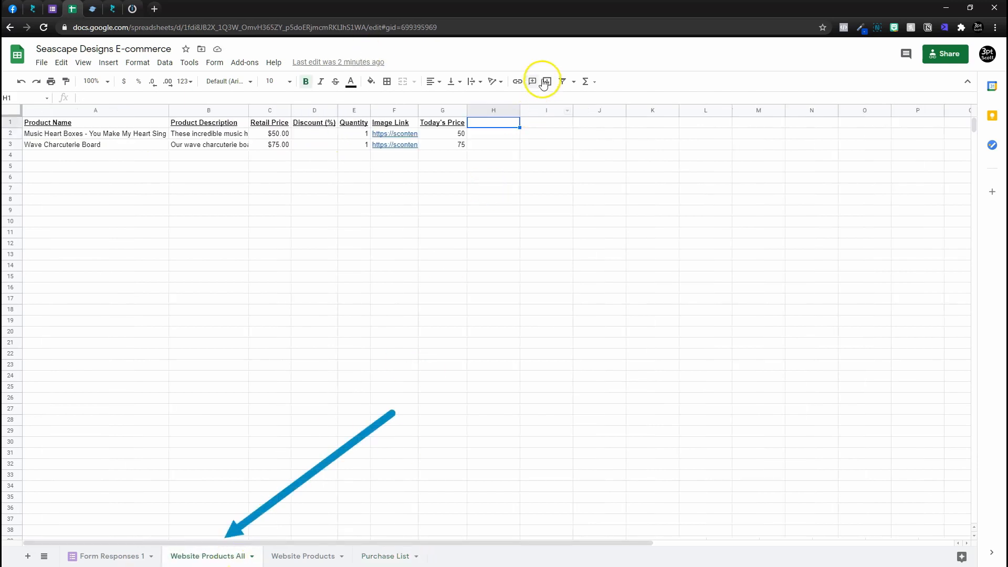
click(442, 122)
text(=ARRAYFORMULA(ifs(row(A:A)=1,"Today's Price",A:A="","",TRUE,)
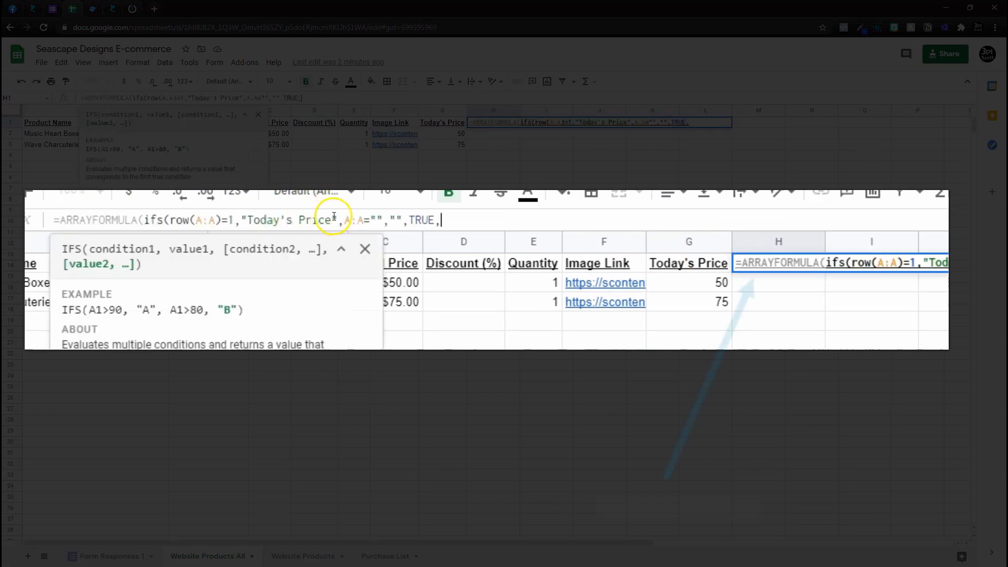
double_click(289, 220)
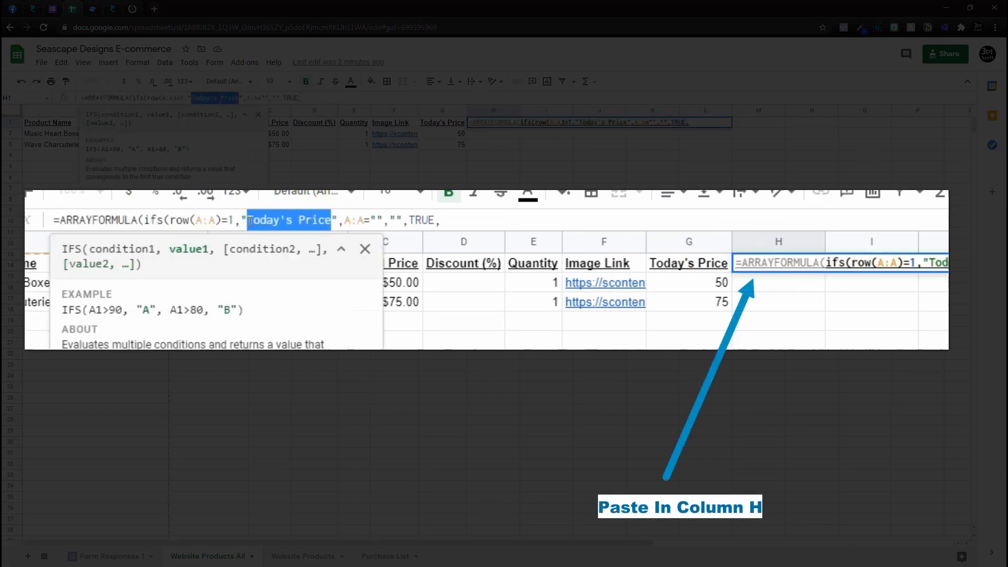
text(Number)
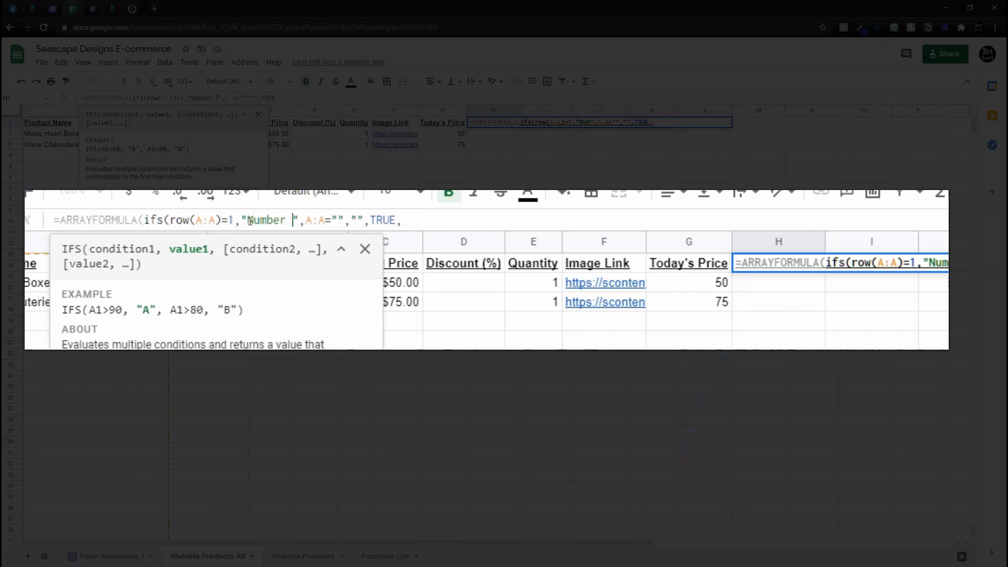
text(Sold)
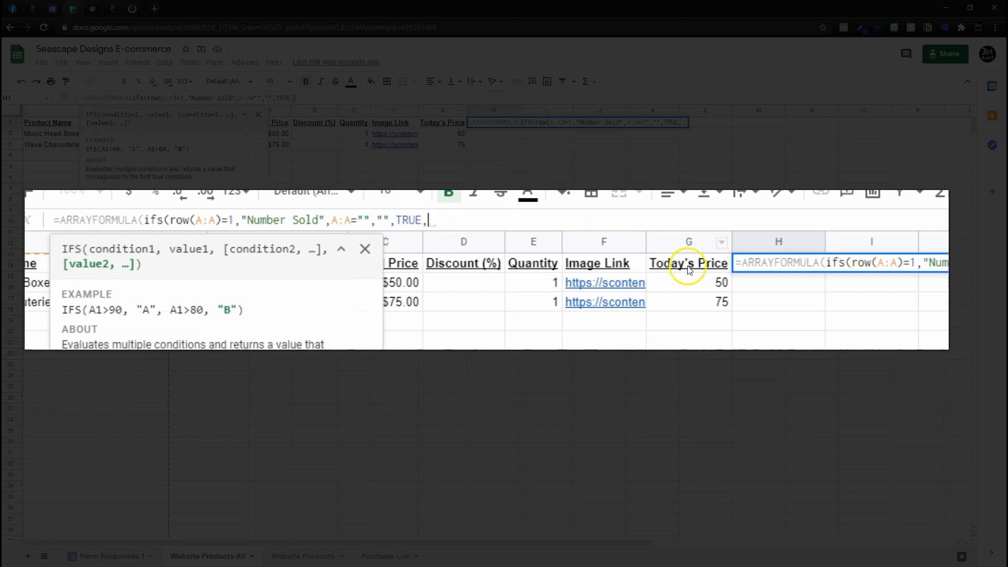
mouse_move(63, 131)
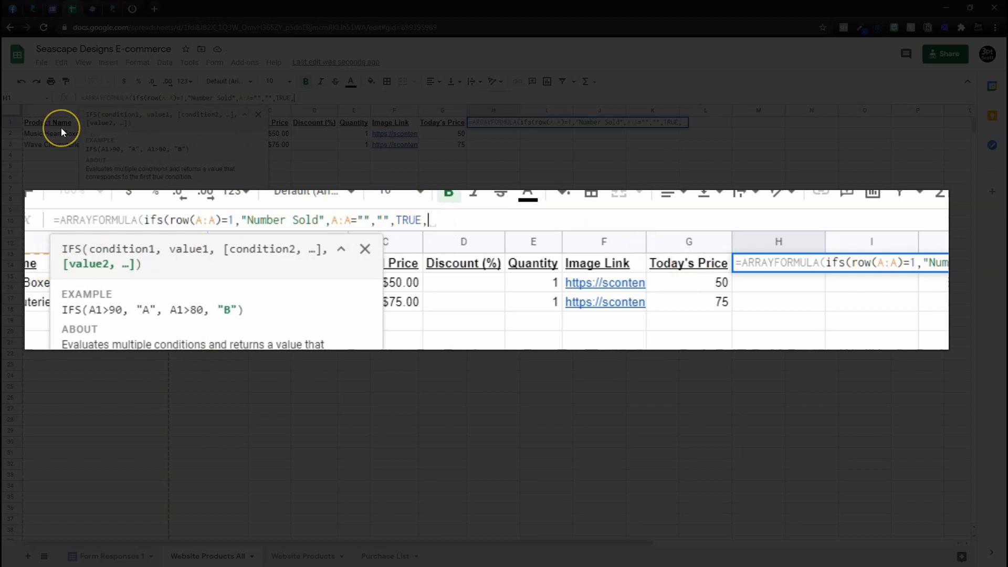
- Add sumif('Purchase List'!D:D,A:A, to the formula, referencing both sheets' columns
text(sum)
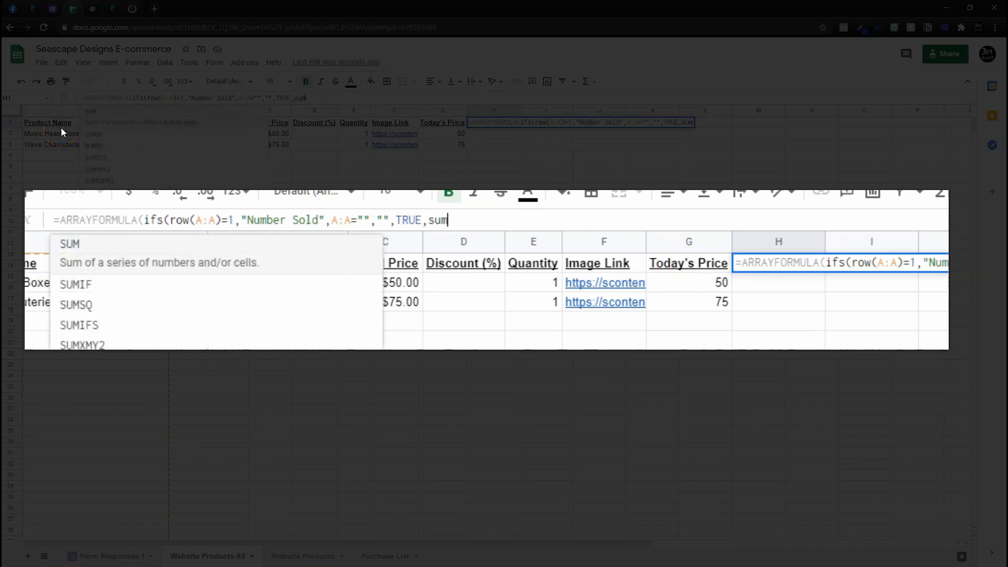
text(if()
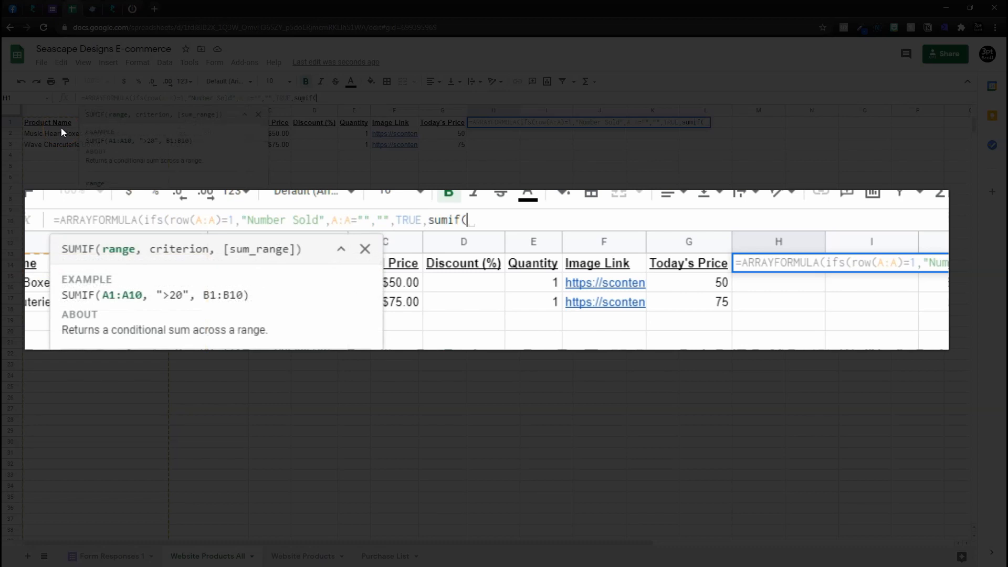
mouse_move(115, 249)
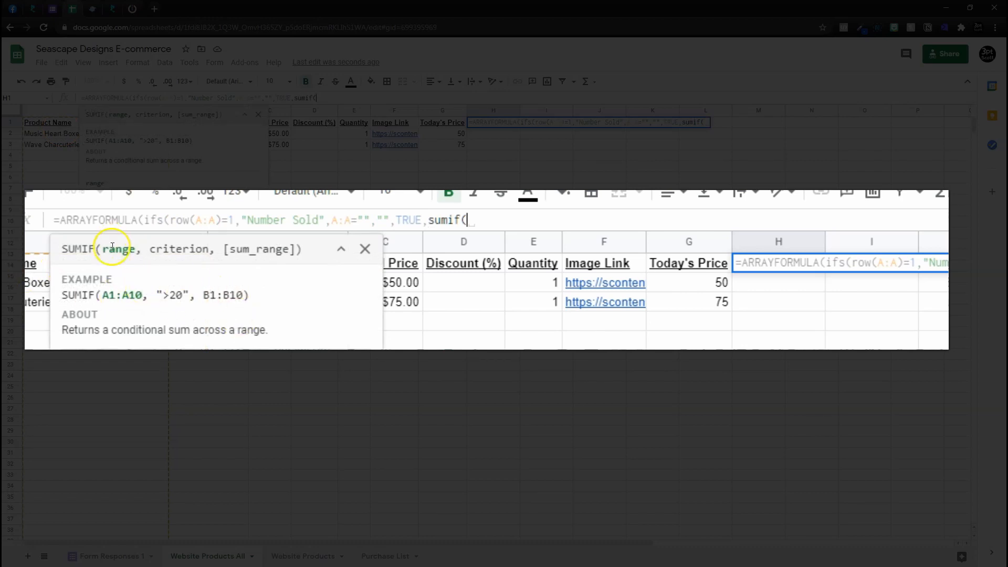
mouse_move(166, 324)
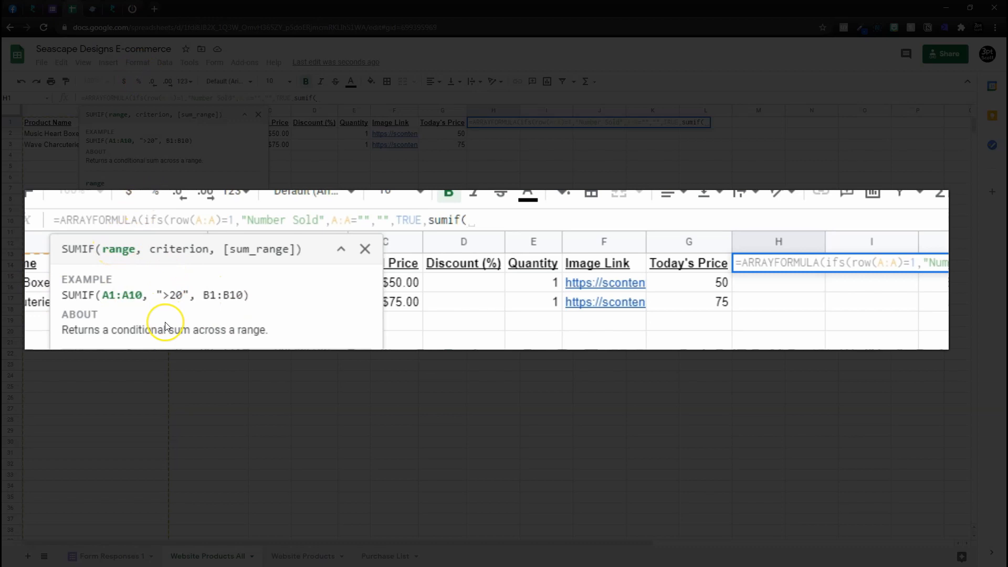
mouse_move(240, 237)
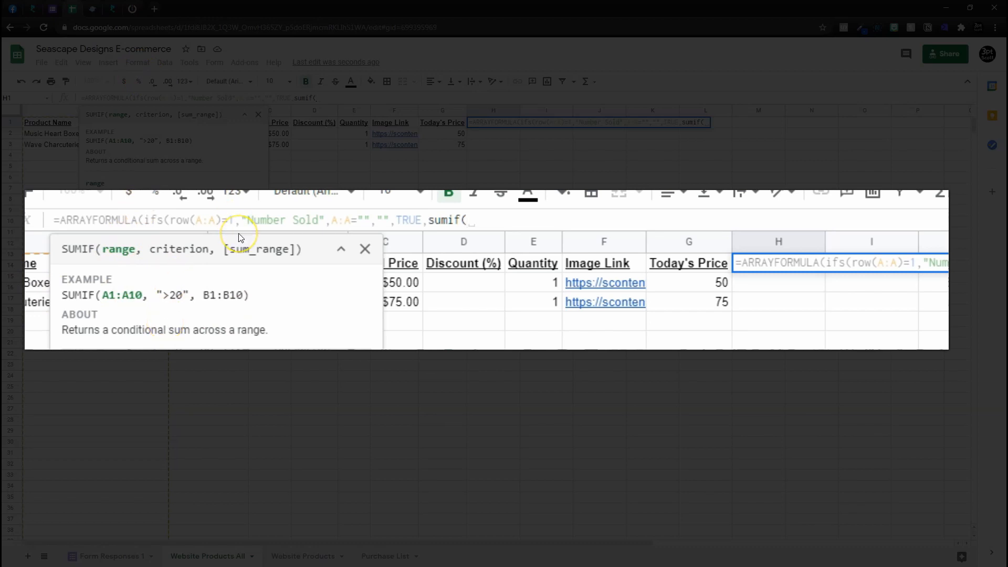
mouse_move(258, 333)
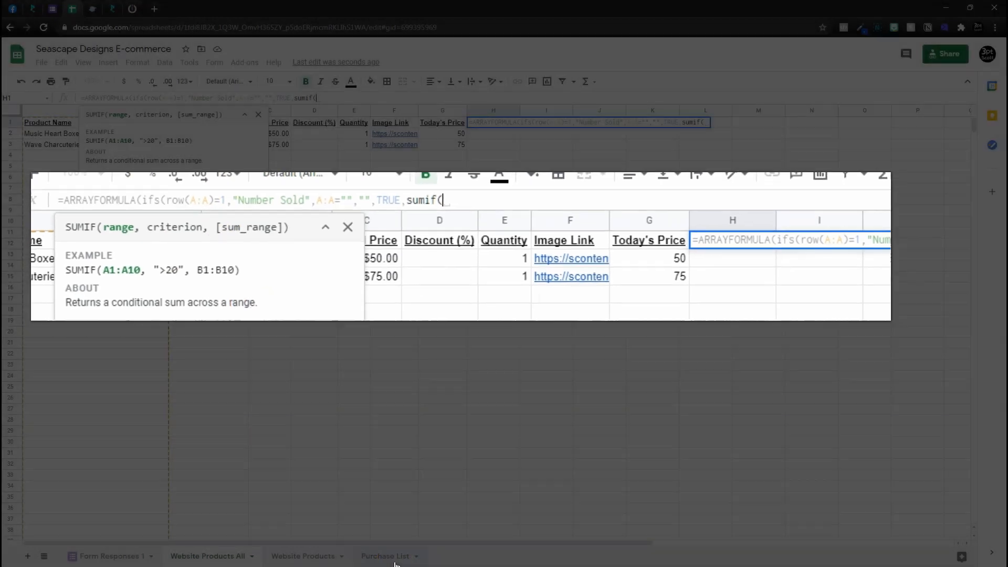
click(385, 555)
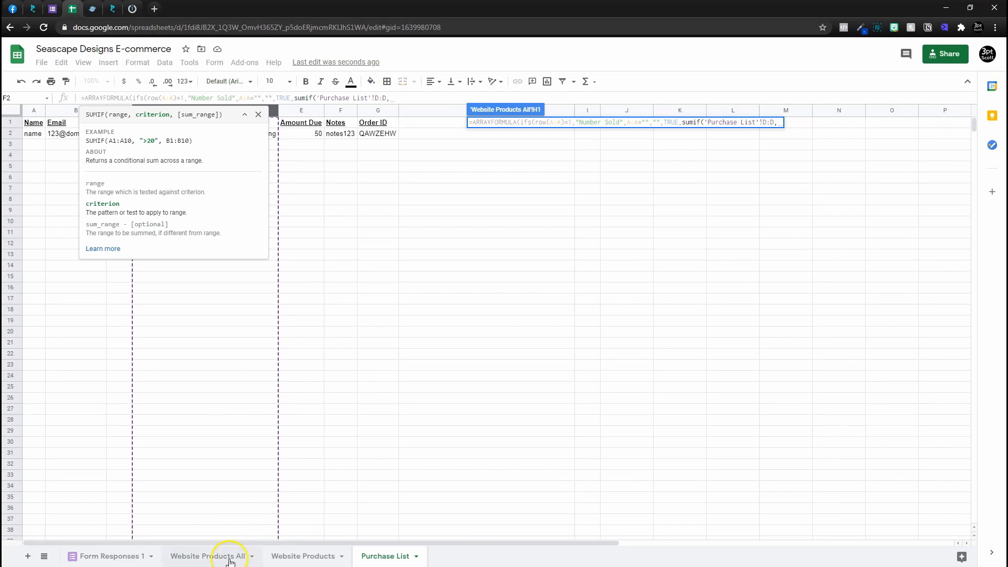
click(208, 556)
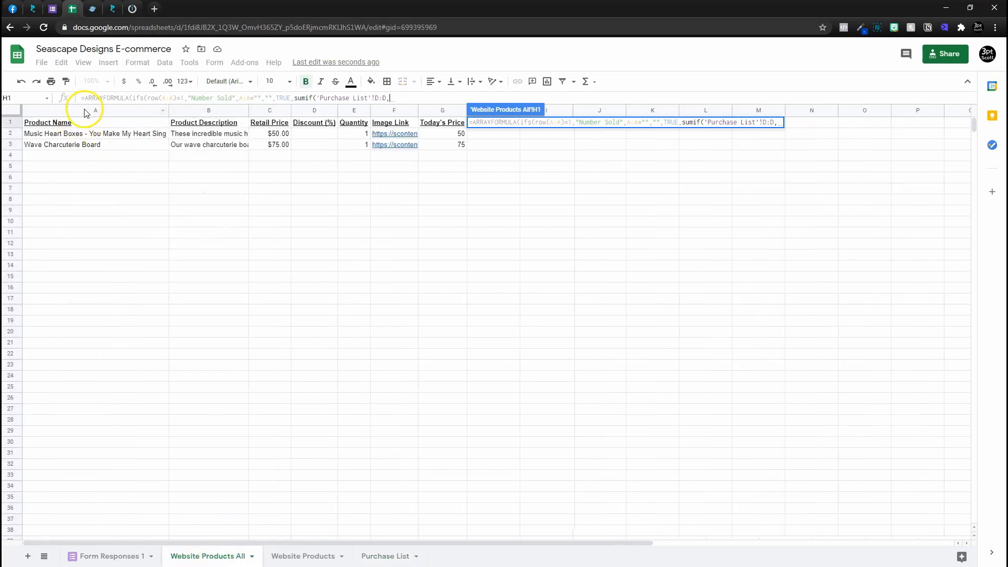
click(94, 109)
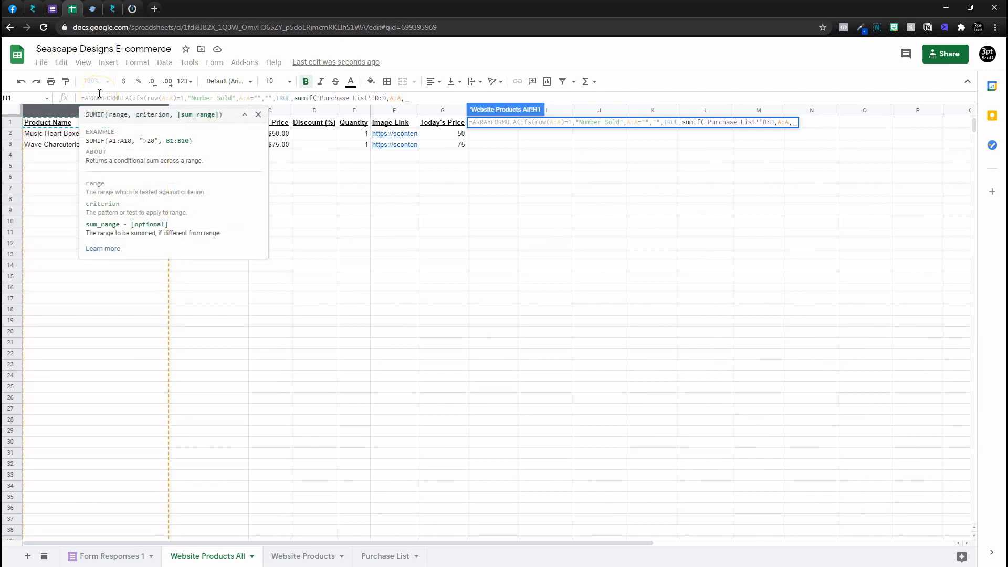
click(385, 556)
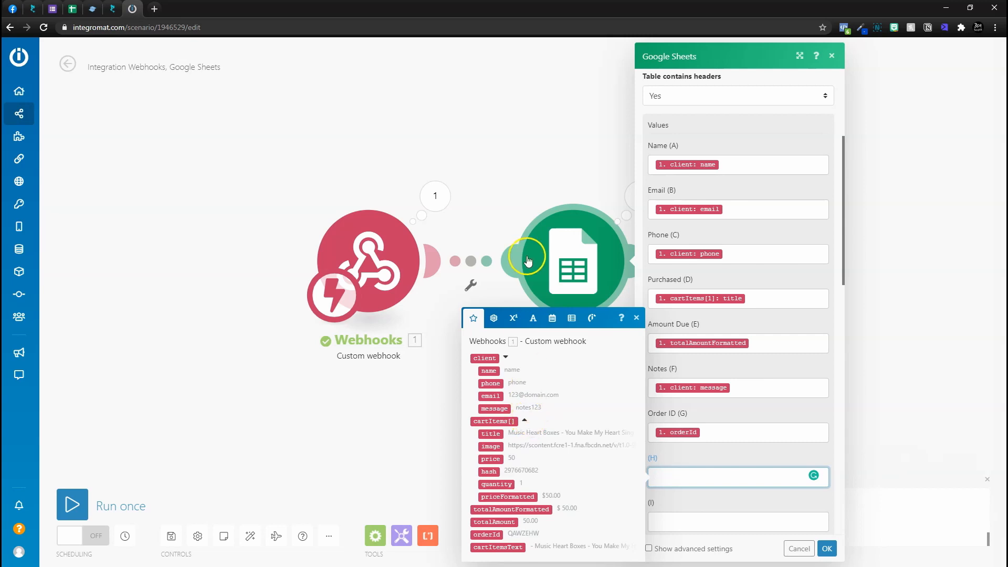
- Map item quantity into column H, then view Purchase List's new row 3 order
click(495, 483)
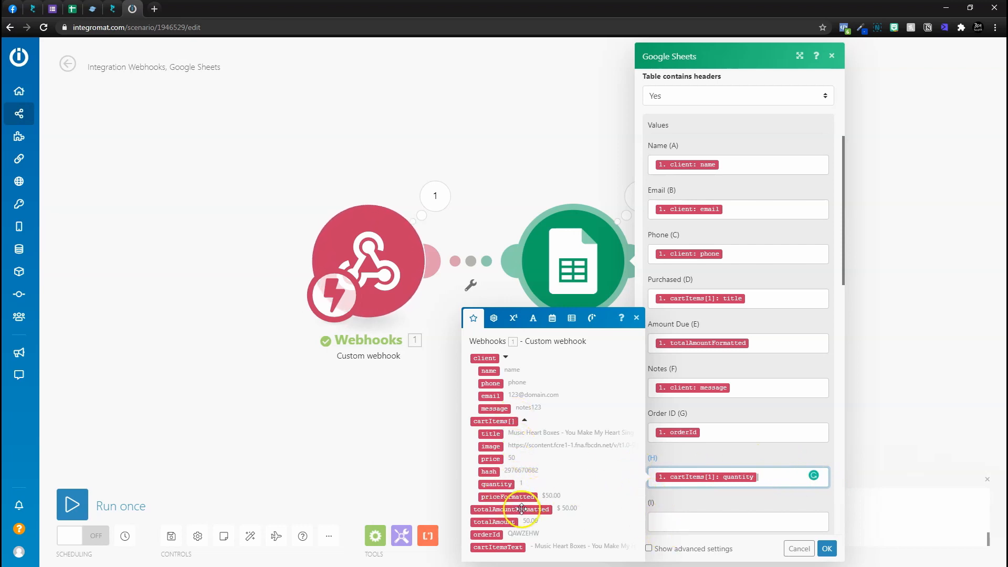
mouse_move(684, 499)
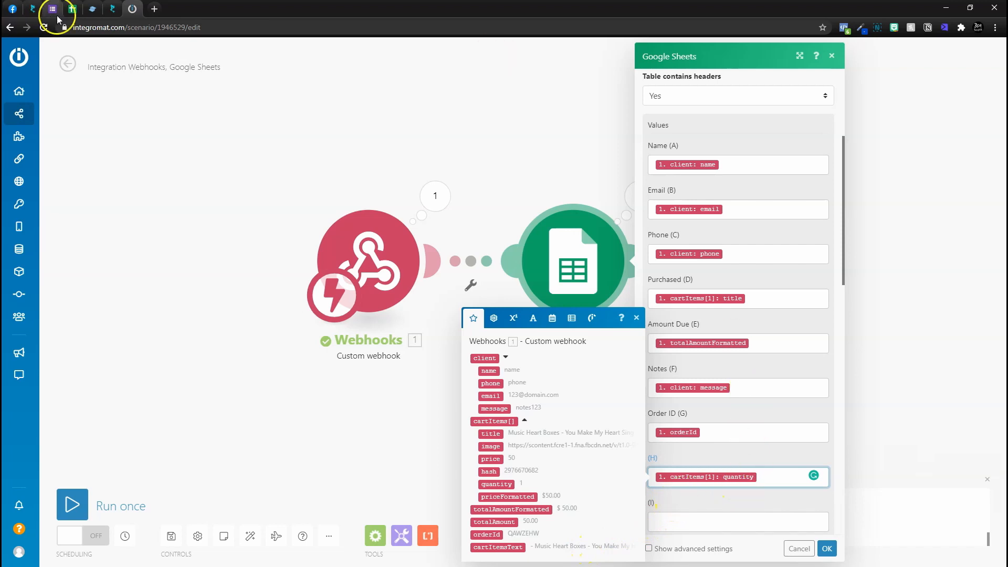
mouse_move(773, 468)
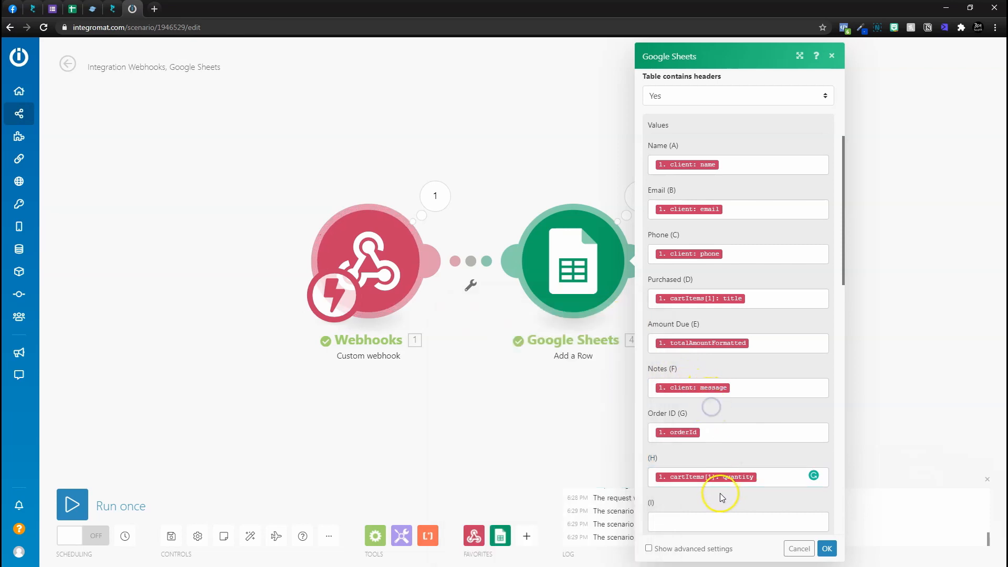
scroll(up, 3)
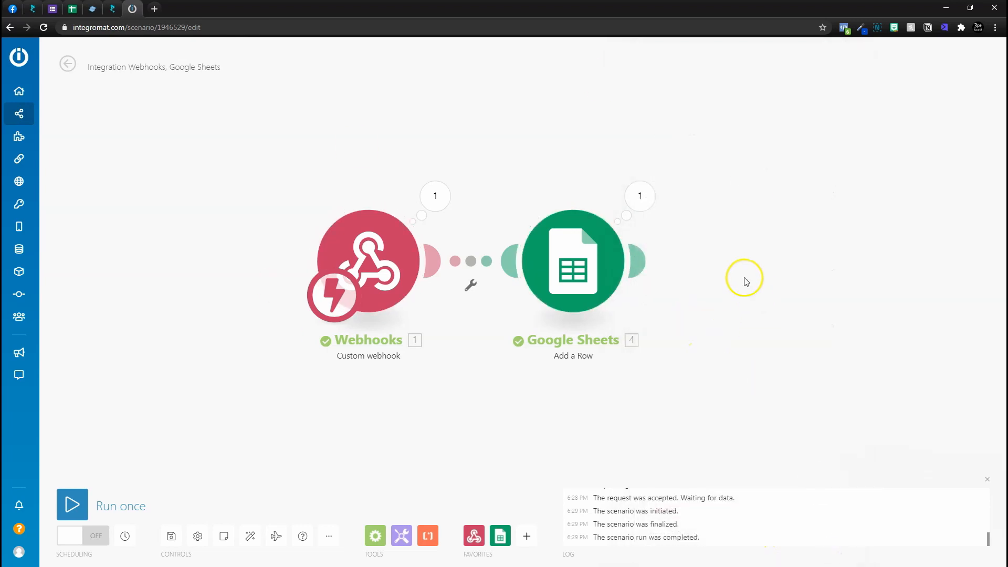
mouse_move(606, 329)
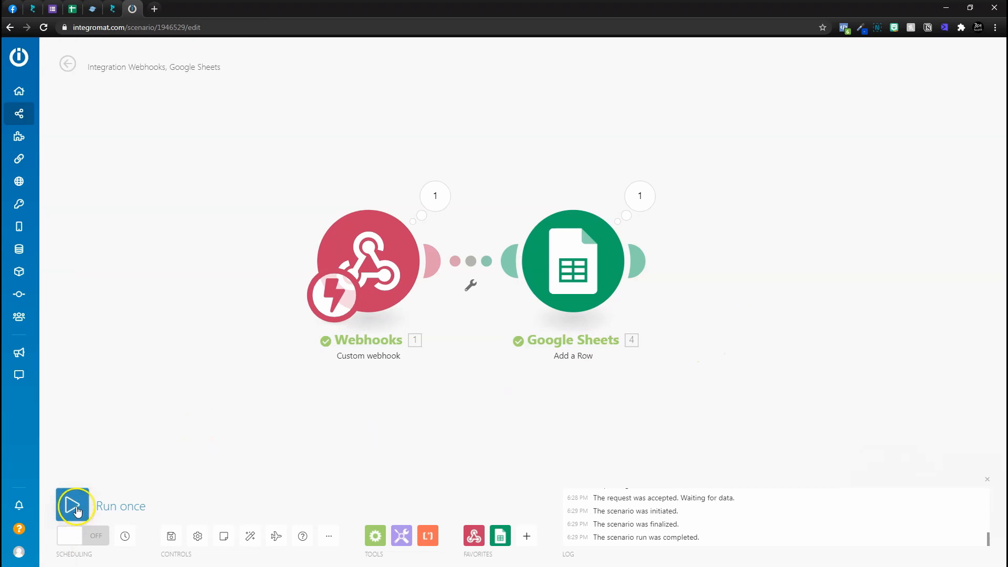
mouse_move(112, 9)
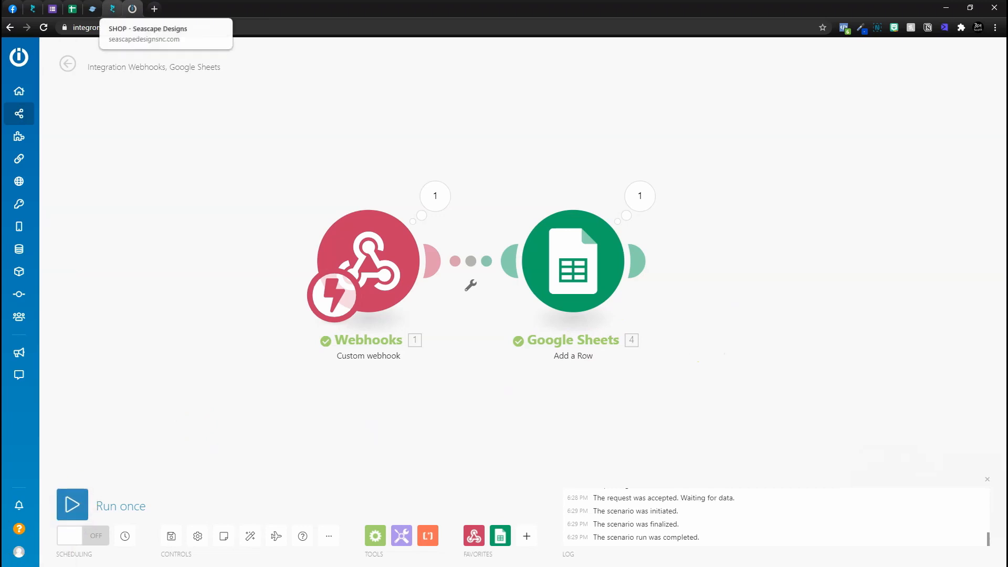
click(91, 9)
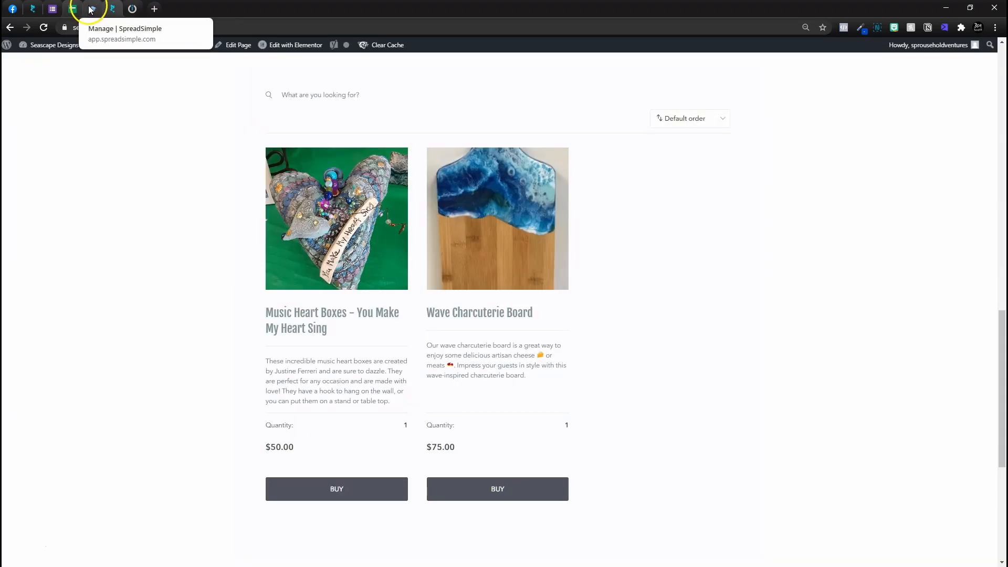
click(336, 488)
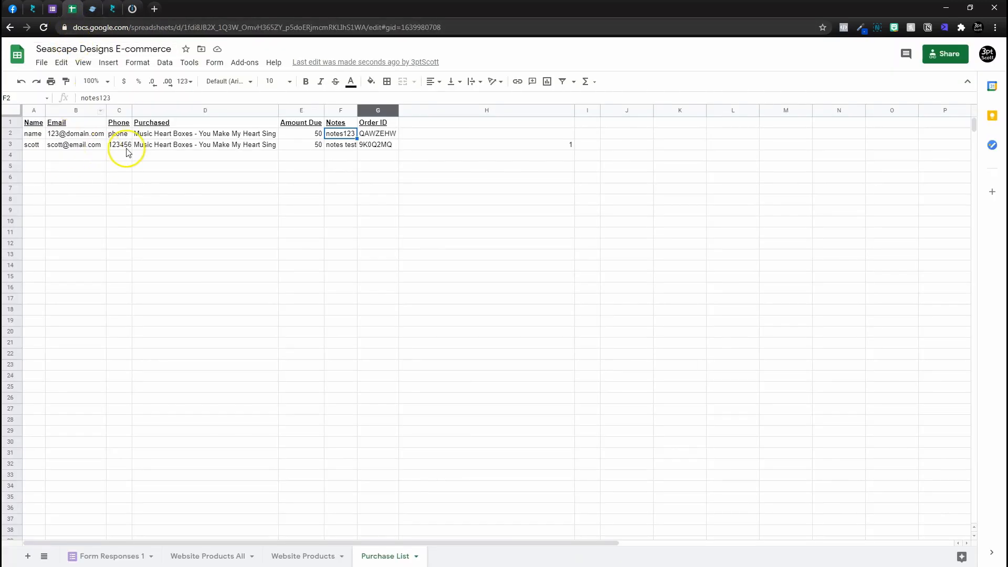
mouse_move(423, 123)
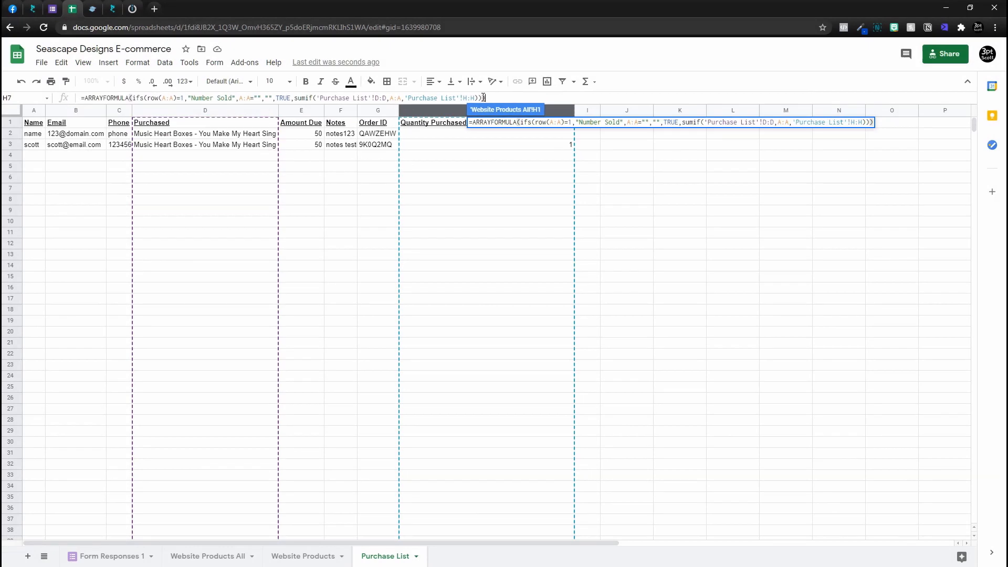
- Confirm the Number Sold formula and verify H2 reads 1 for Music Heart Boxes
click(207, 556)
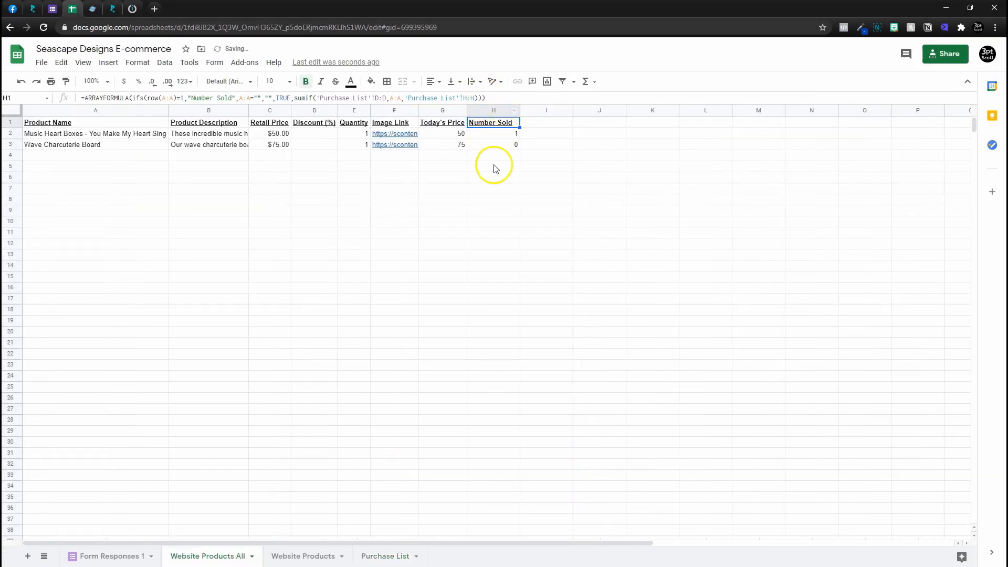
click(493, 134)
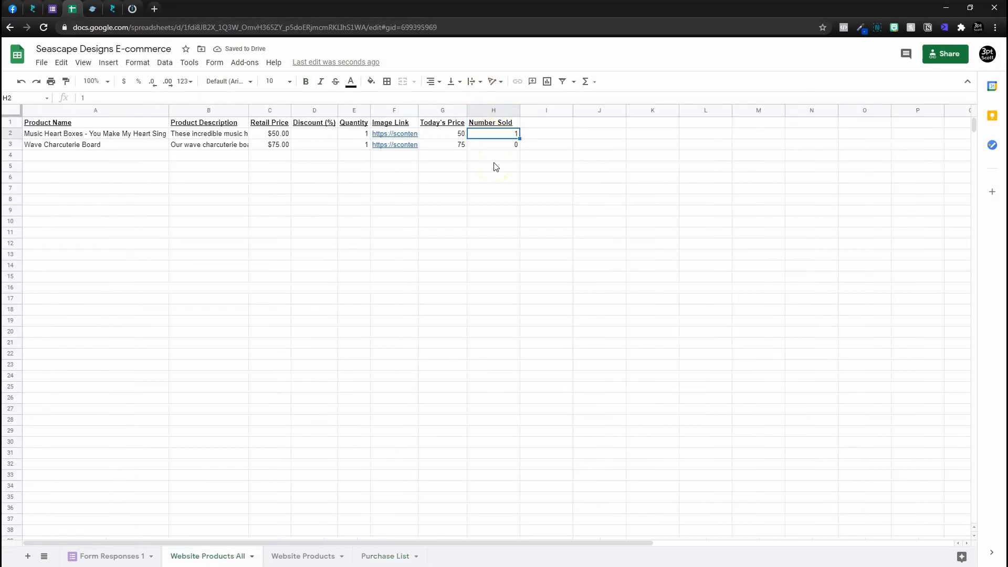
- Copy the H1 formula into I1 and rename its header to Availability
click(493, 122)
text(=ARRAYFORMULA(ifs(row(A:A)=1,"Number Sold",A:A="","",TRUE,)
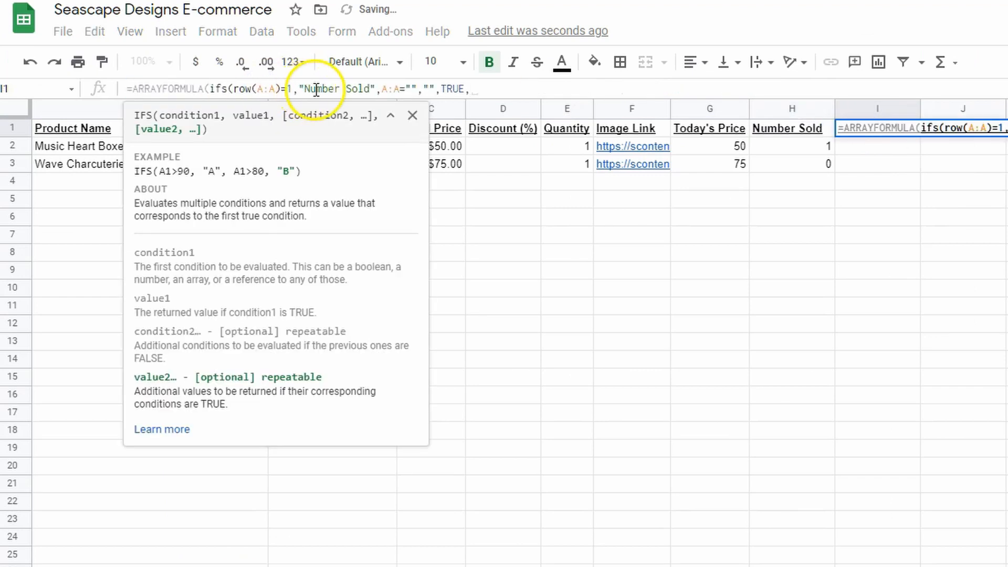
double_click(322, 89)
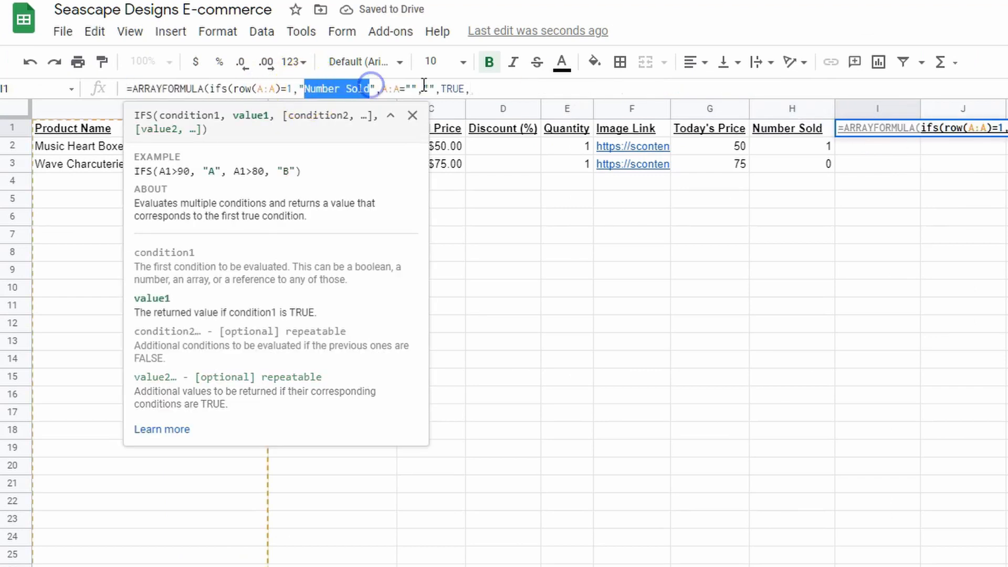
text(Availa)
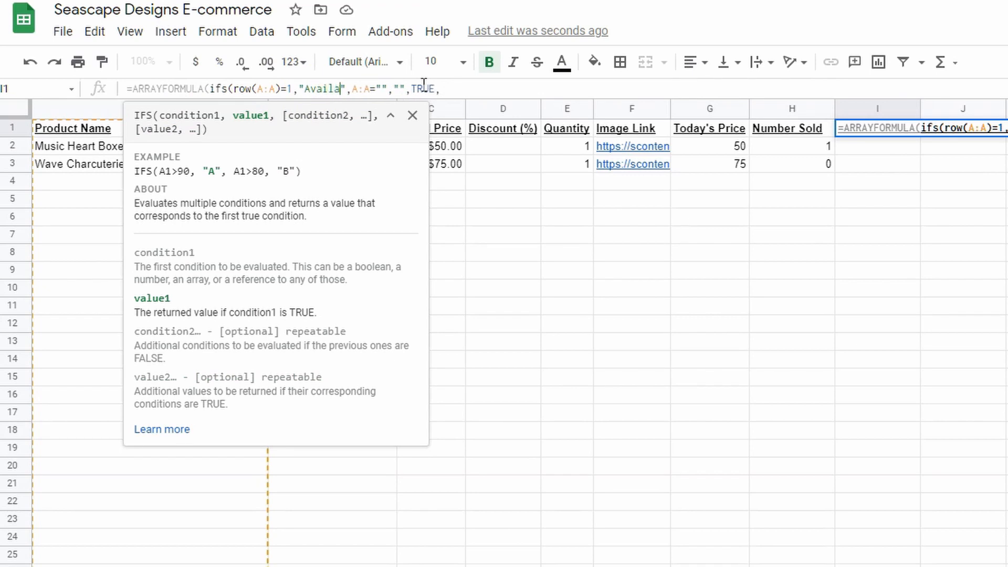
text(bility)
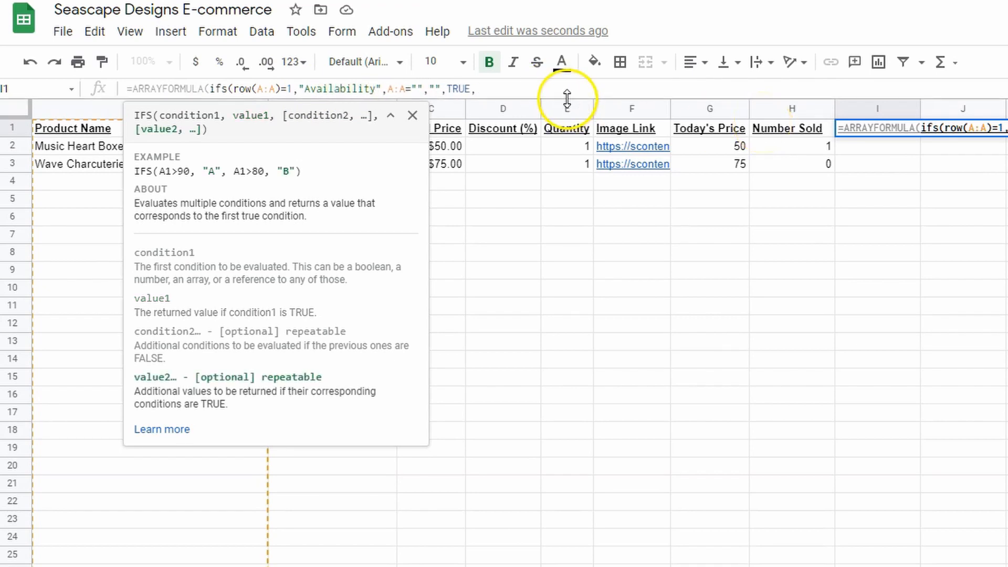
- Make the value IF(E:E-H:H>0,E:E-H:H,"SOLD OUT")
click(791, 109)
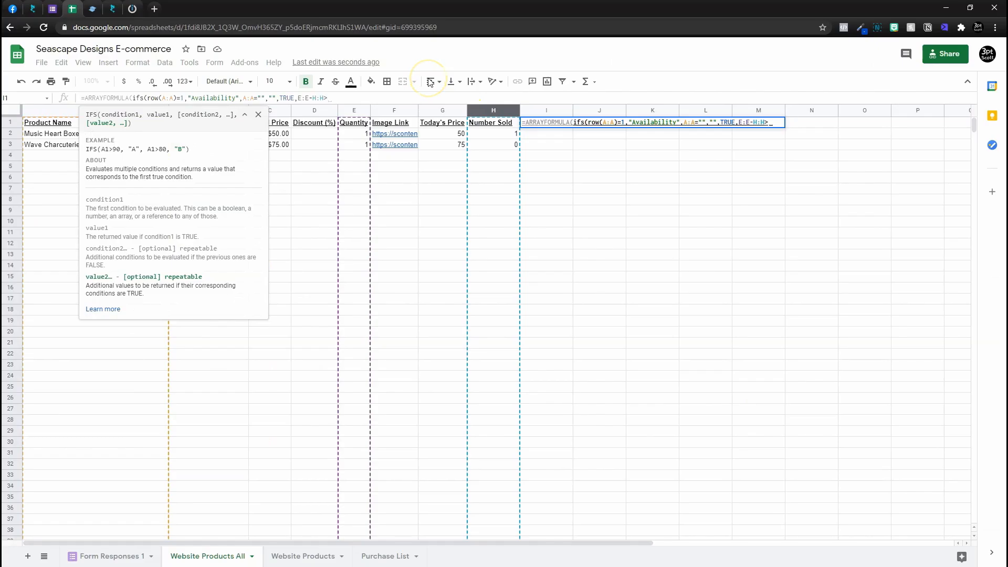
text(>0)
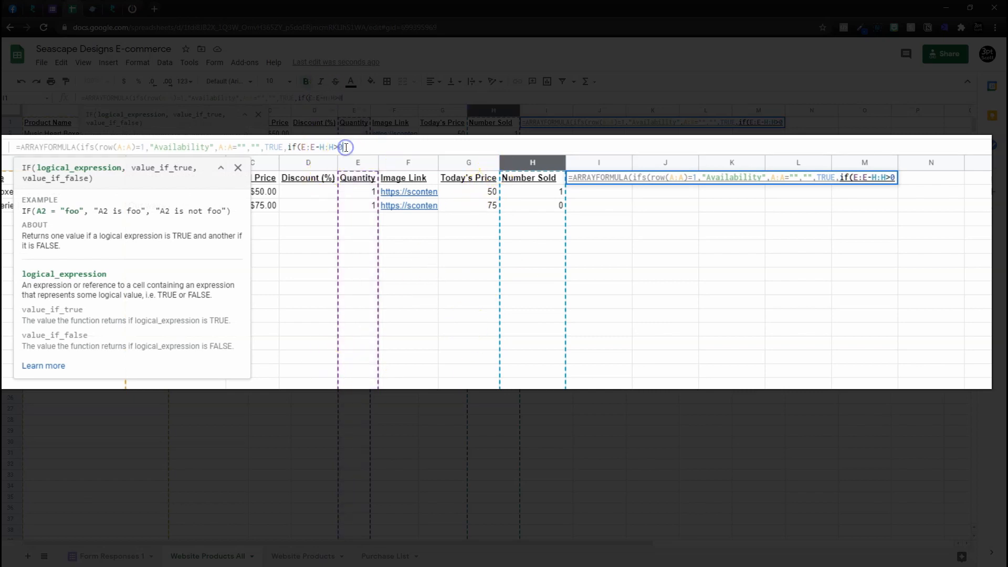
text(,E:E-H:H)
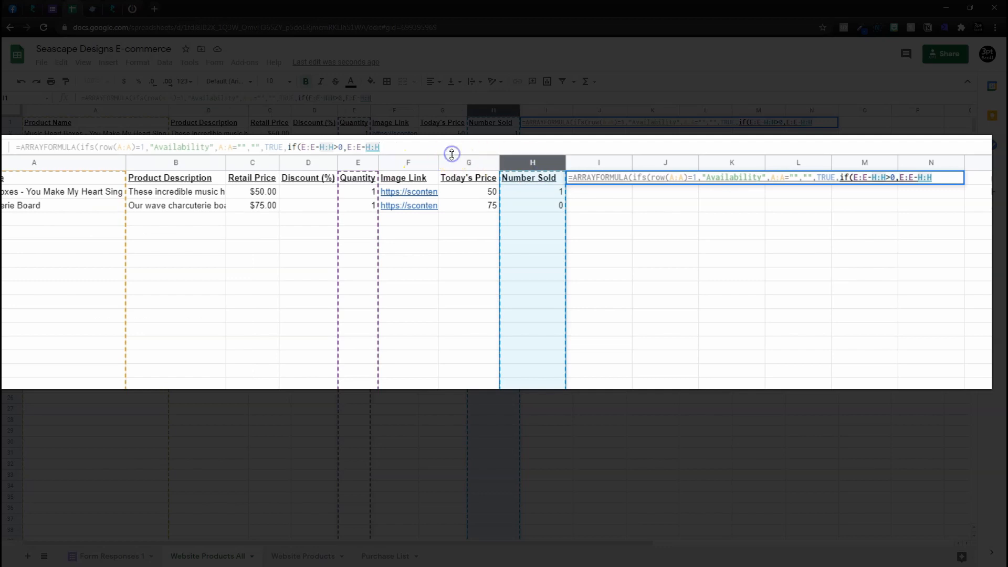
text(,)
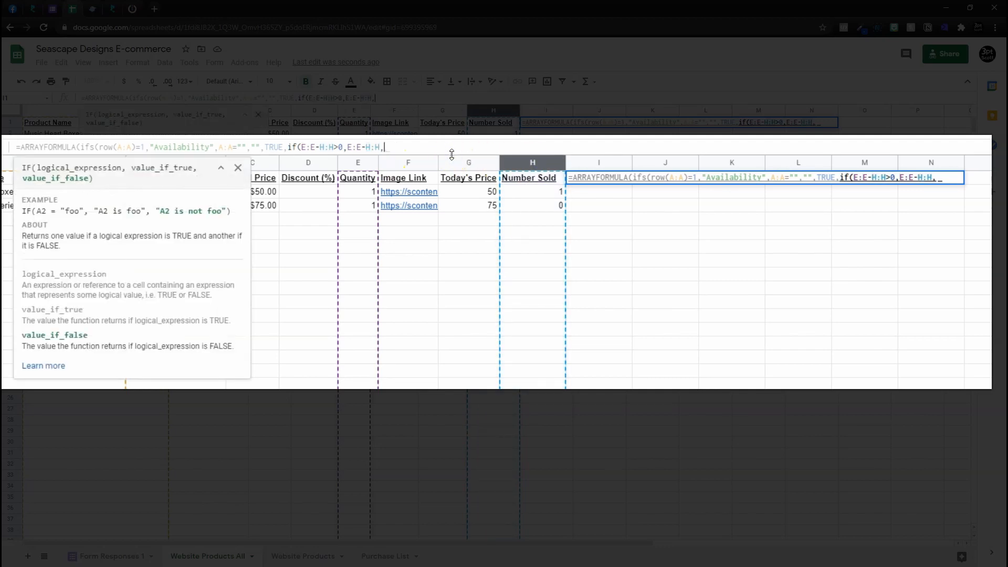
text(")
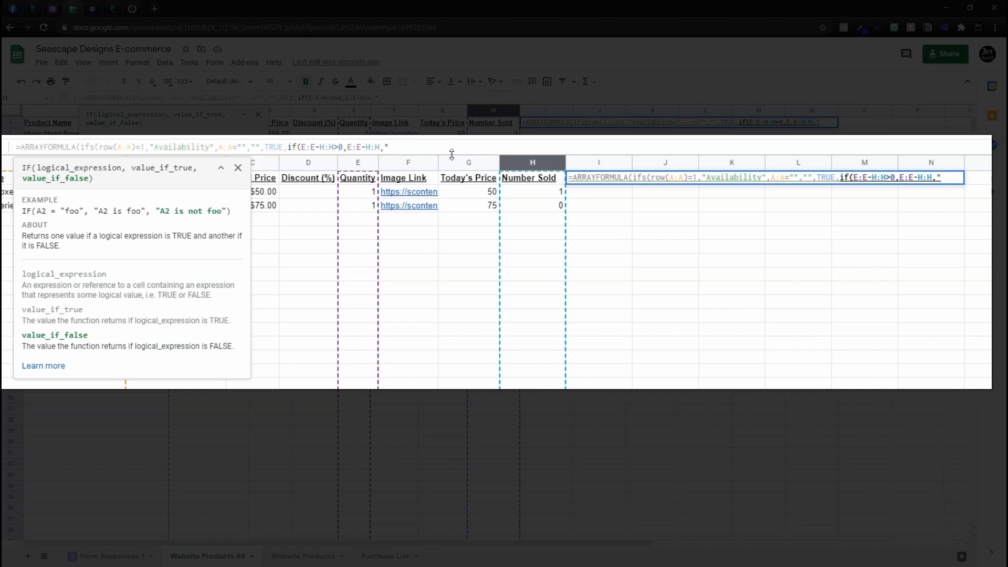
text(SOLD OUT")
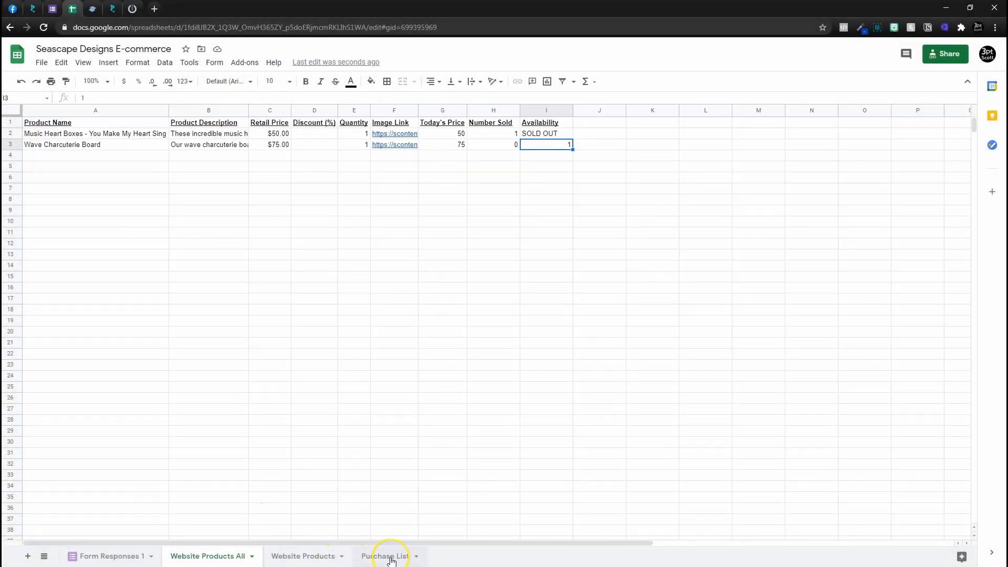
mouse_move(312, 560)
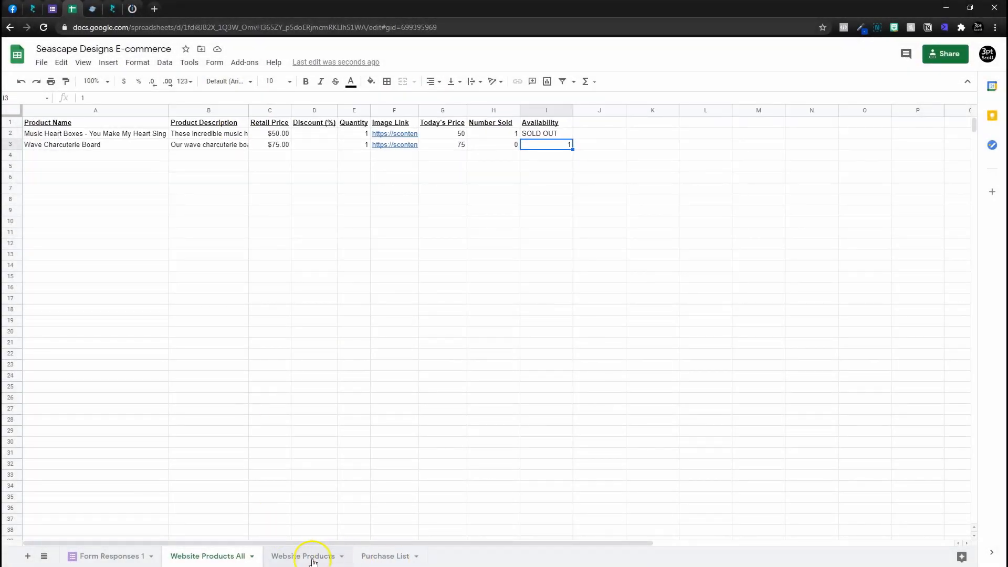
- Change the Website Products A1 query to filter 'Website Products All'!A1:I999 with "WHERE I > 0"
click(303, 556)
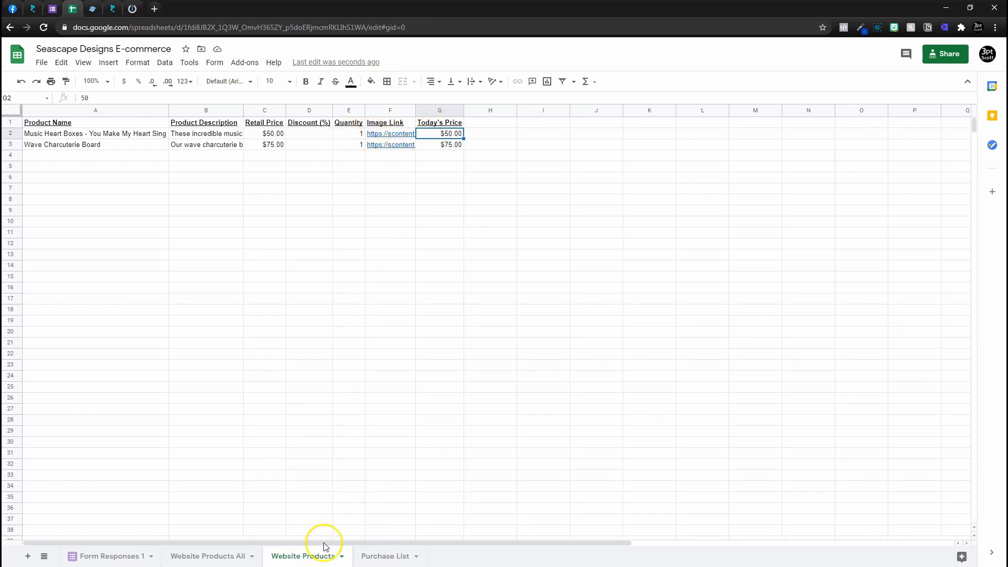
click(95, 123)
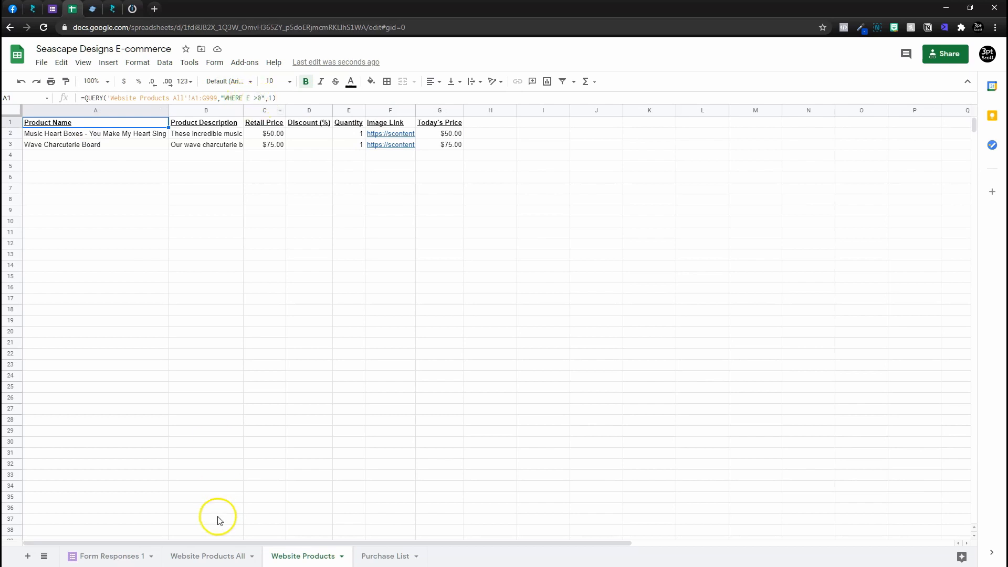
click(207, 556)
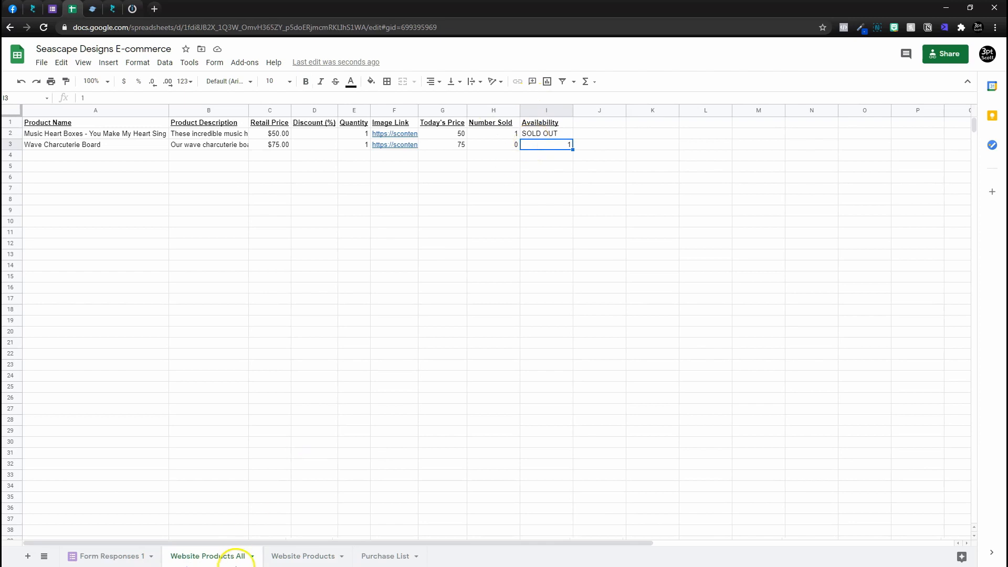
mouse_move(455, 294)
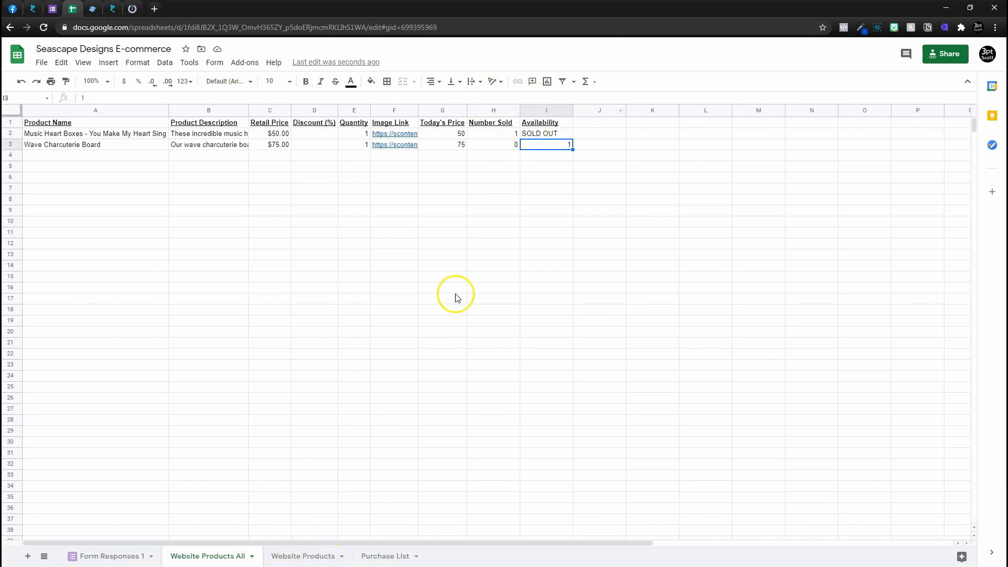
click(303, 556)
text(=QUERY()
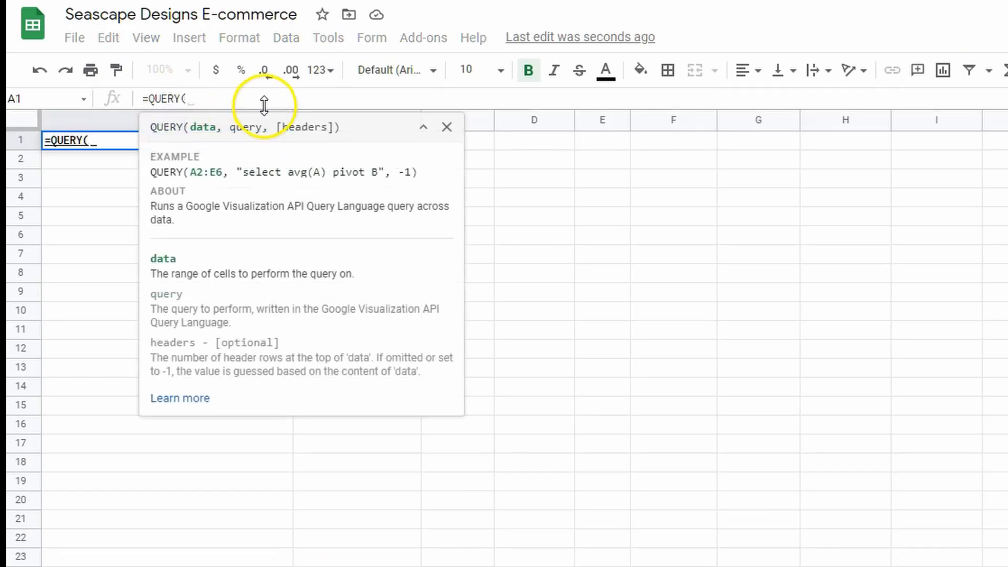
text('Website Products All'!A1:I999,"WHERE I > 0",1))
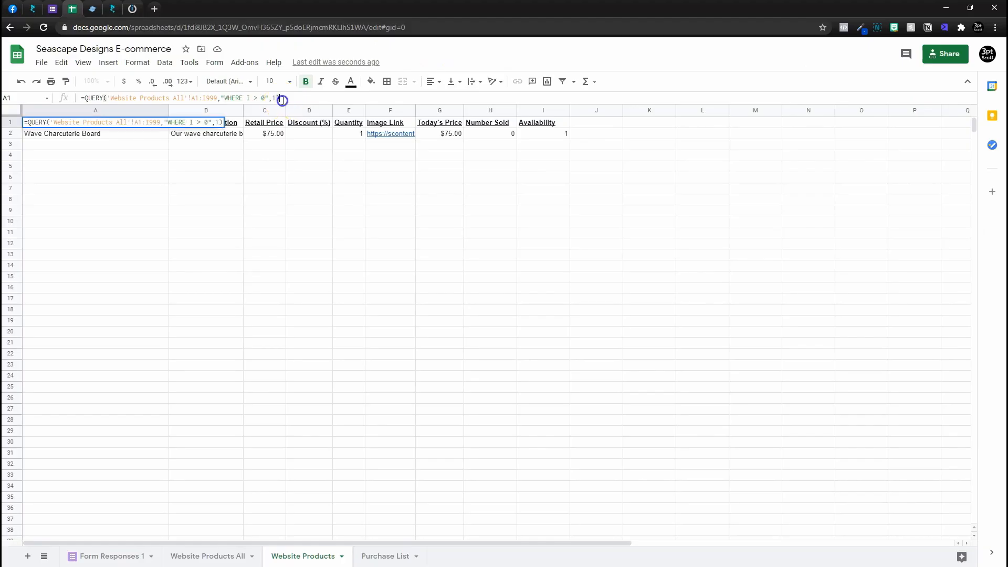
click(208, 556)
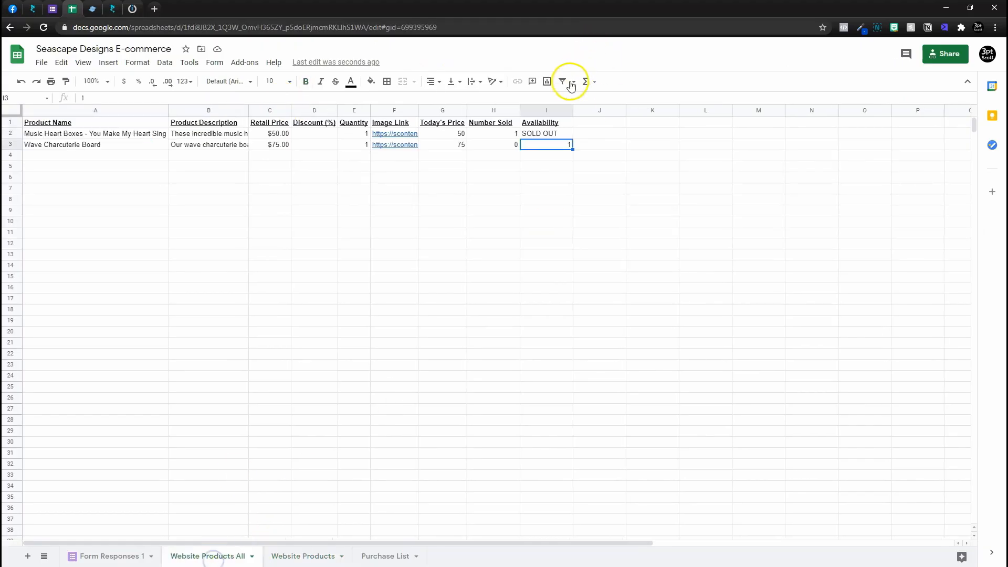
mouse_move(550, 132)
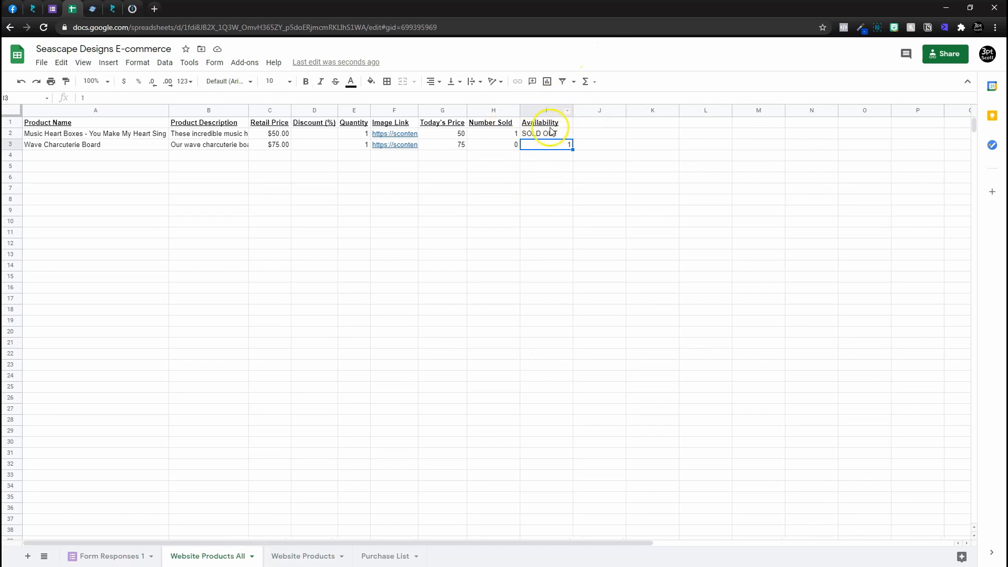
mouse_move(506, 84)
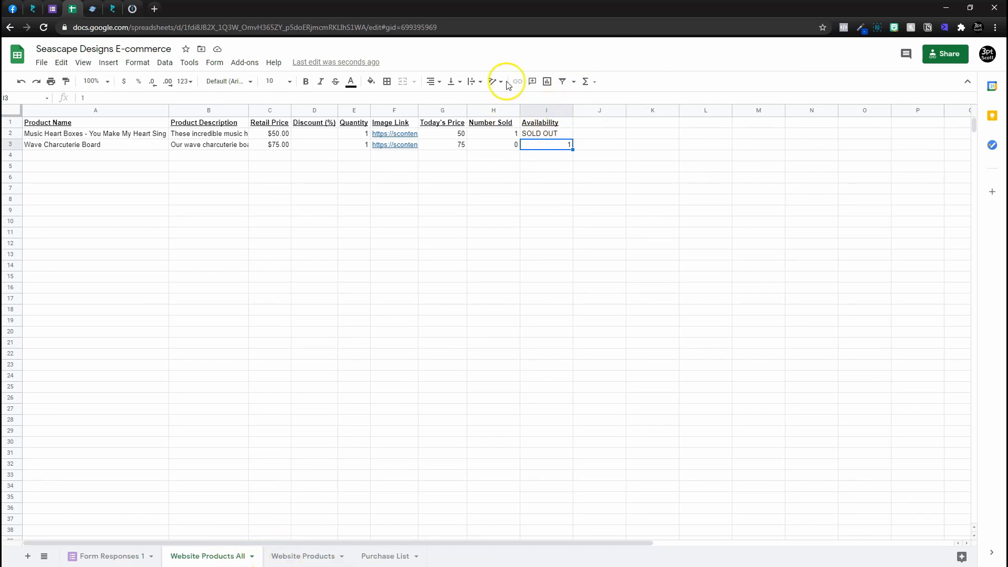
click(302, 556)
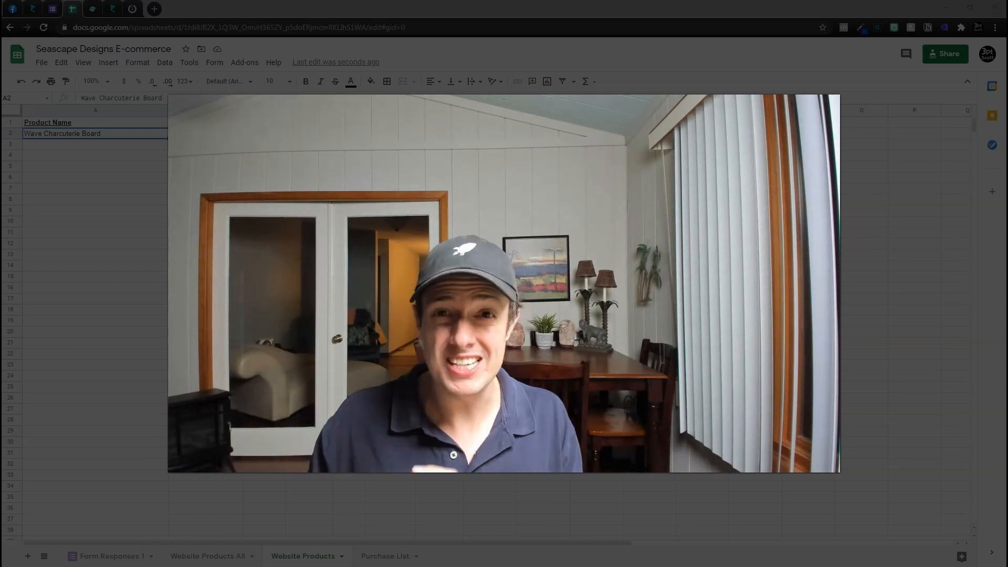
click(385, 555)
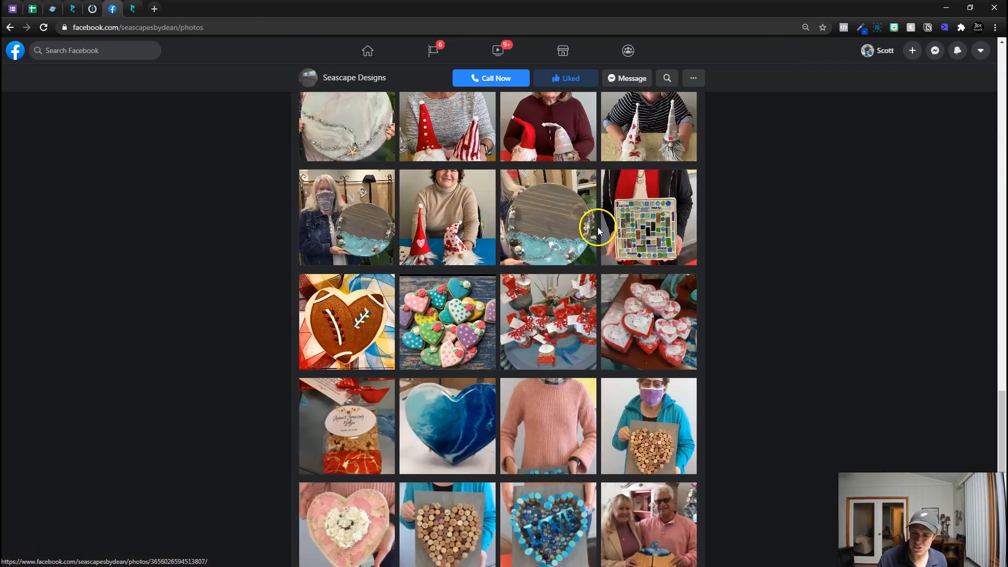
- Open the hand-painted ceramic box photo and right-click it for Save image as
scroll(down, 3)
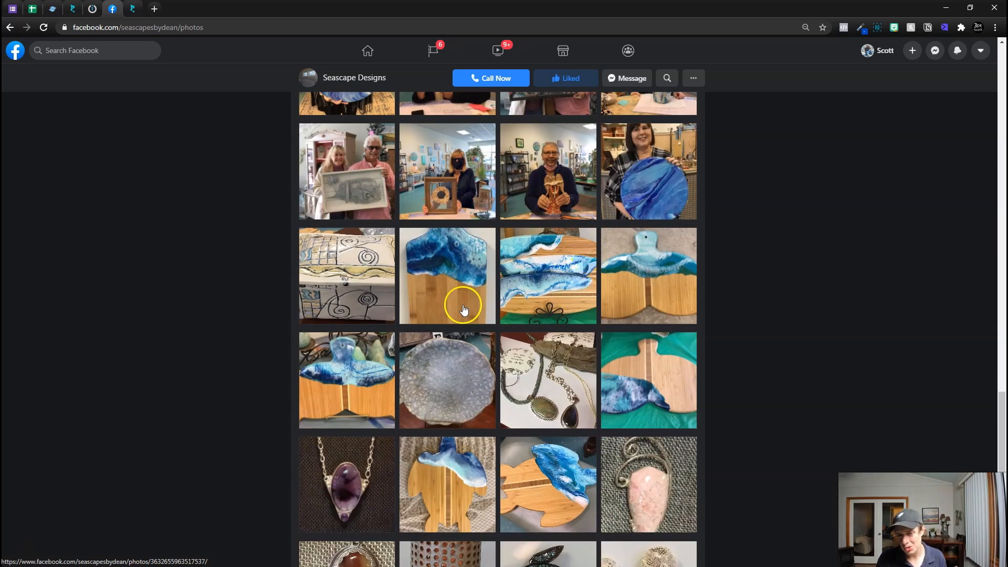
click(346, 275)
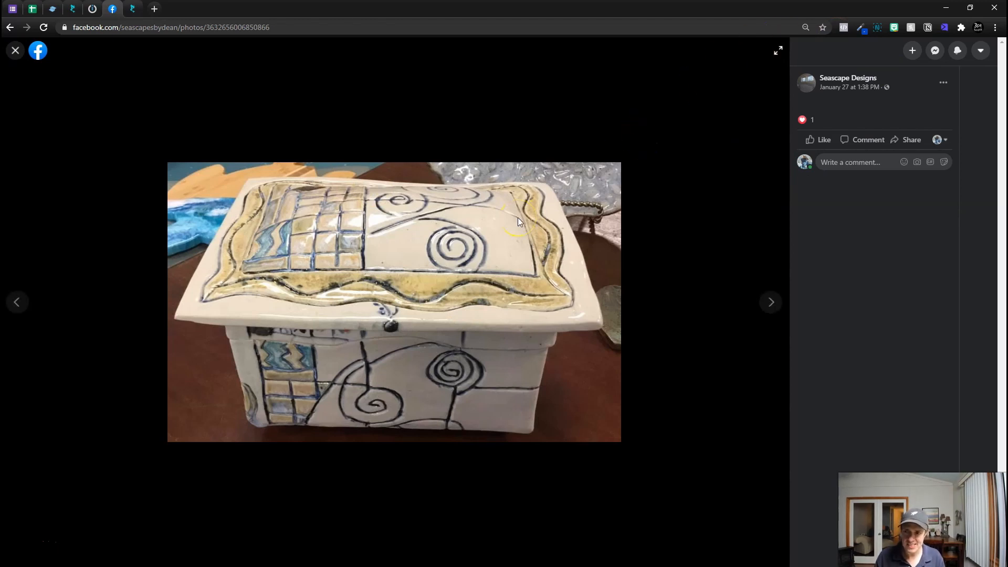
right_click(346, 247)
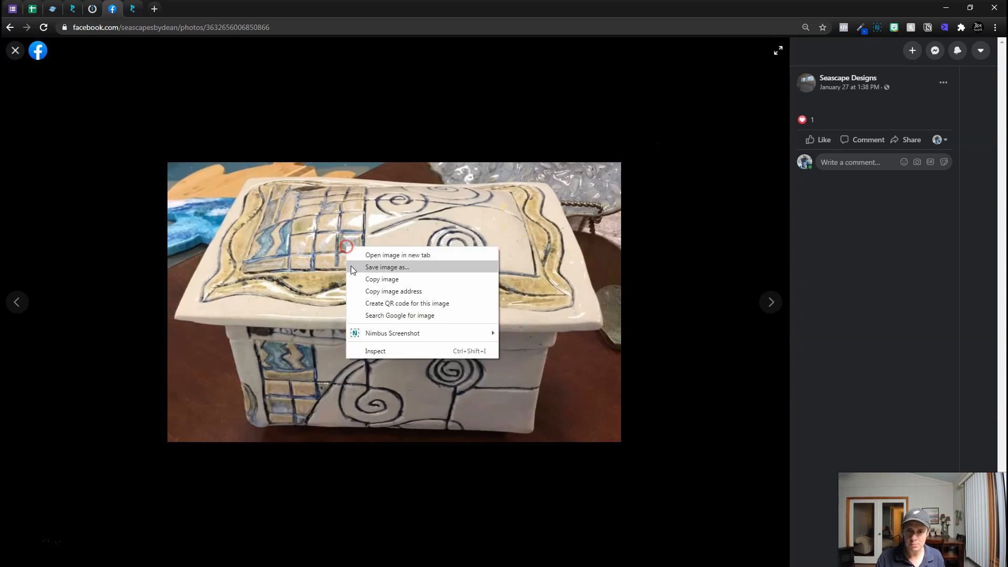
mouse_move(395, 303)
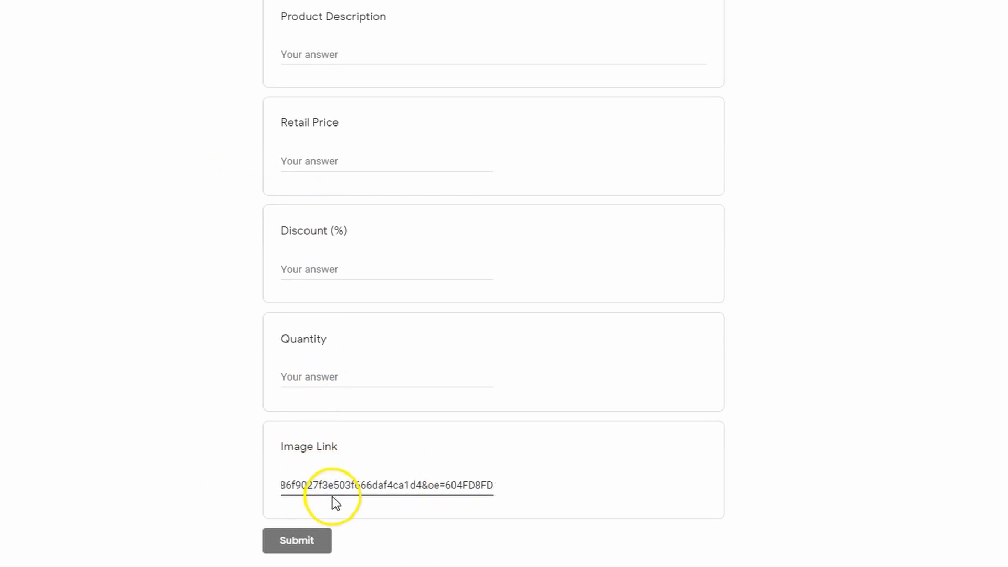
mouse_move(345, 454)
text(1)
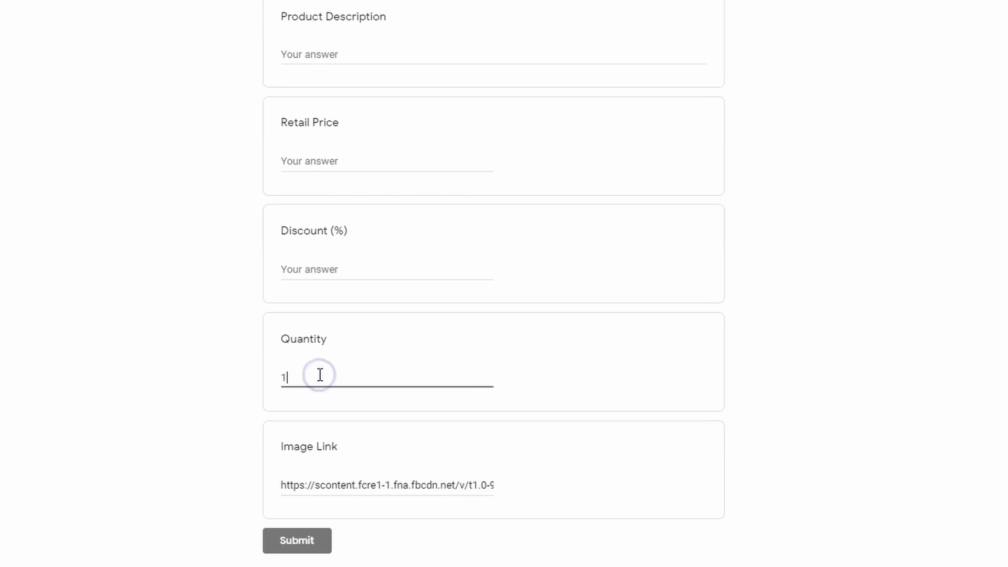
mouse_move(338, 270)
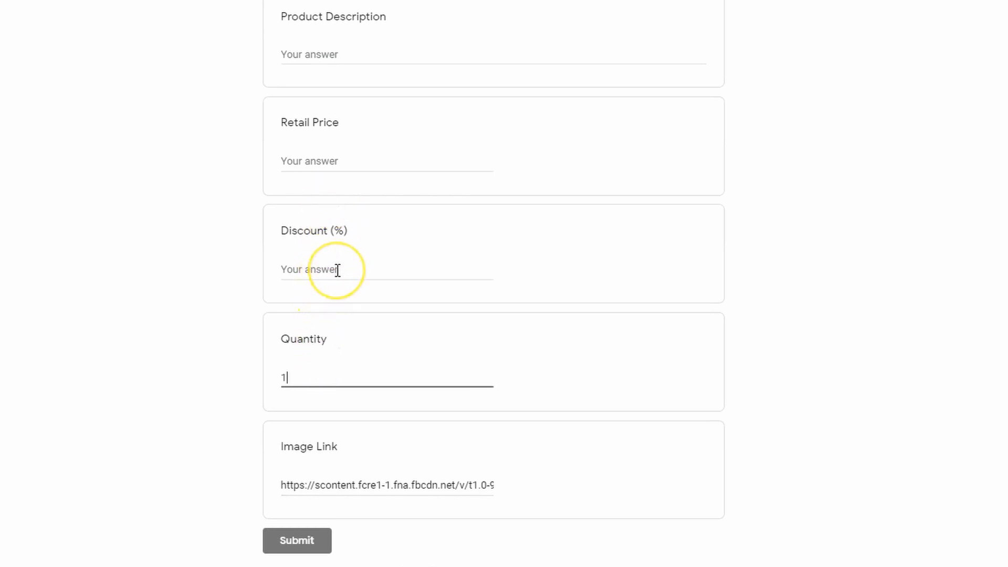
- Enter a retail price of 60 and submit the Pottery Box product form
click(353, 160)
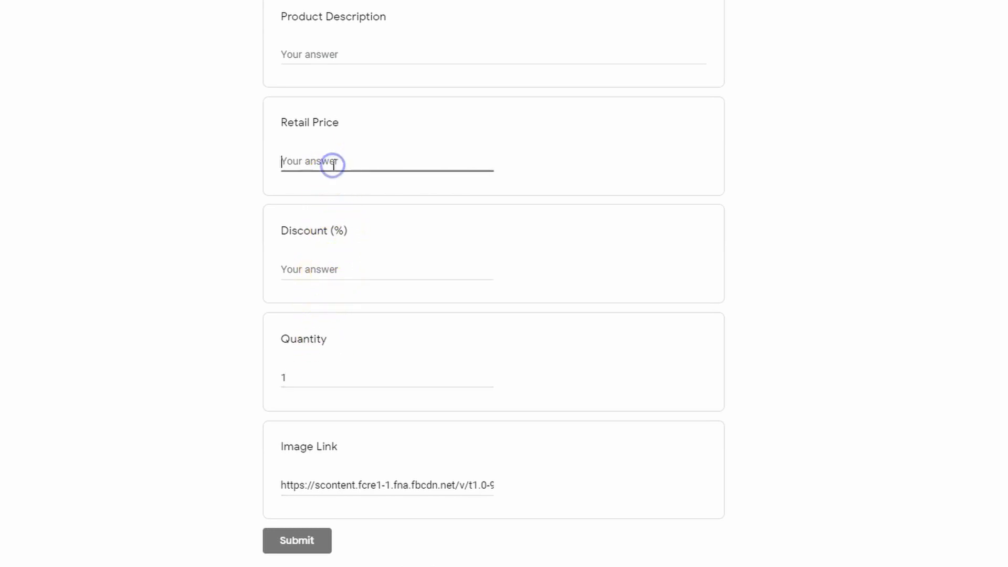
text(60)
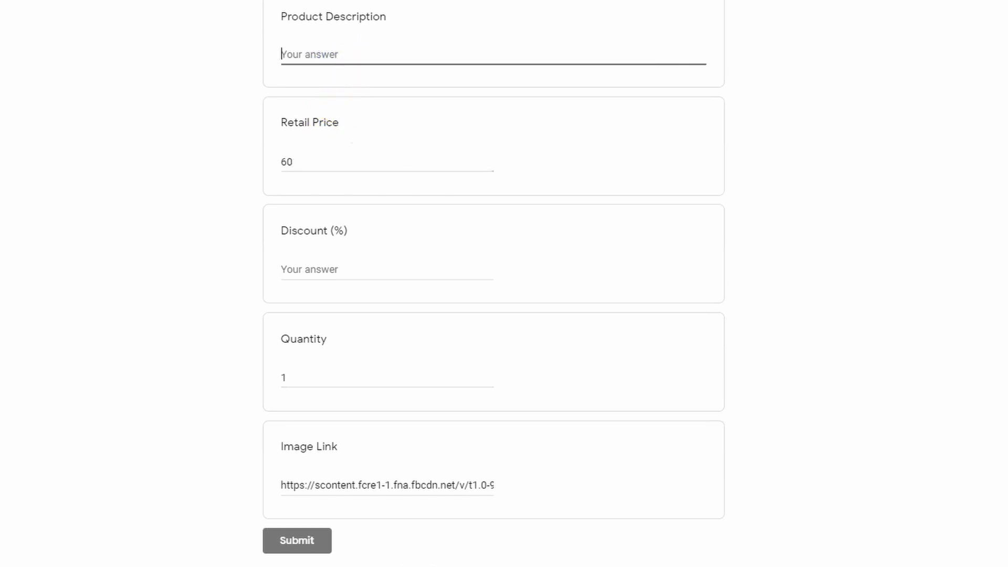
click(296, 540)
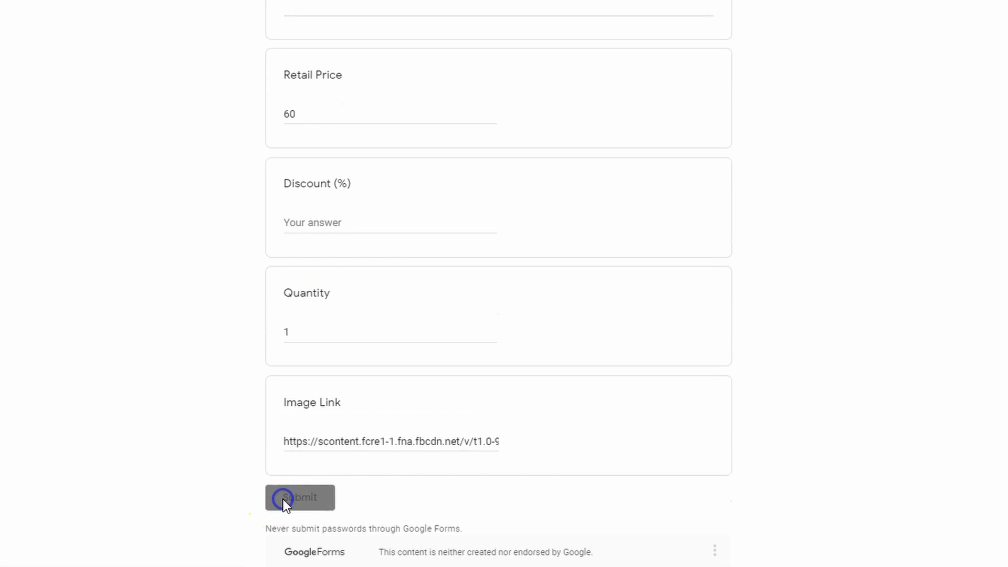
click(300, 497)
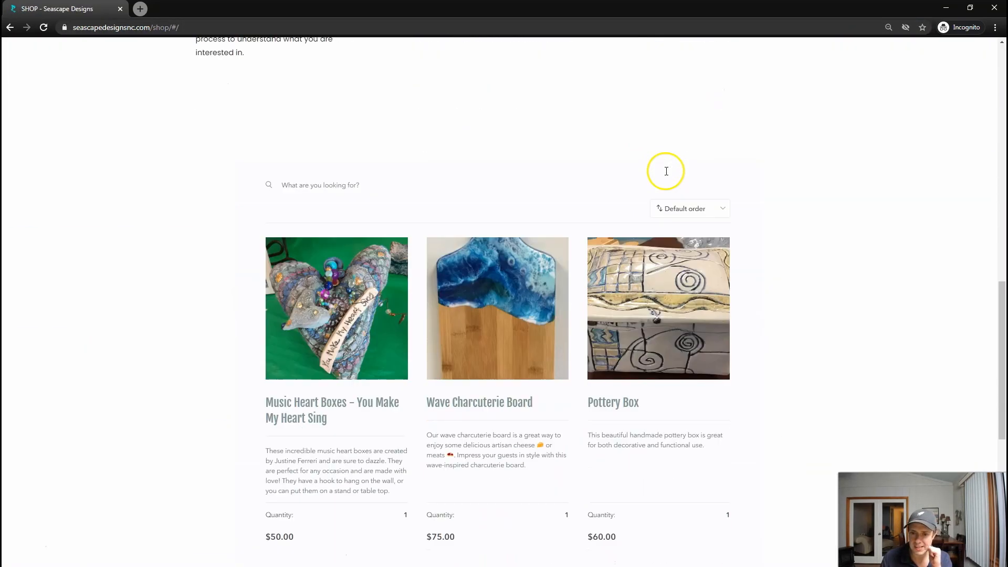
- Buy the Pottery Box with name, phone, e-mail and notes, then dismiss the confirmation
scroll(down, 3)
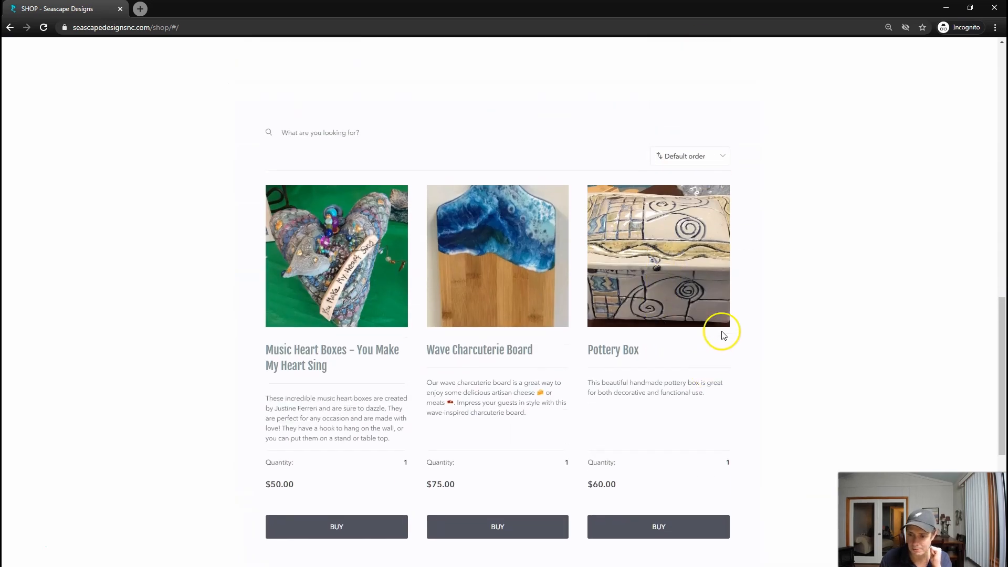
scroll(down, 3)
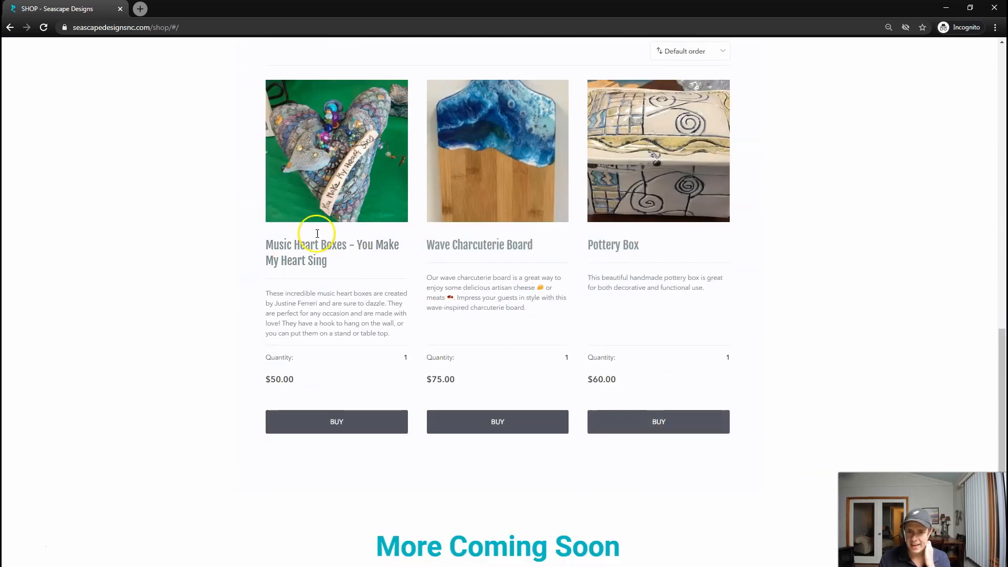
click(658, 421)
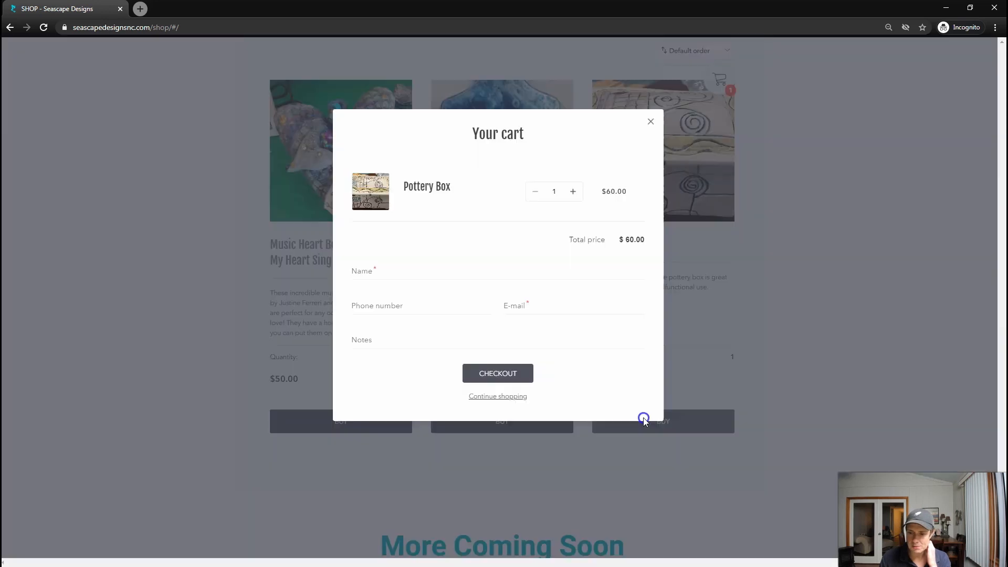
click(498, 373)
text(ship to my beach house)
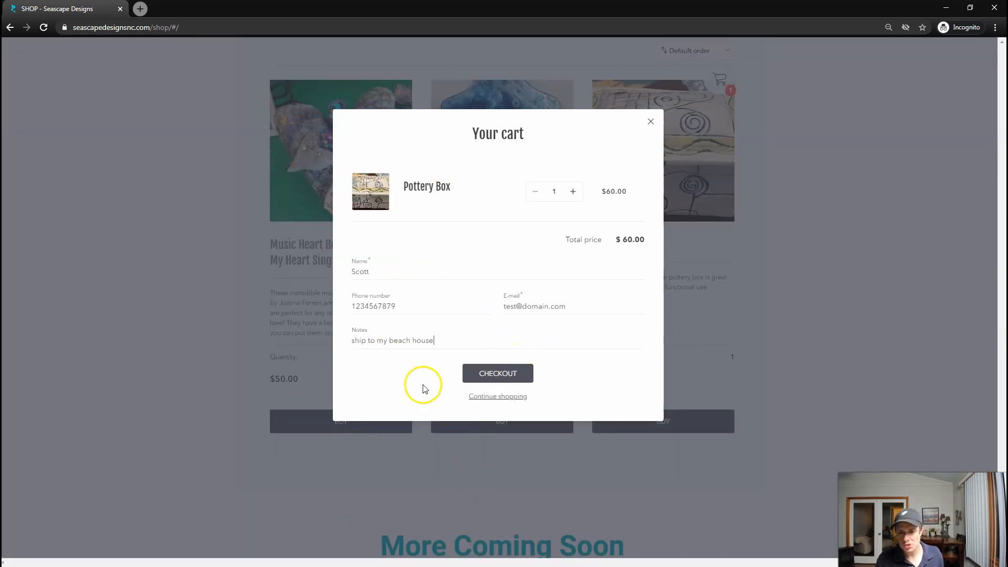
mouse_move(497, 373)
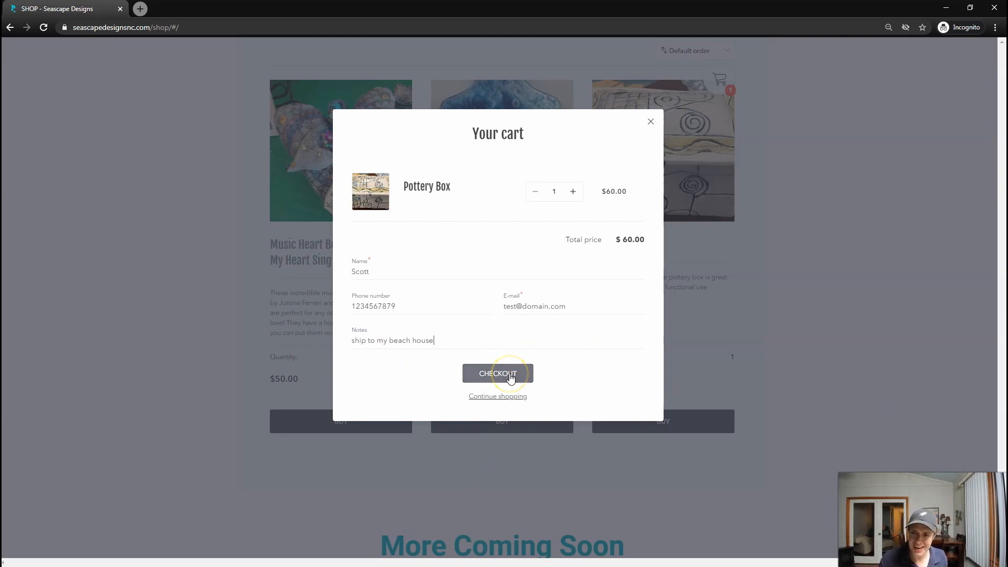
click(497, 373)
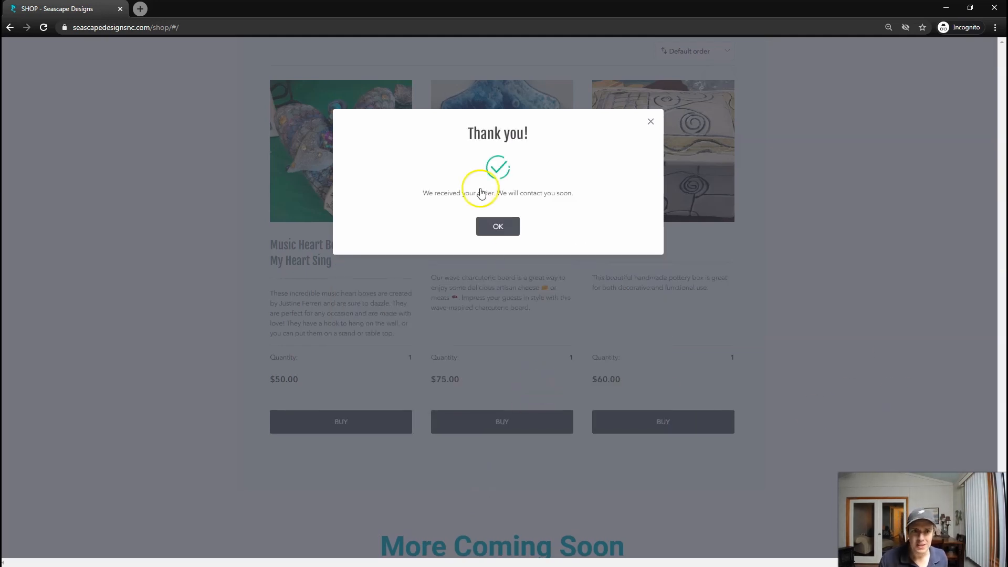
click(497, 226)
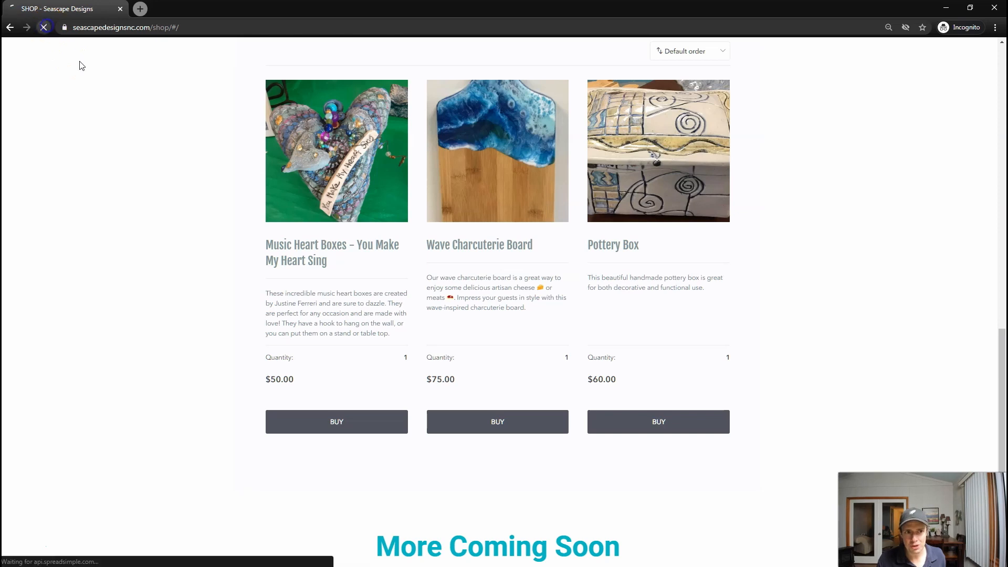
scroll(up, 3)
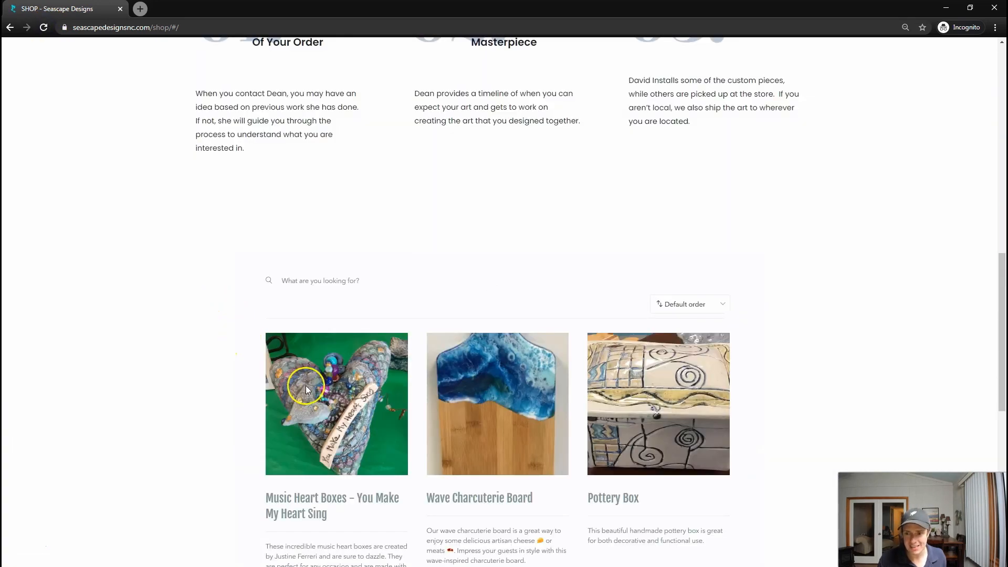
scroll(down, 3)
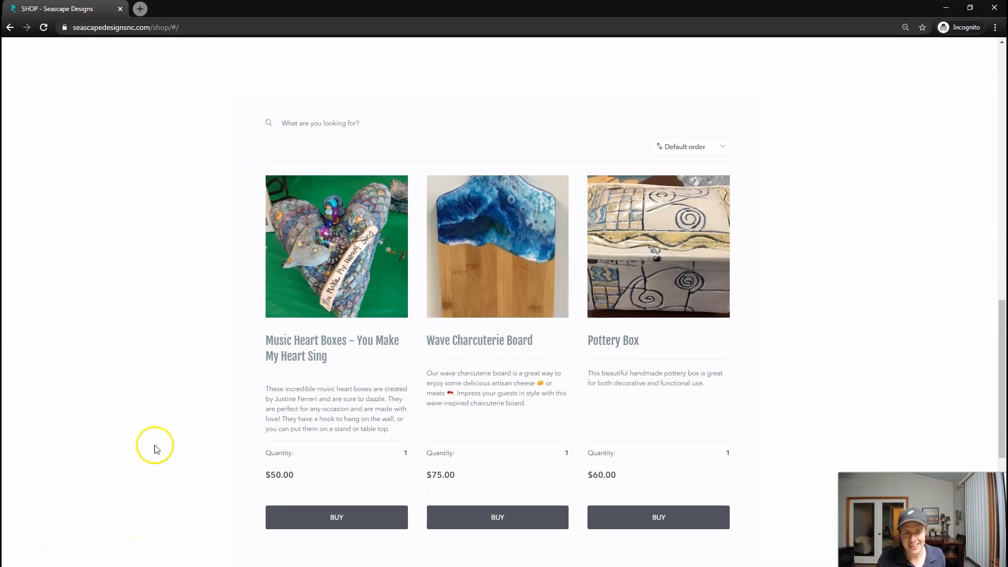
mouse_move(420, 9)
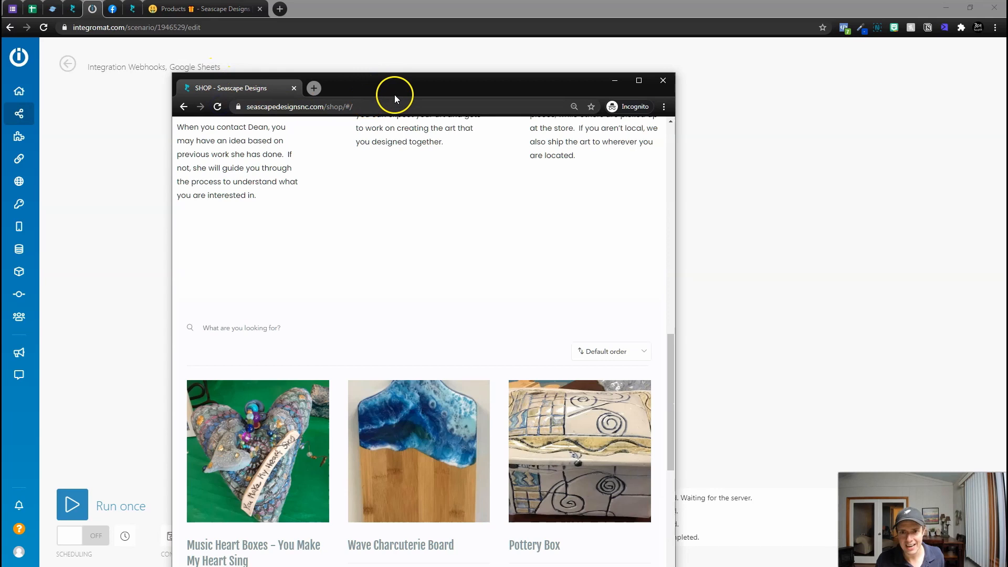
click(638, 81)
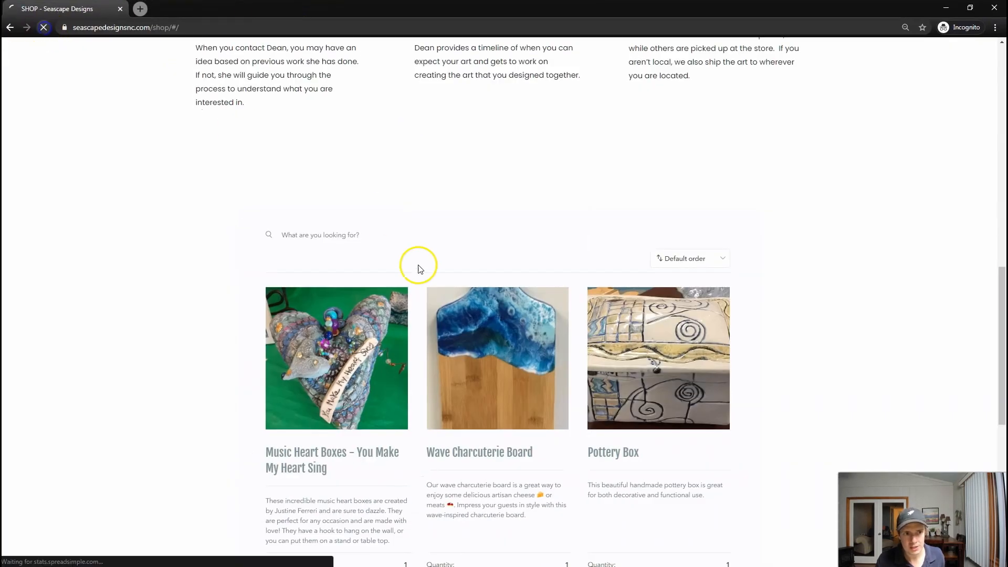
- Scroll the reloaded shop to confirm only Music Heart Boxes and Wave Charcuterie Board remain
scroll(down, 3)
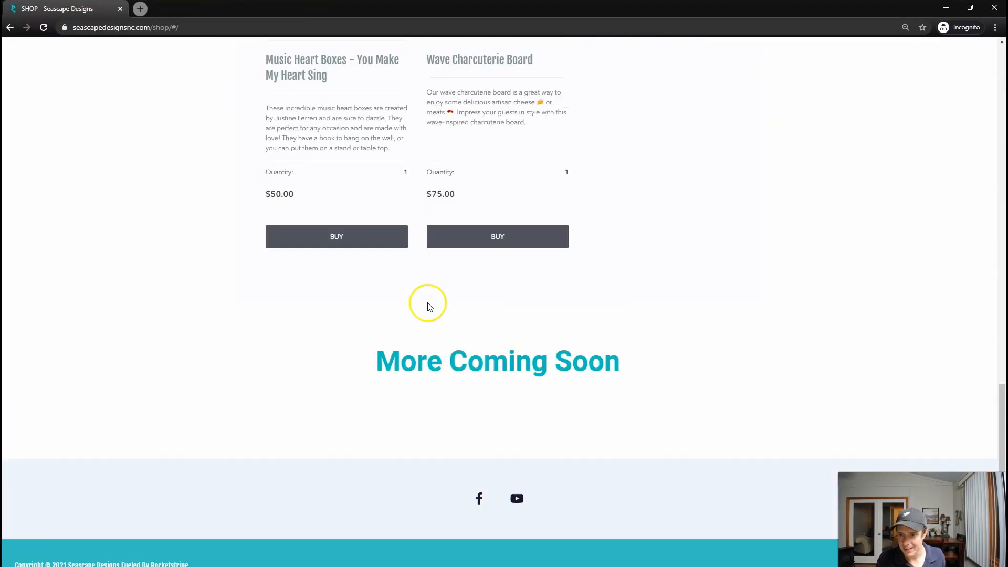
scroll(up, 3)
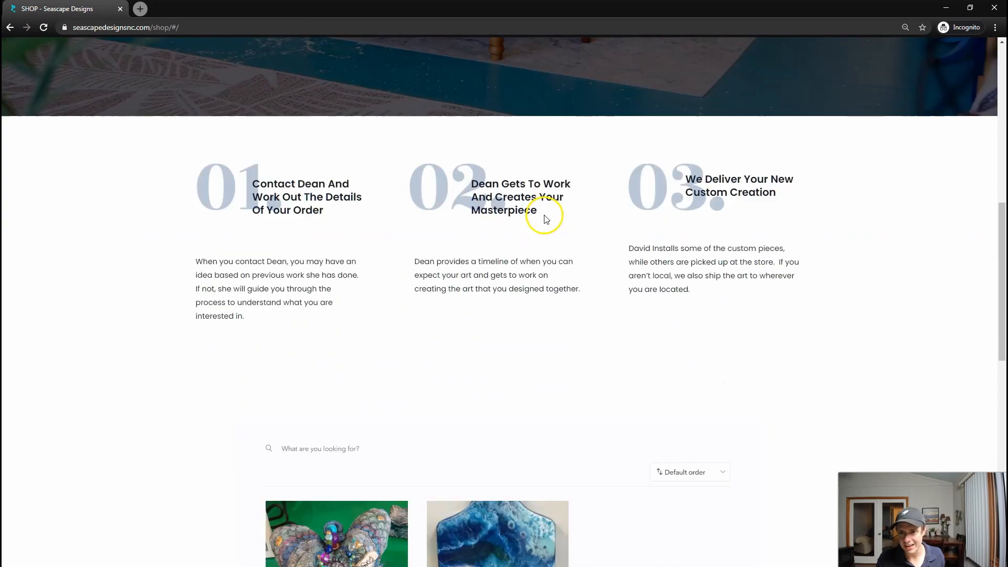
scroll(down, 3)
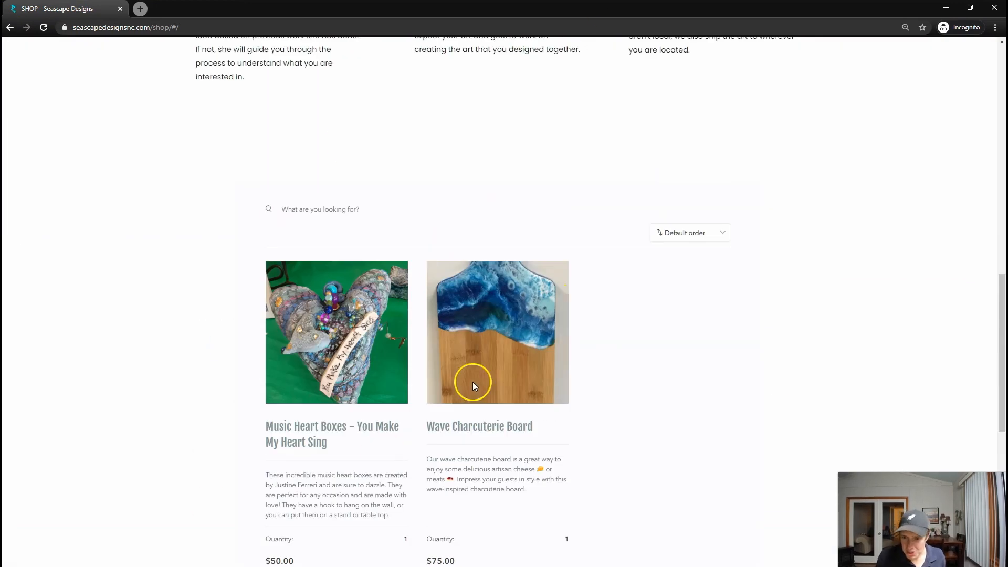
scroll(down, 3)
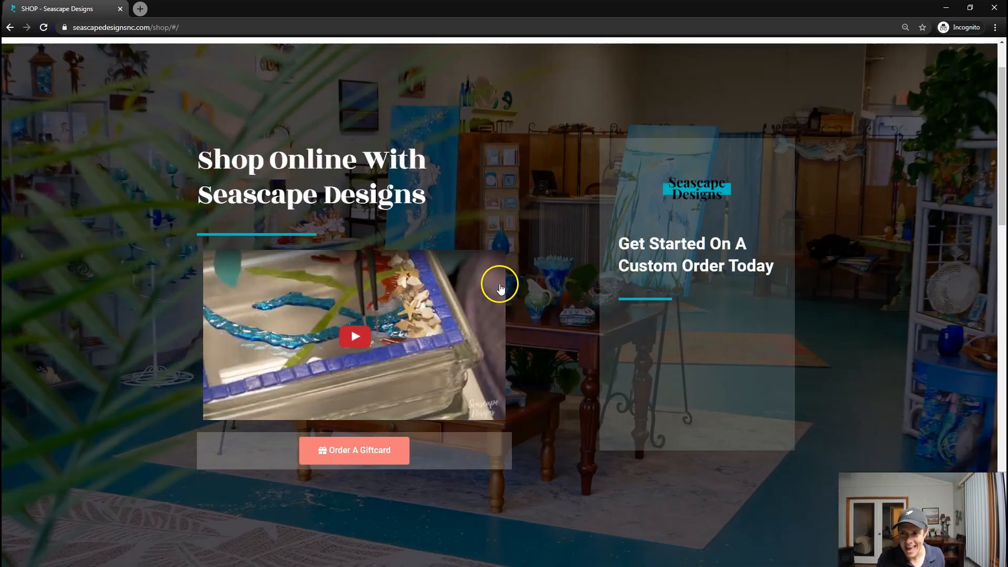
scroll(down, 3)
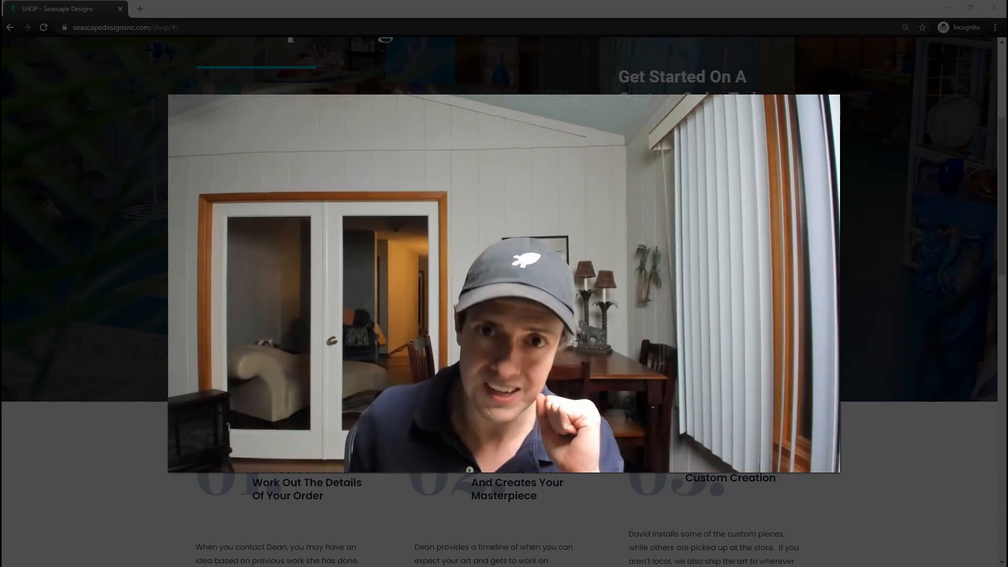
- Switch to the Seascape Designs E-commerce spreadsheet browser tab
click(112, 8)
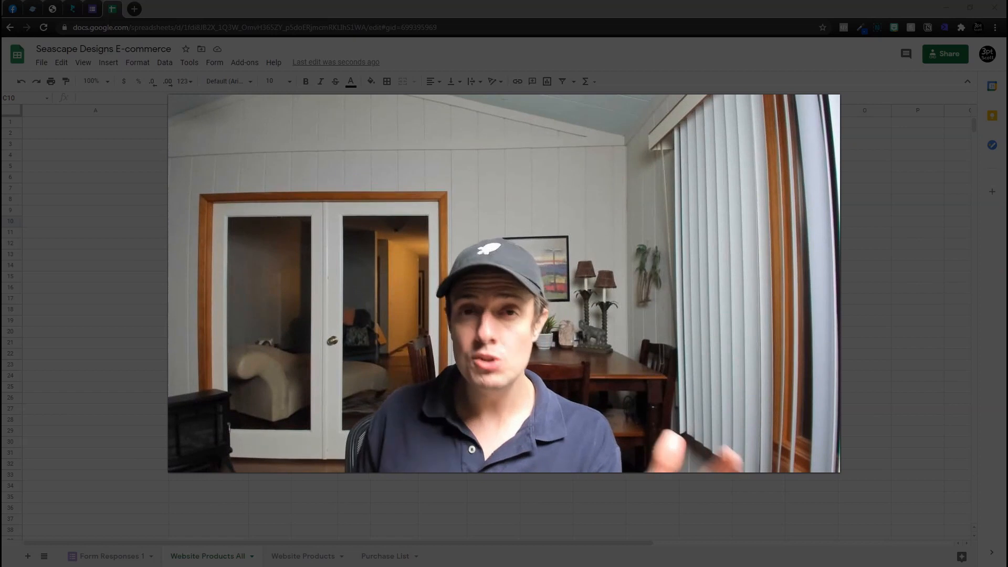